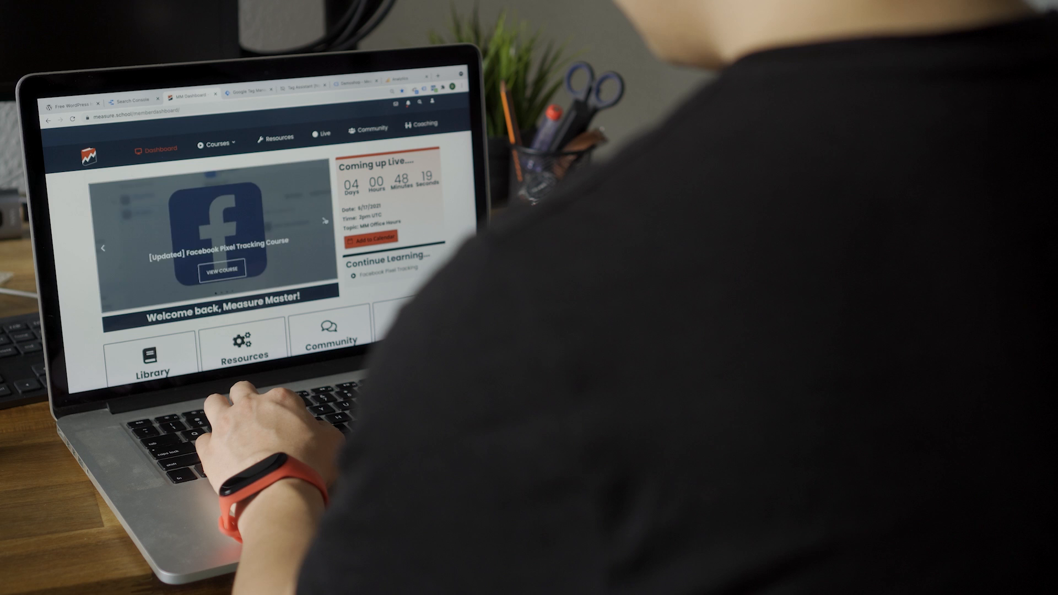
Show the Facebook container's Default Workspace overview and scroll through it
click(217, 139)
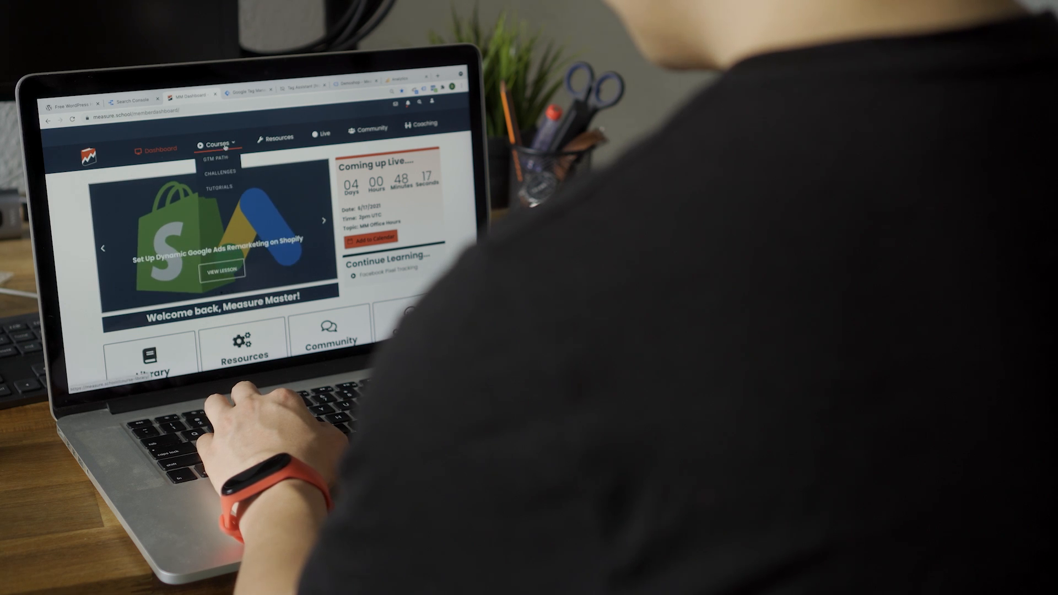
click(217, 140)
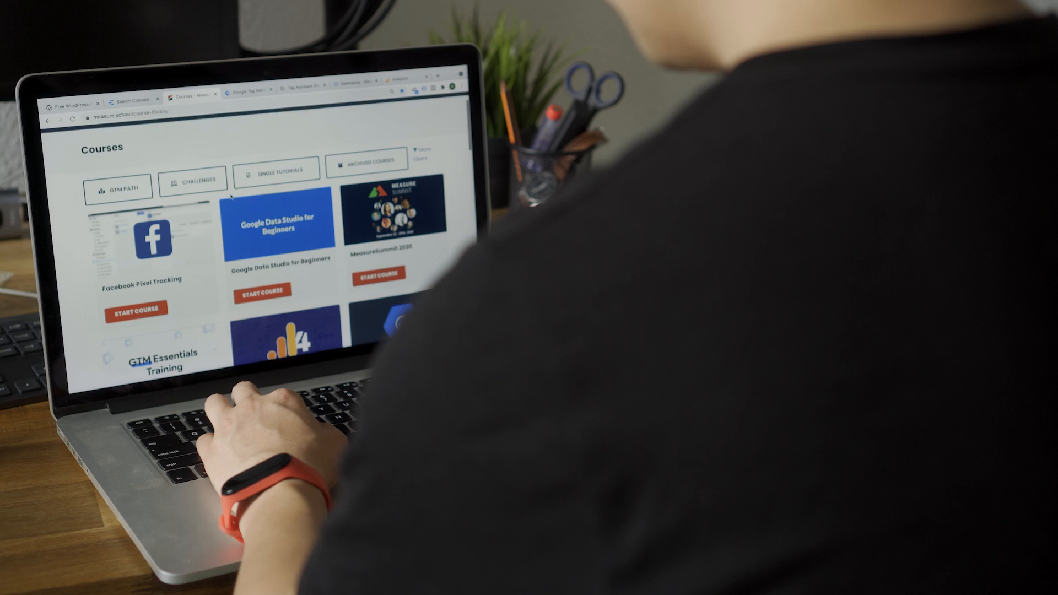
scroll(down, 3)
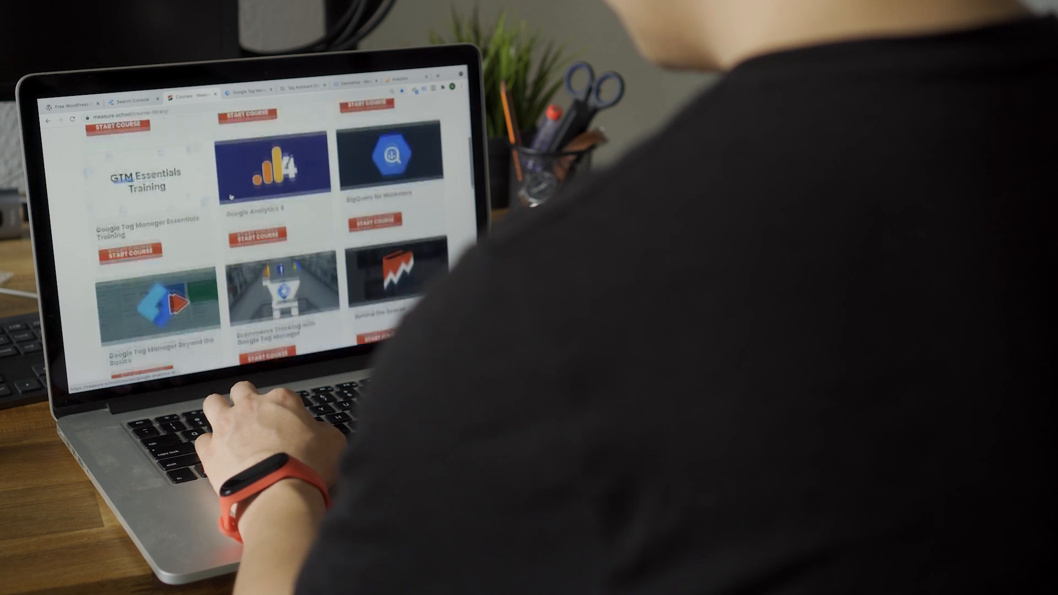
scroll(down, 3)
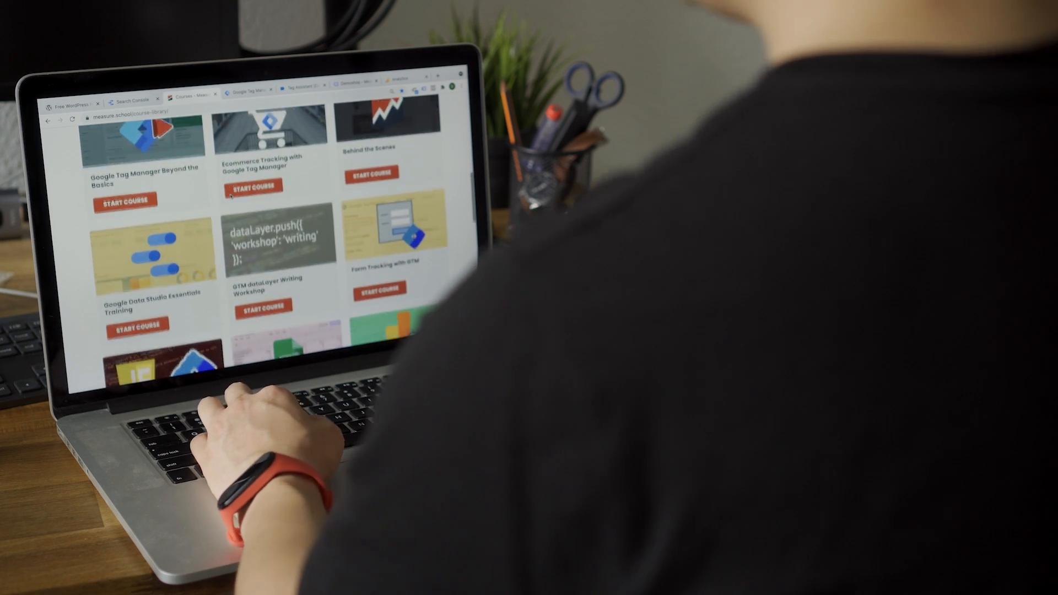
scroll(down, 3)
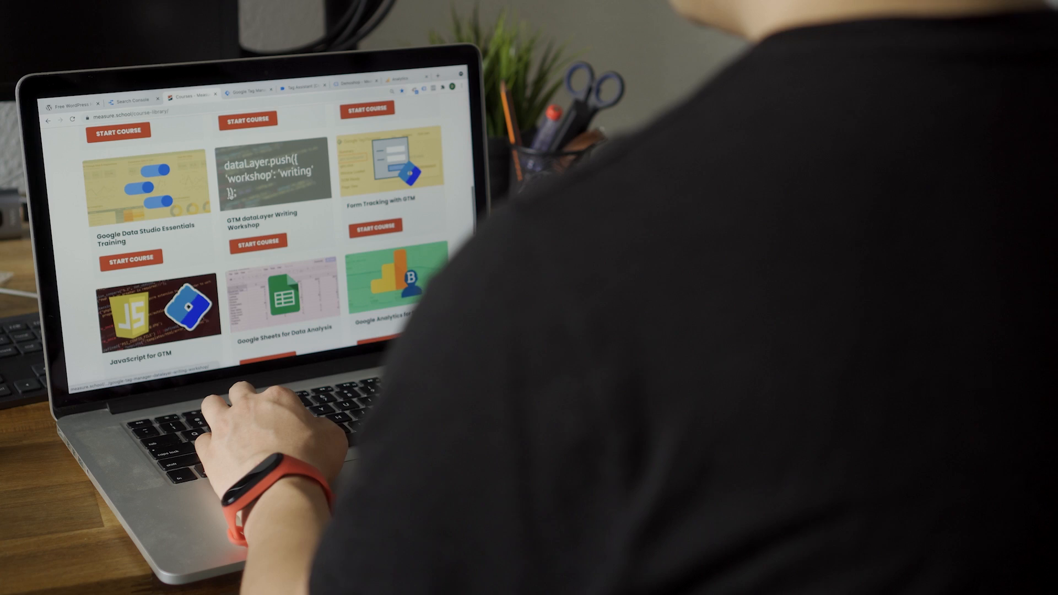
scroll(down, 3)
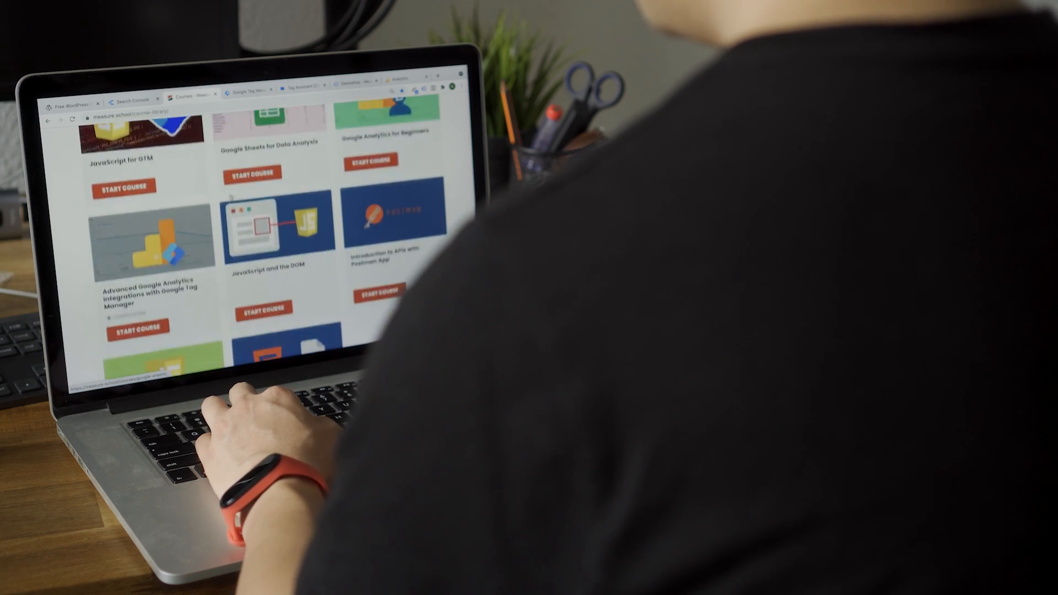
scroll(down, 3)
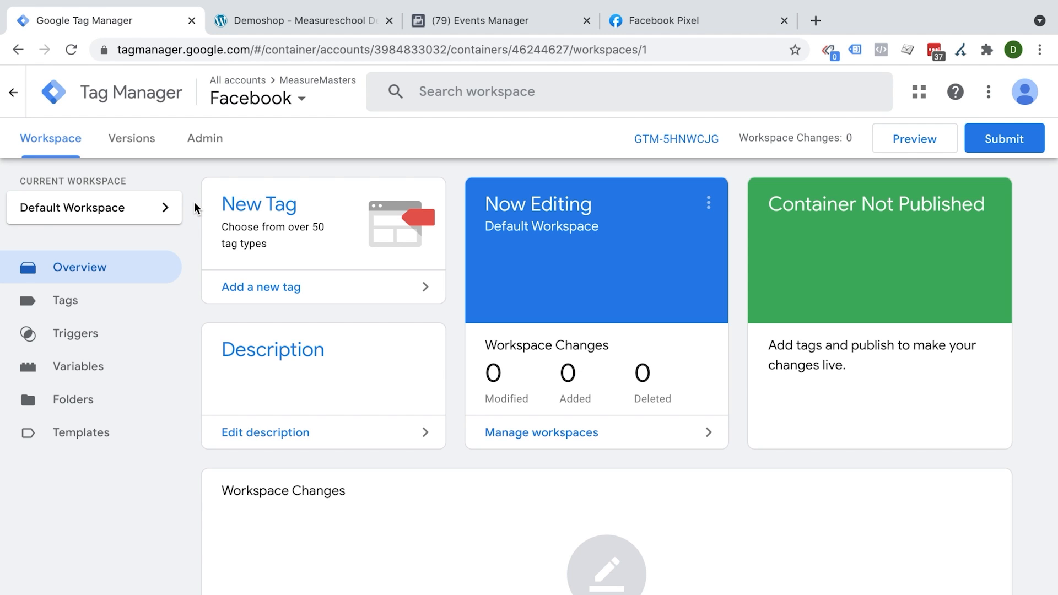
mouse_move(109, 26)
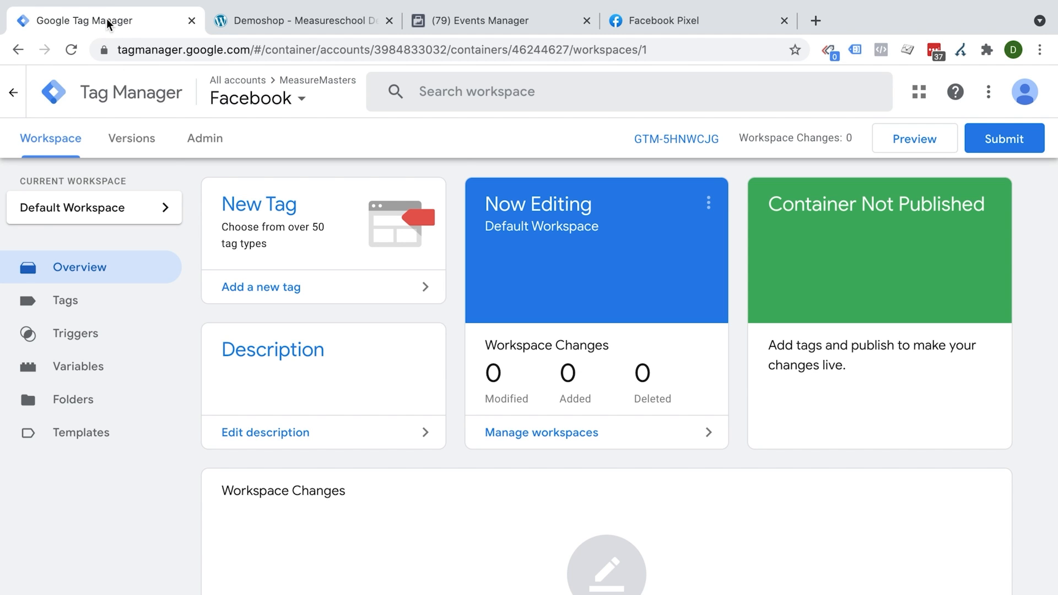
click(300, 20)
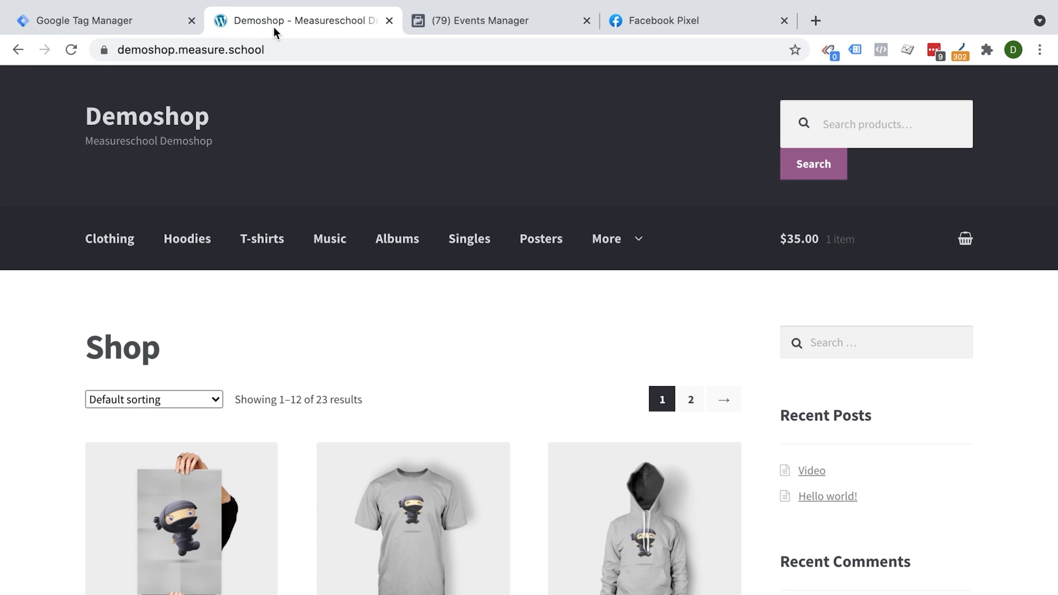
click(500, 20)
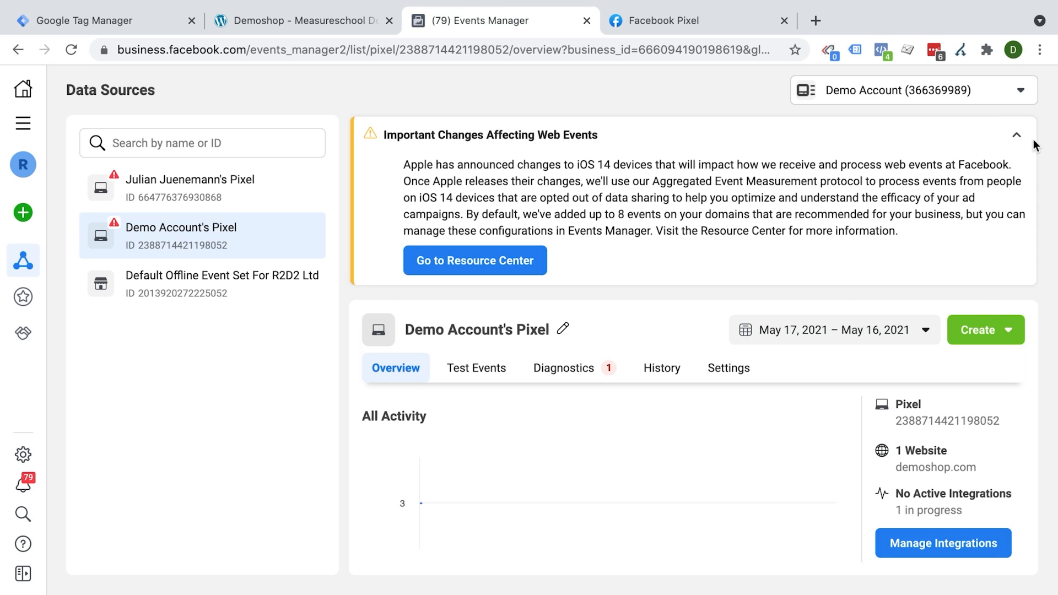
click(1017, 134)
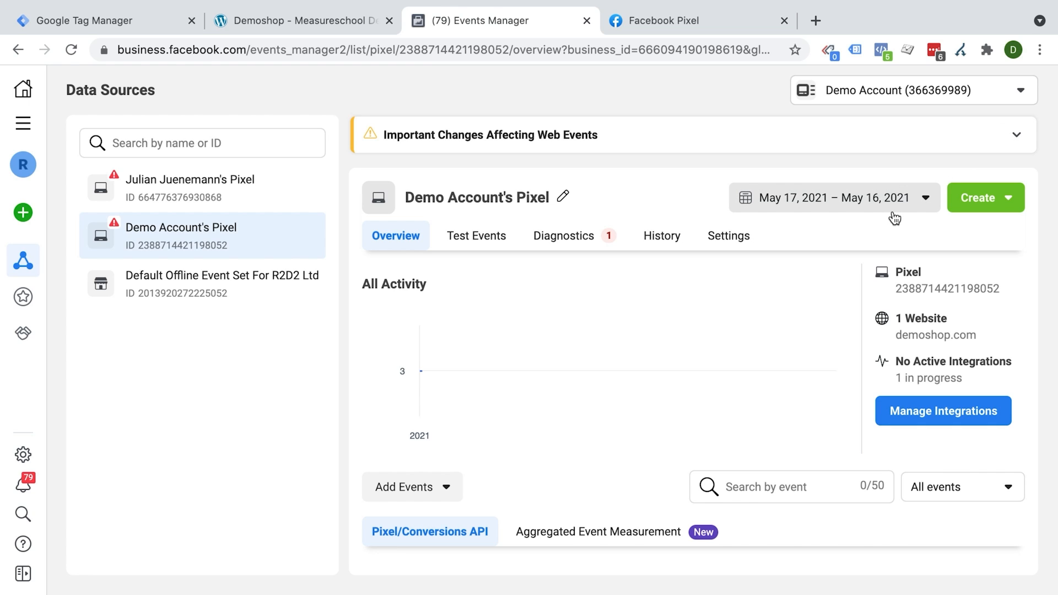
mouse_move(800, 160)
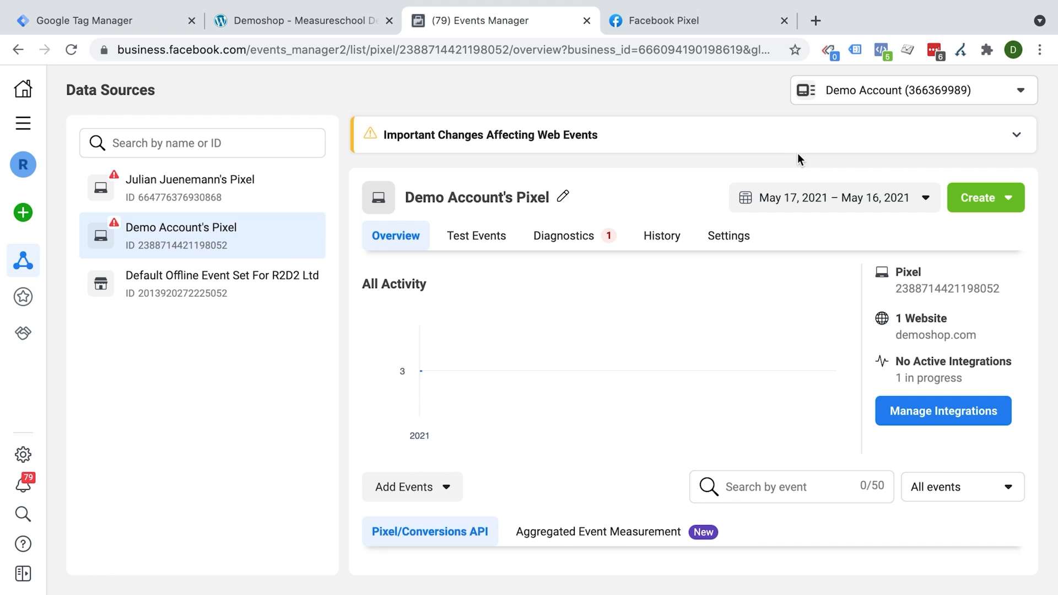
mouse_move(604, 210)
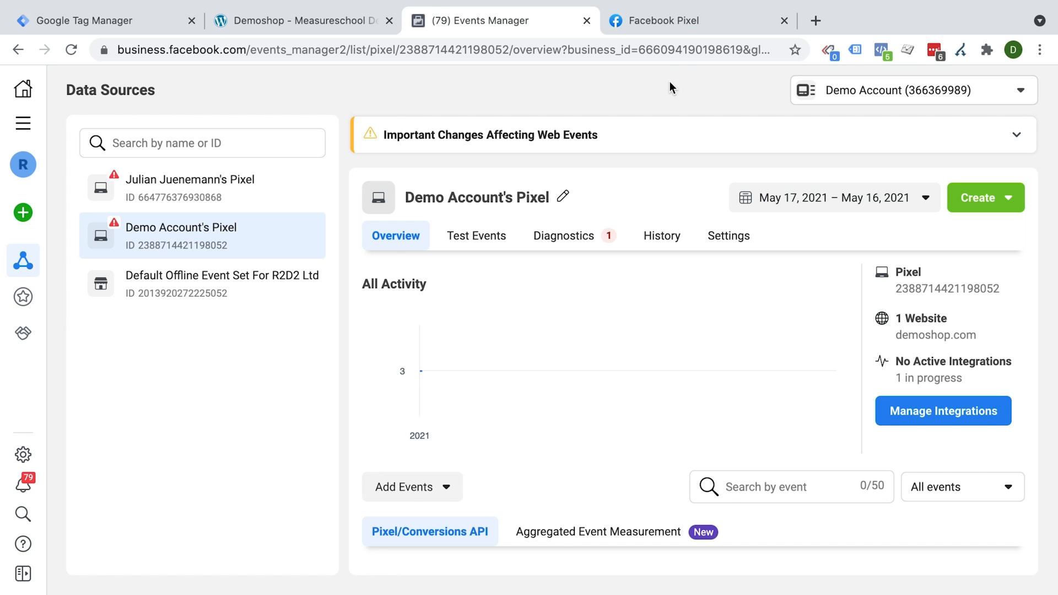
click(666, 20)
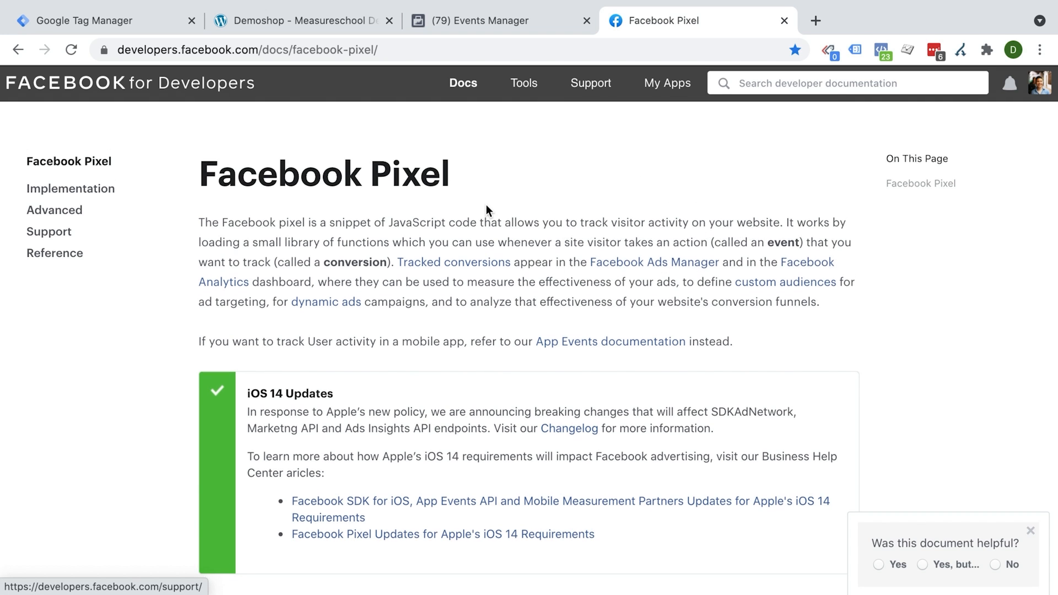
scroll(down, 3)
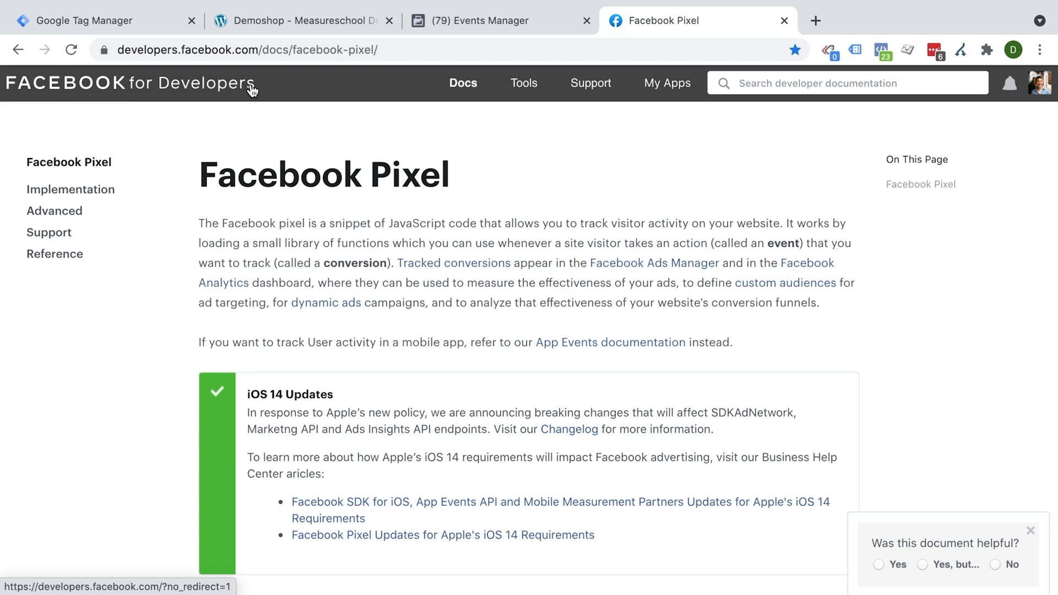
click(80, 20)
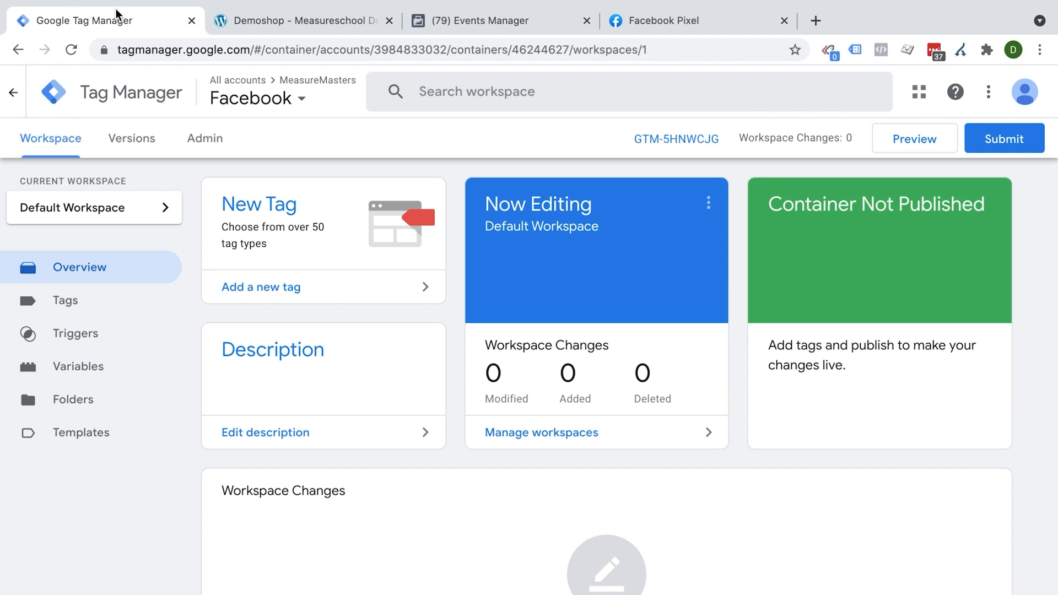
Publish an empty Version 1 of the container so preview mode can start
click(913, 139)
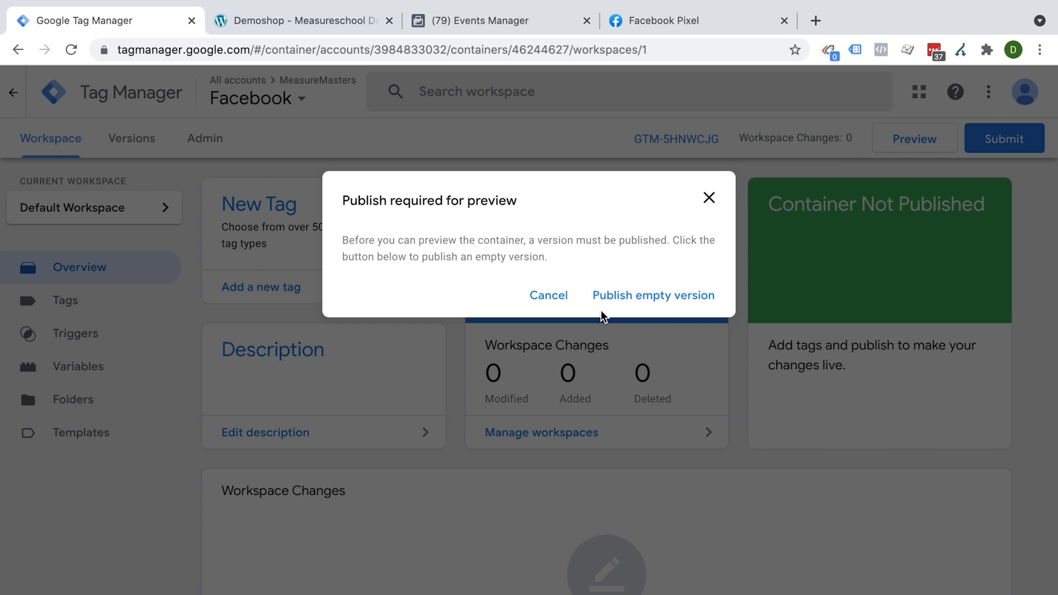
click(653, 295)
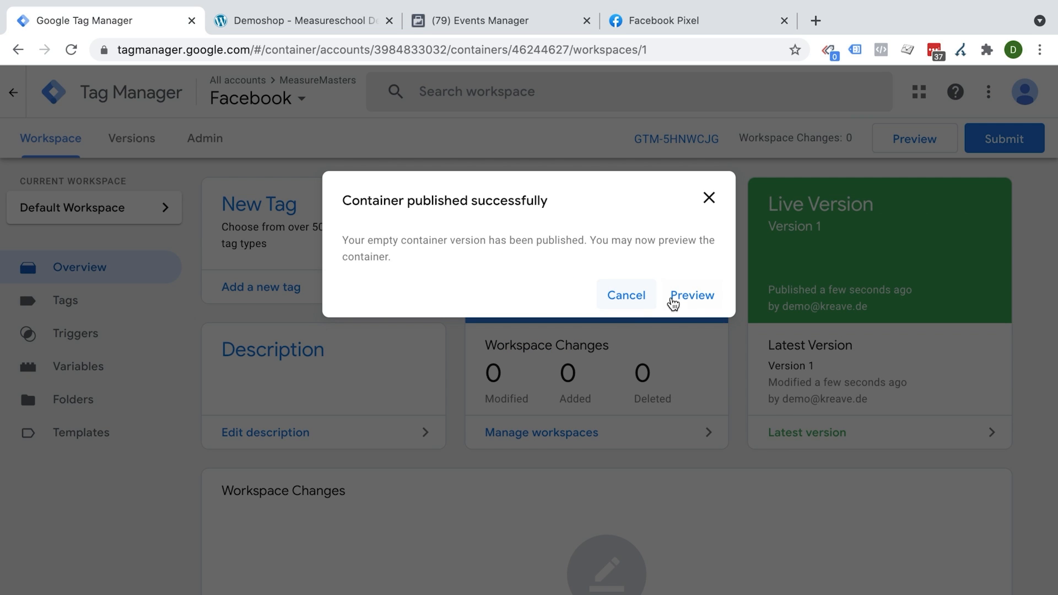
click(693, 296)
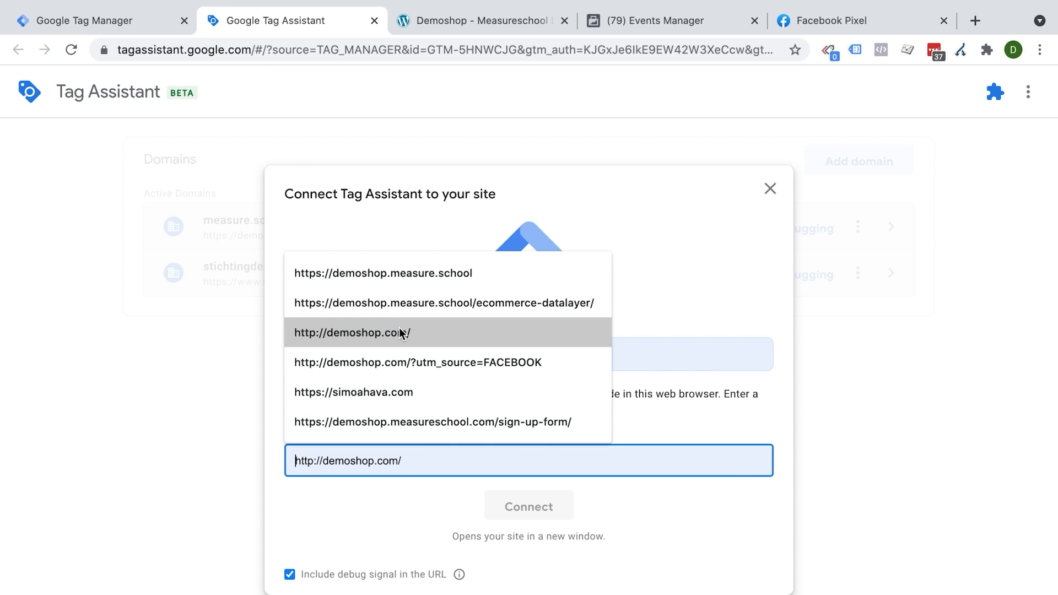
click(383, 273)
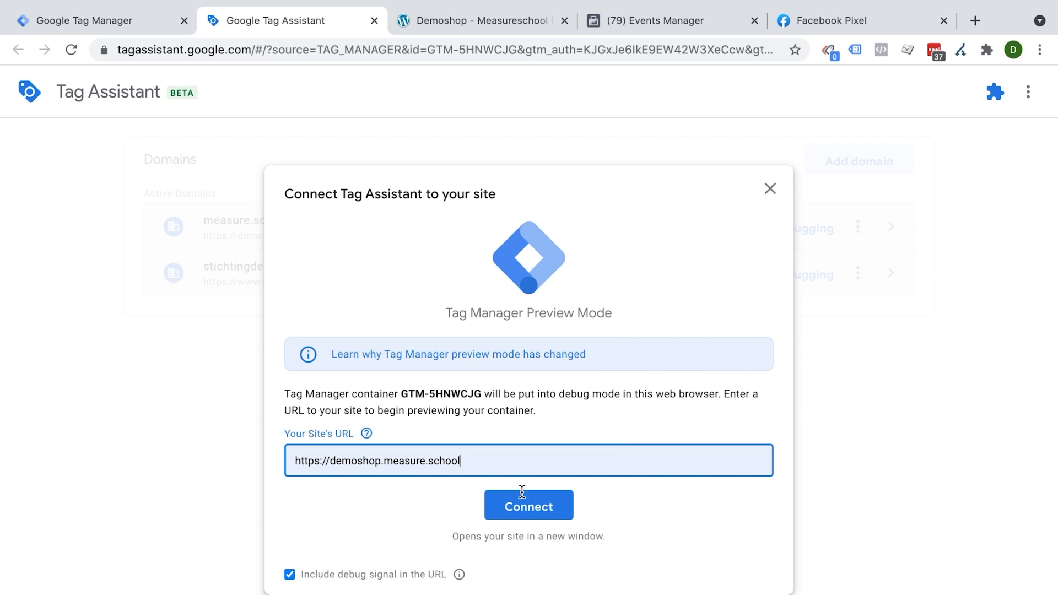
click(528, 506)
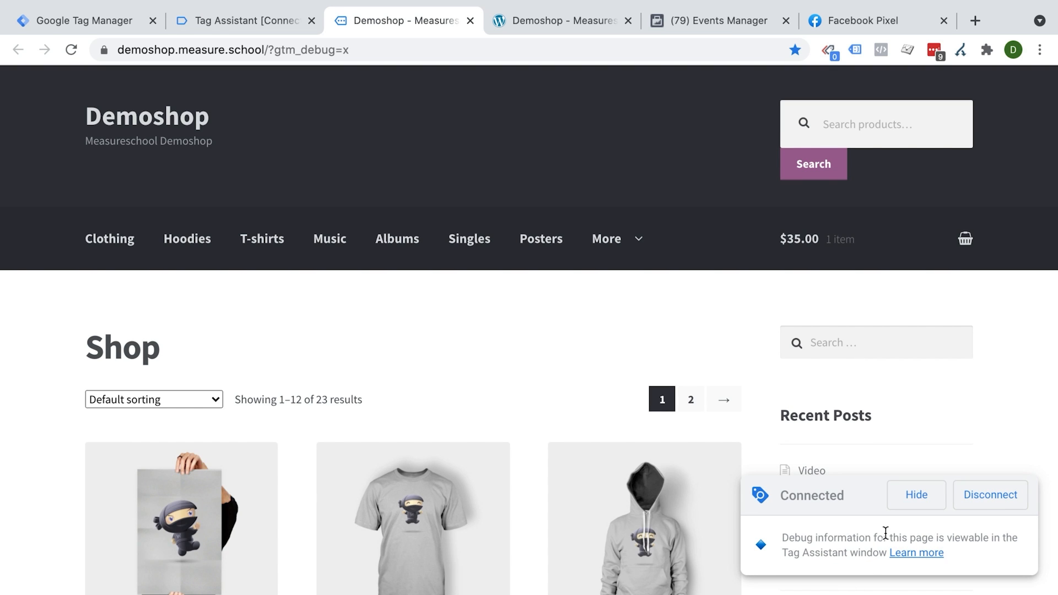
click(243, 19)
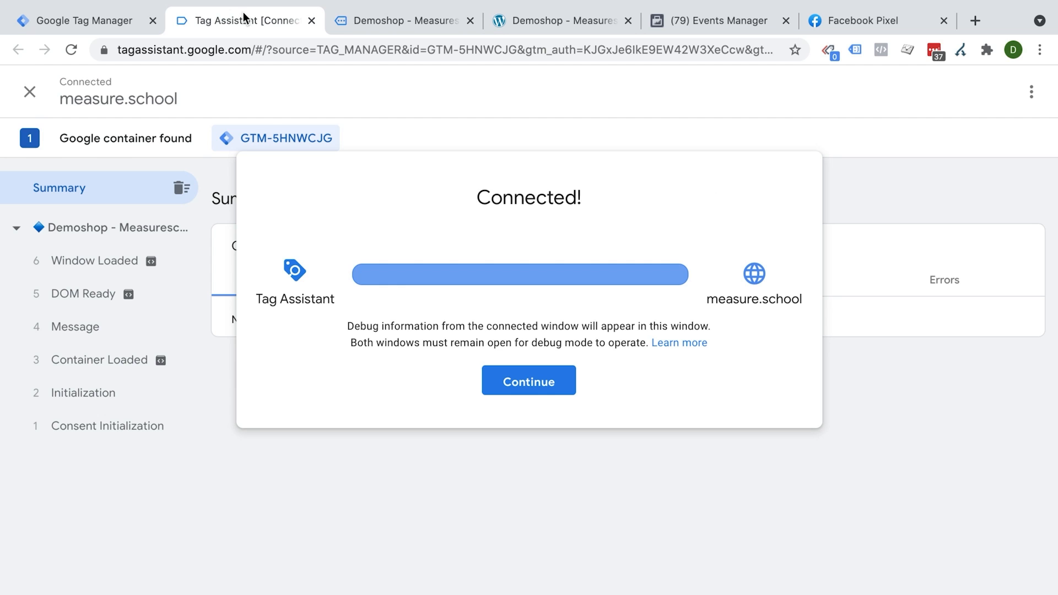
click(528, 380)
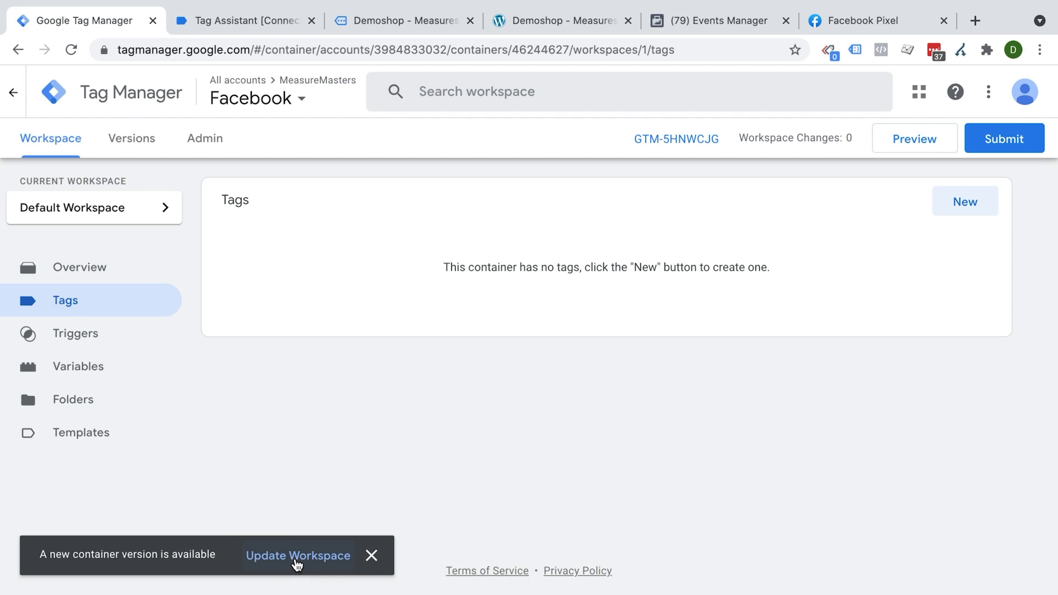
Update the workspace to the live version and start a new tag from the Tags list
click(297, 556)
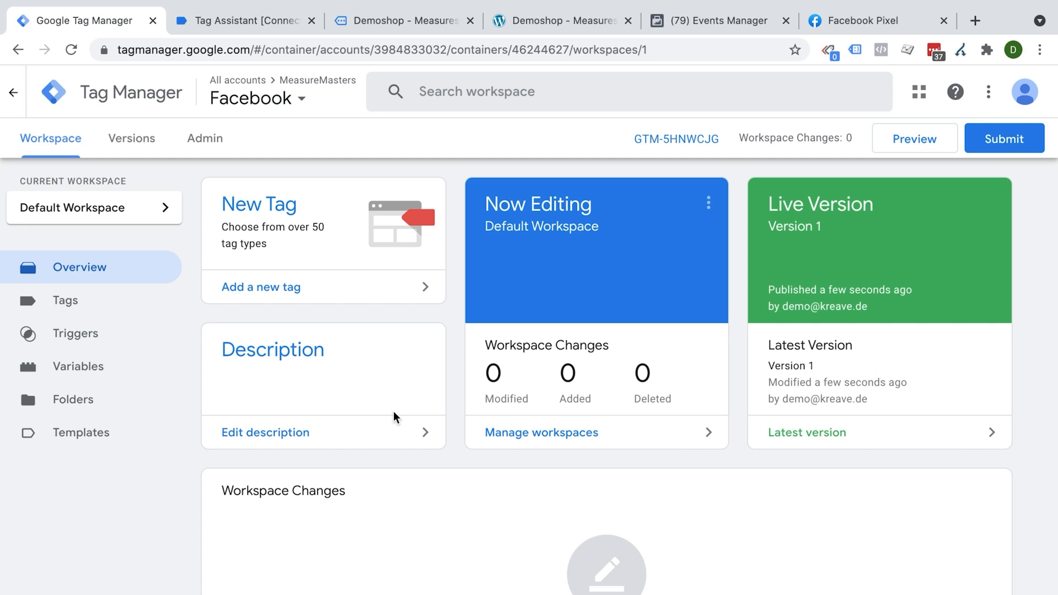
click(65, 299)
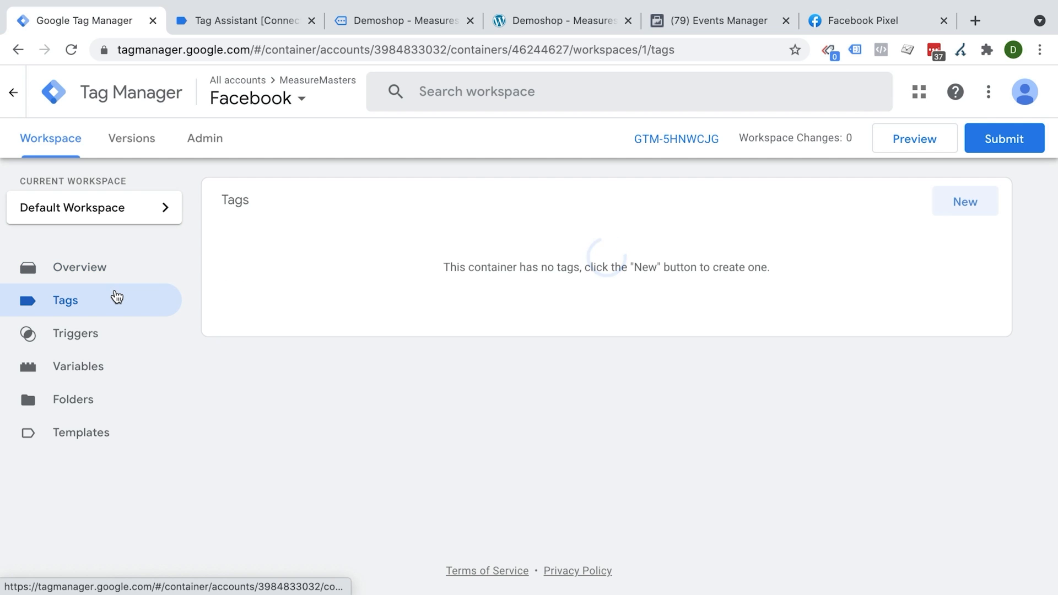
click(965, 201)
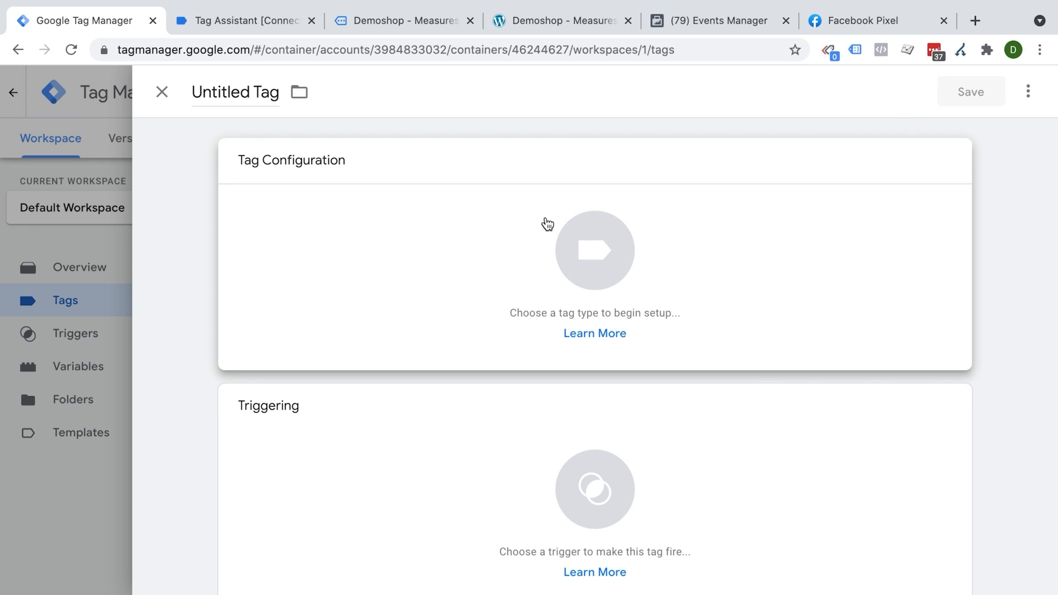
Search the Community Template Gallery for 'face' to find the Facebook Pixel template
click(594, 252)
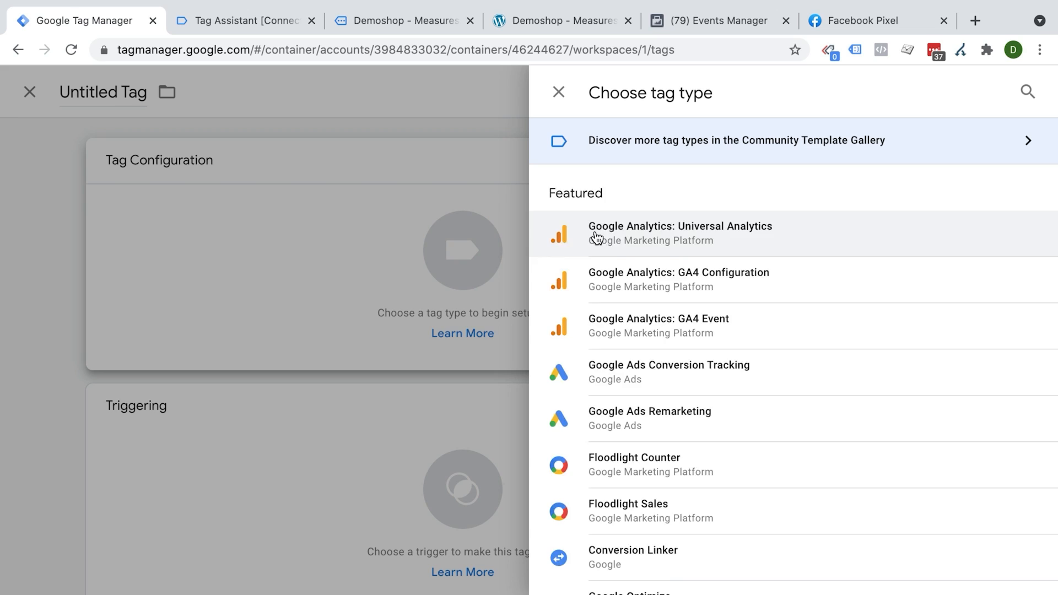
scroll(down, 3)
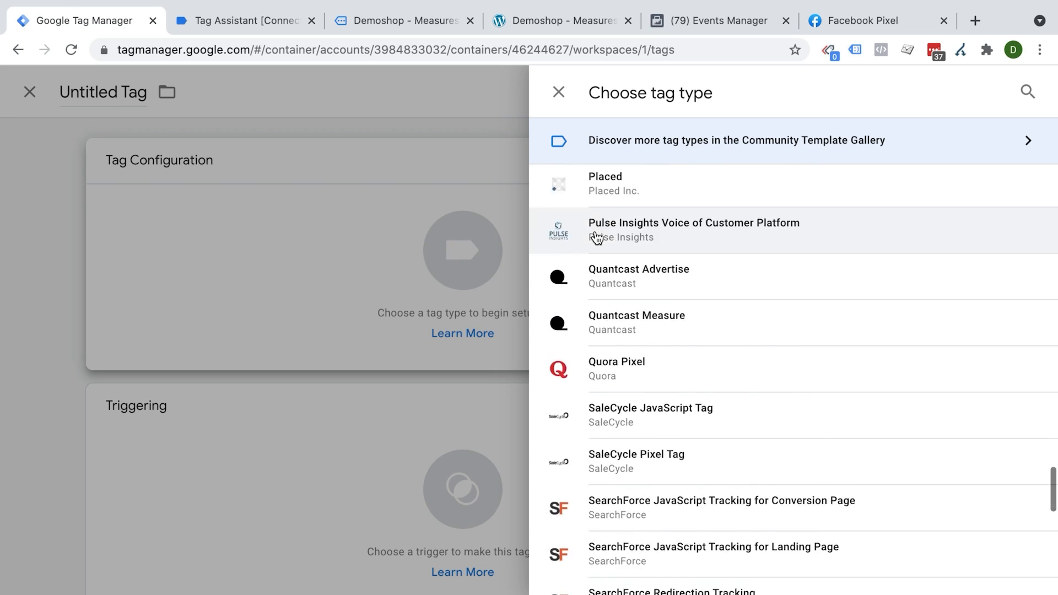
scroll(down, 3)
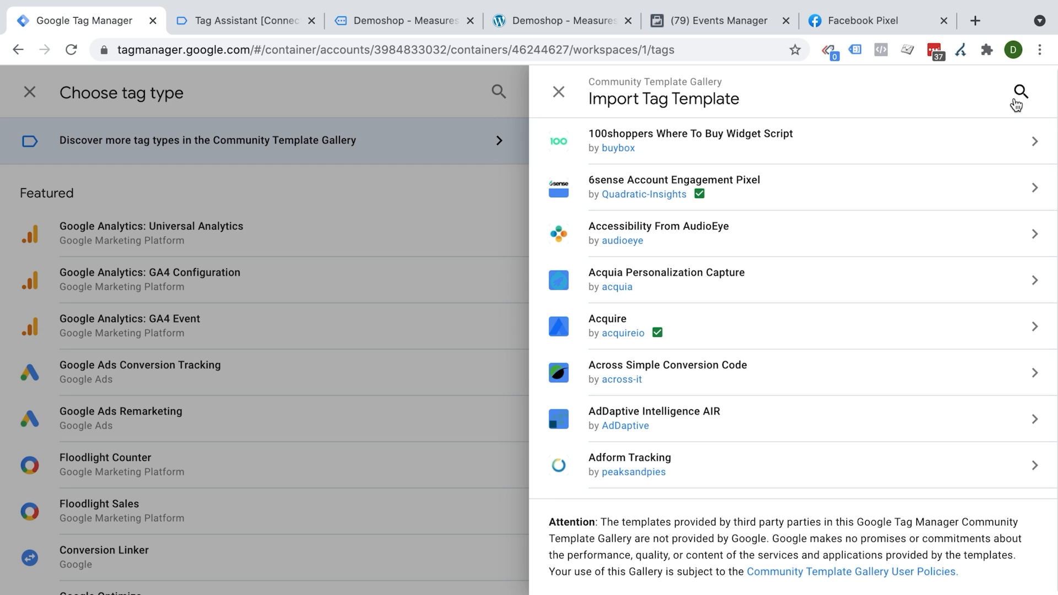
click(1021, 91)
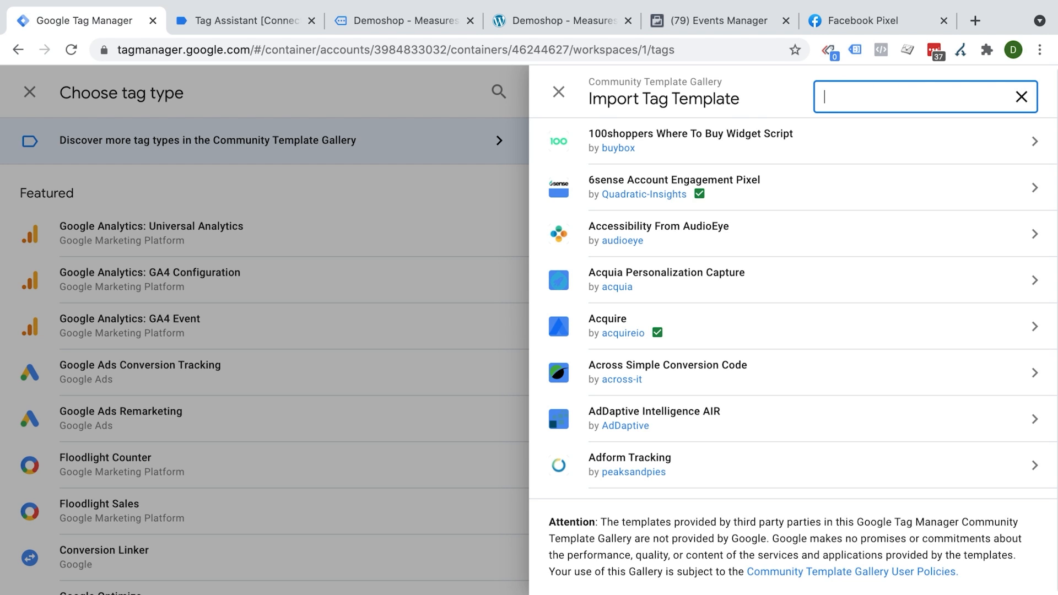
text(face)
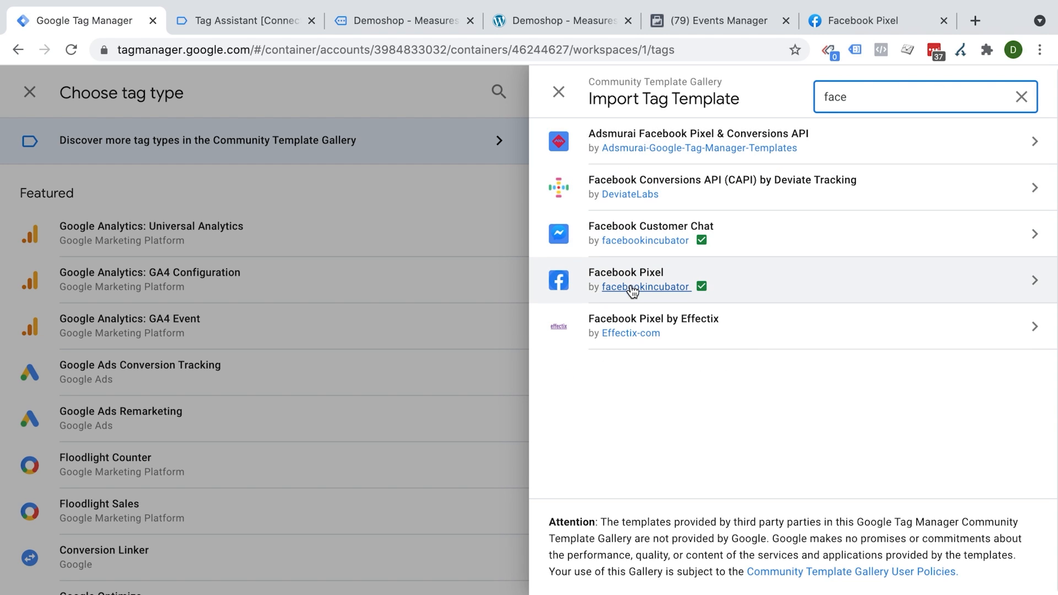
mouse_move(647, 287)
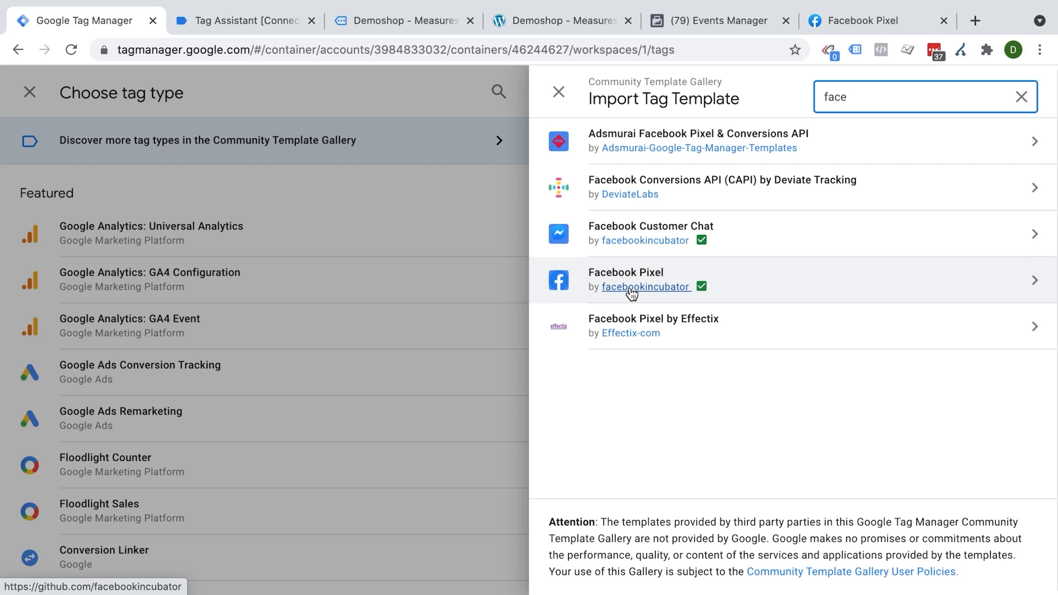
mouse_move(668, 235)
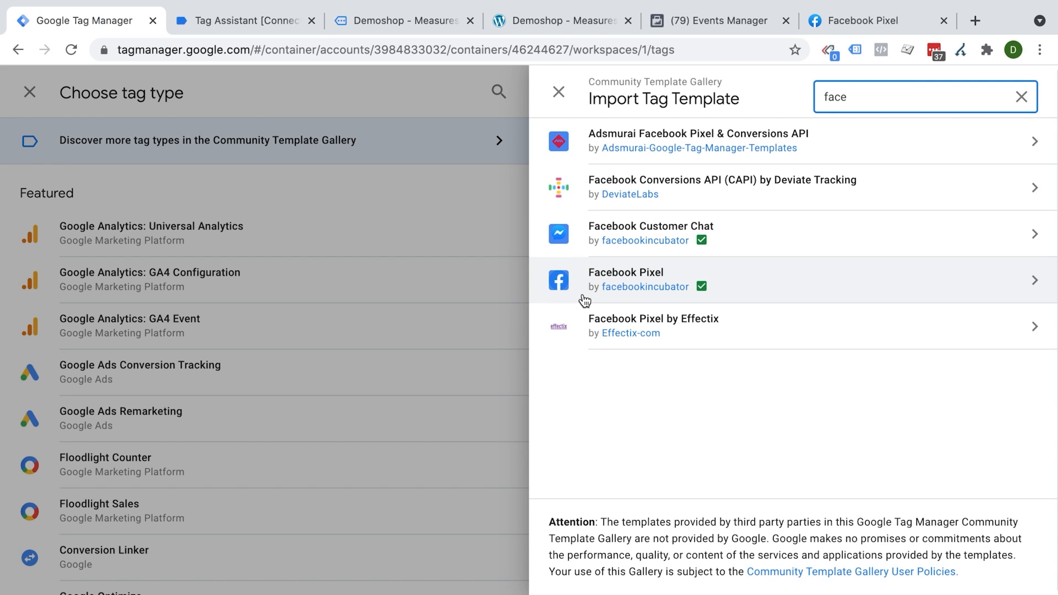
mouse_move(582, 302)
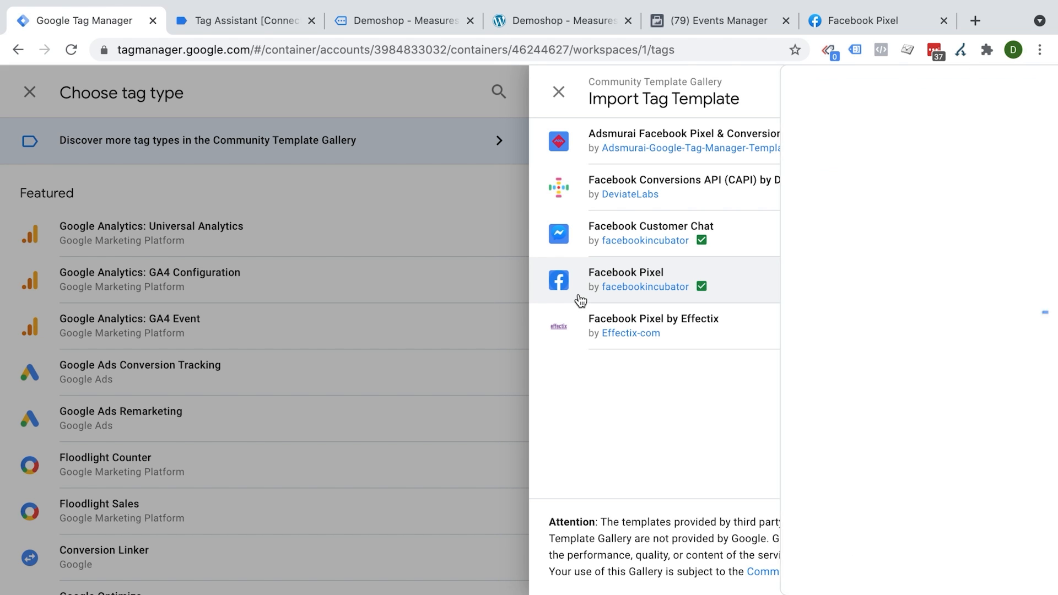
Add the Facebook Pixel template by facebookincubator to the workspace
click(625, 279)
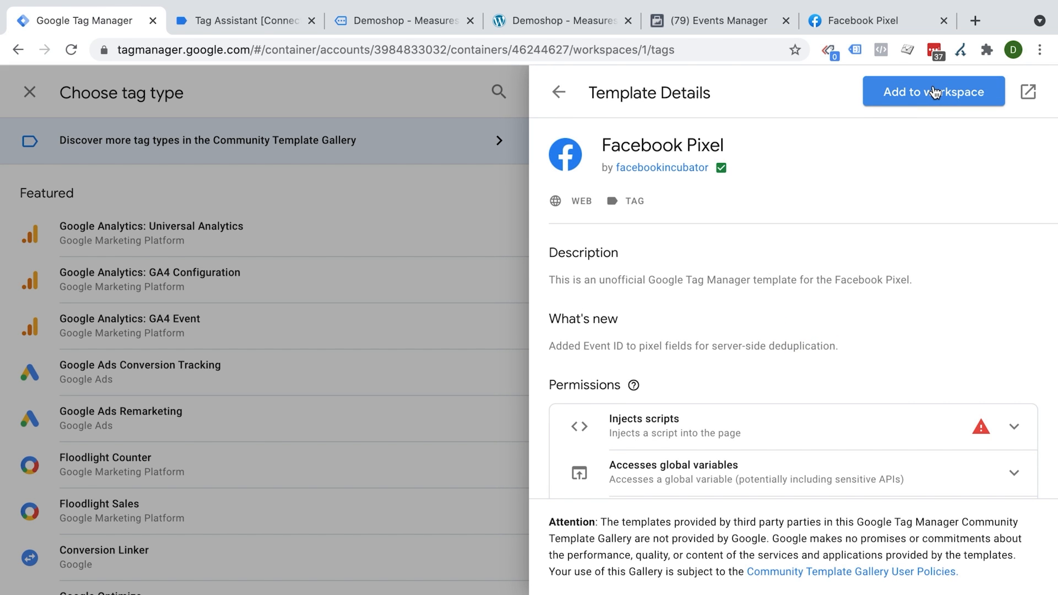
click(933, 92)
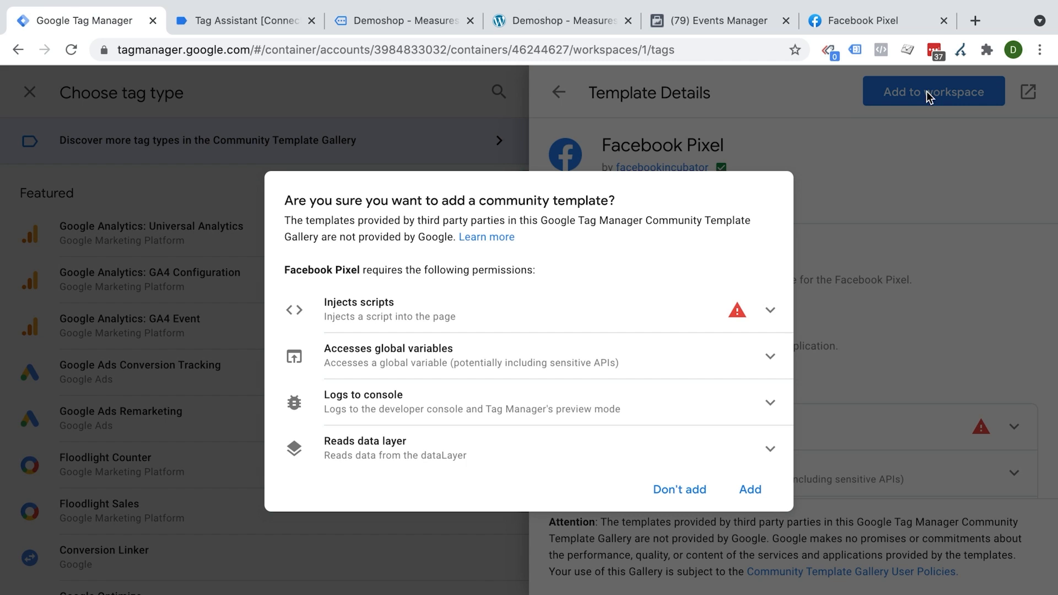
mouse_move(550, 441)
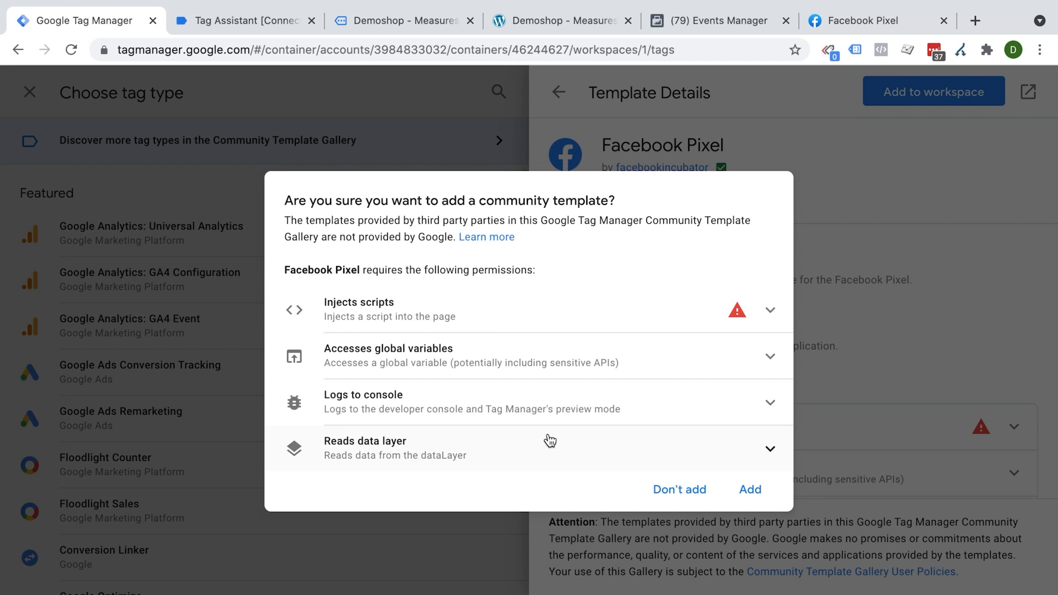
click(750, 489)
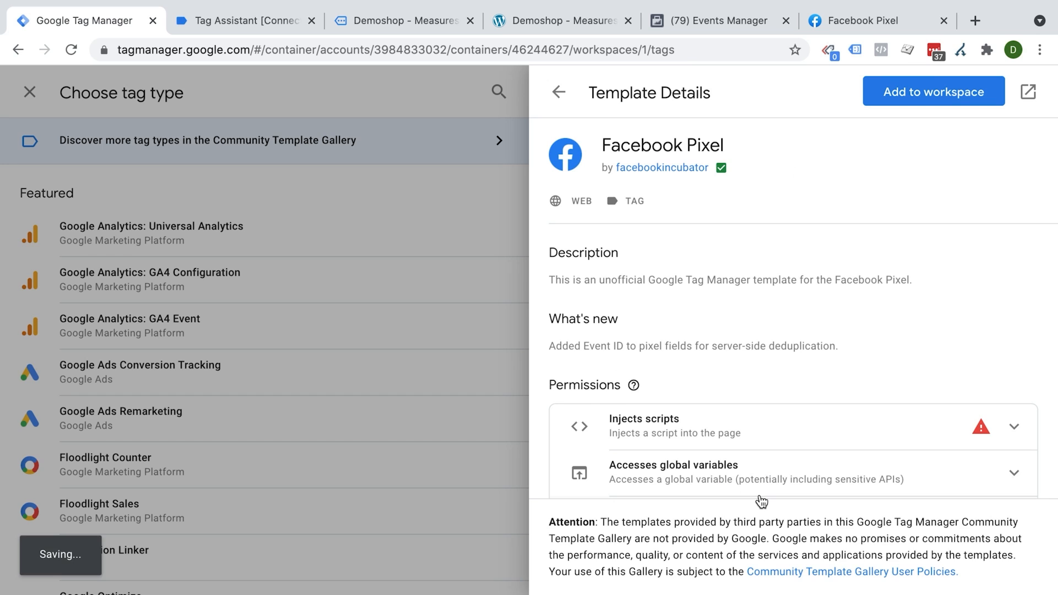
click(933, 91)
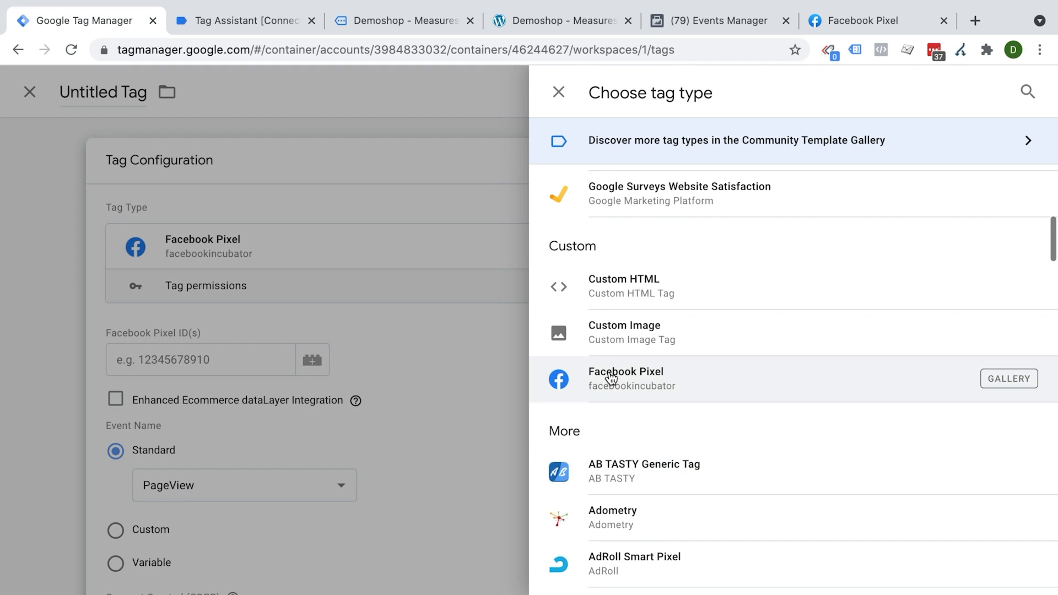
mouse_move(526, 377)
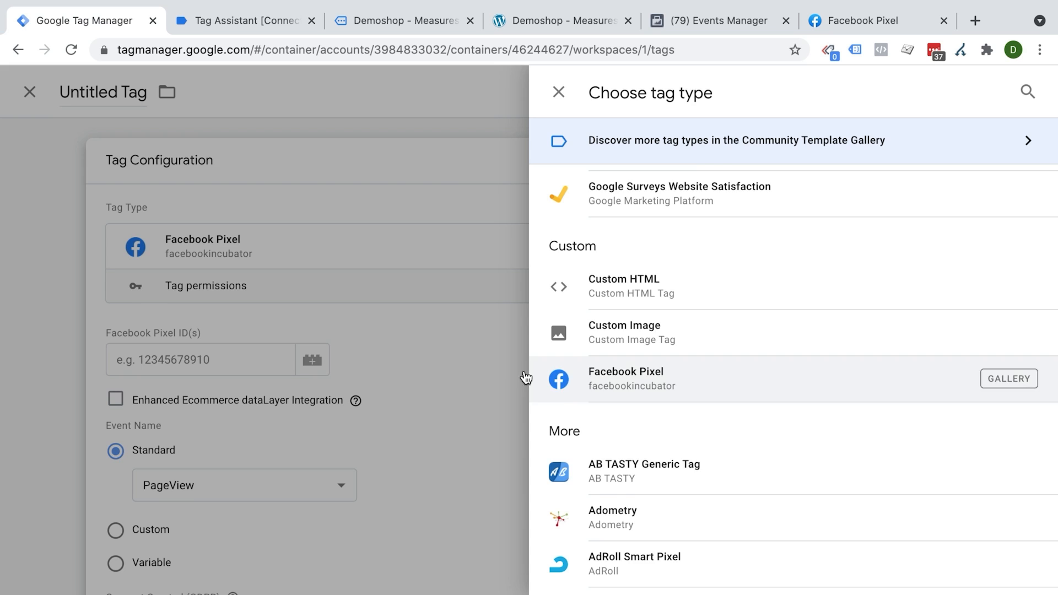
Make Facebook Pixel the new tag's type and focus its empty Pixel ID field
click(558, 92)
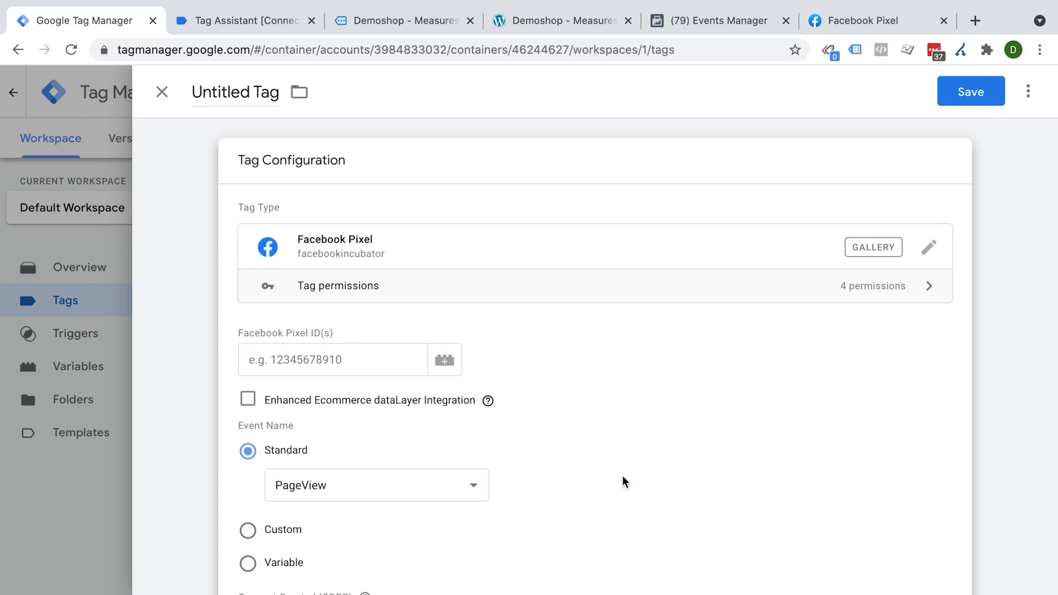
scroll(down, 3)
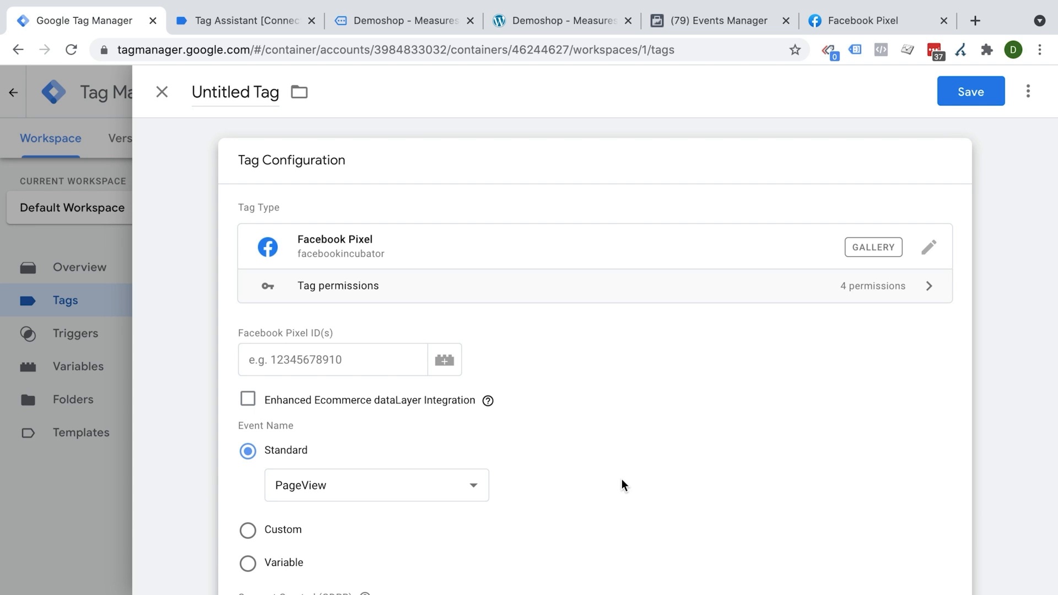
click(332, 359)
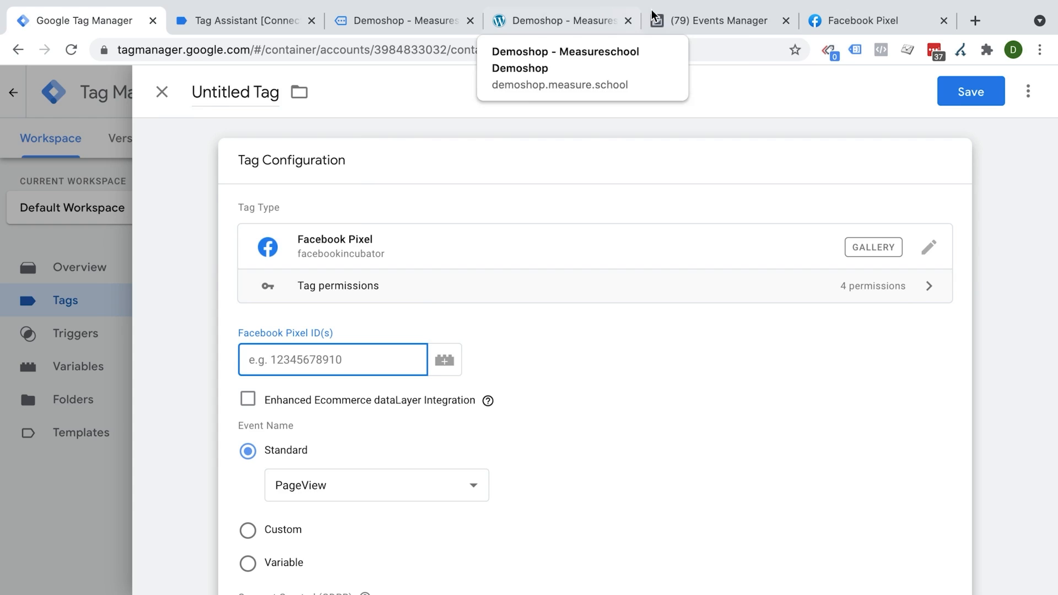
View the Demo Account pixel's ID in Facebook Events Manager, dismissing the event setup dialog
click(719, 19)
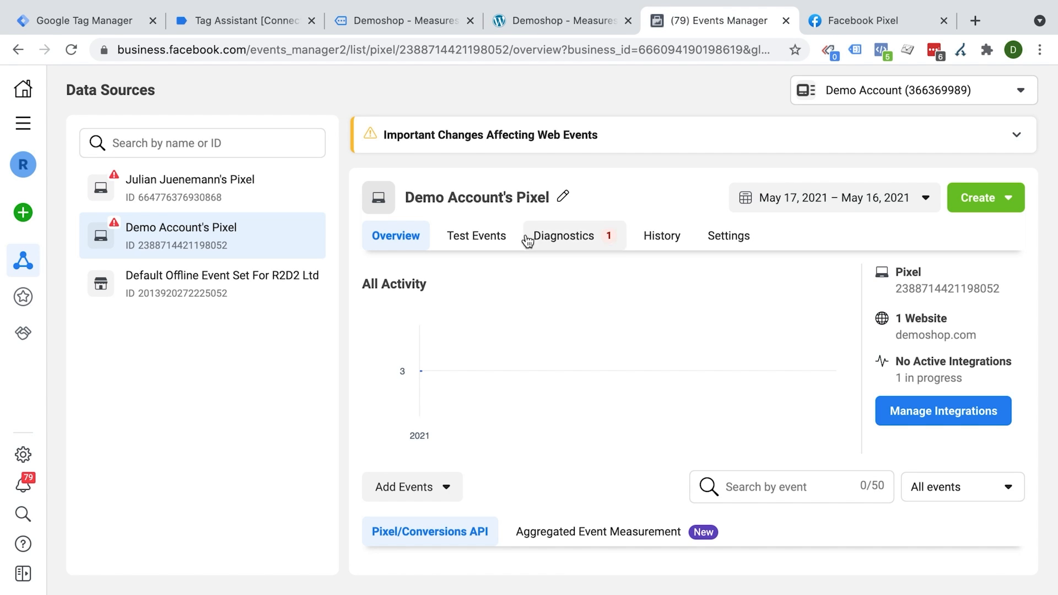
mouse_move(912, 295)
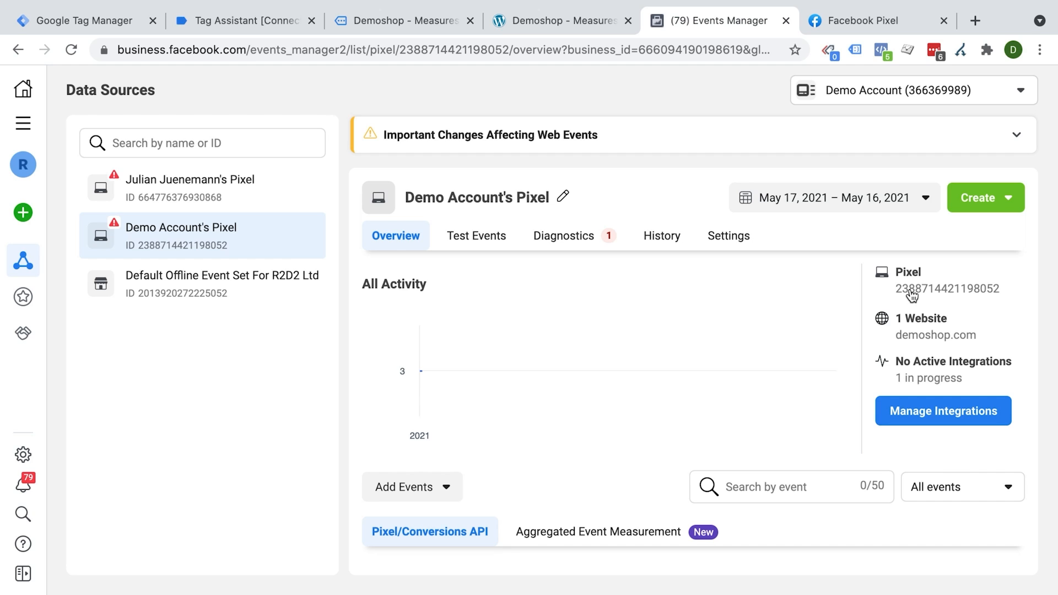
mouse_move(934, 272)
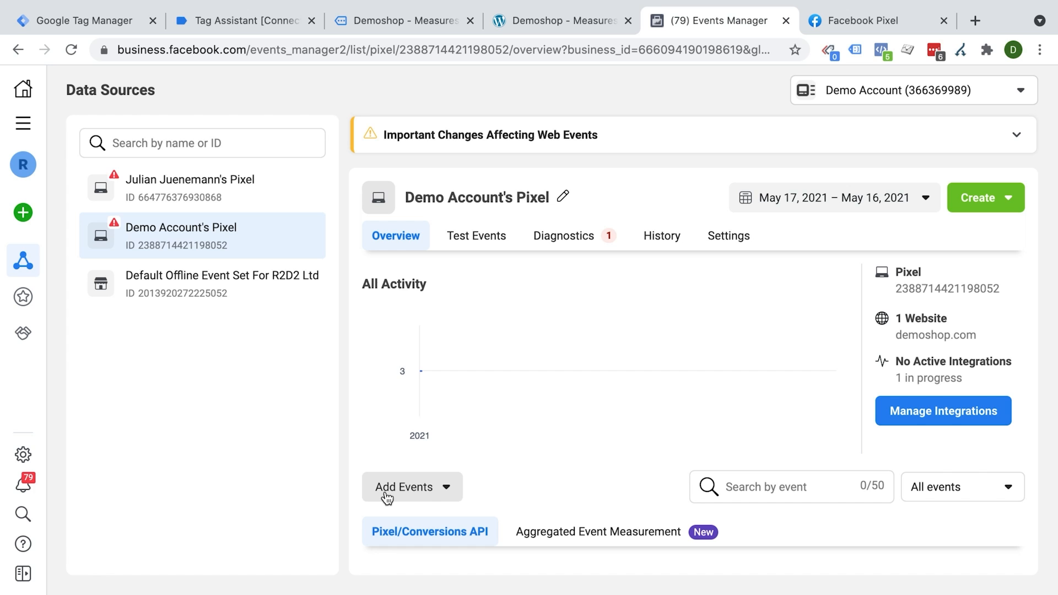
click(403, 486)
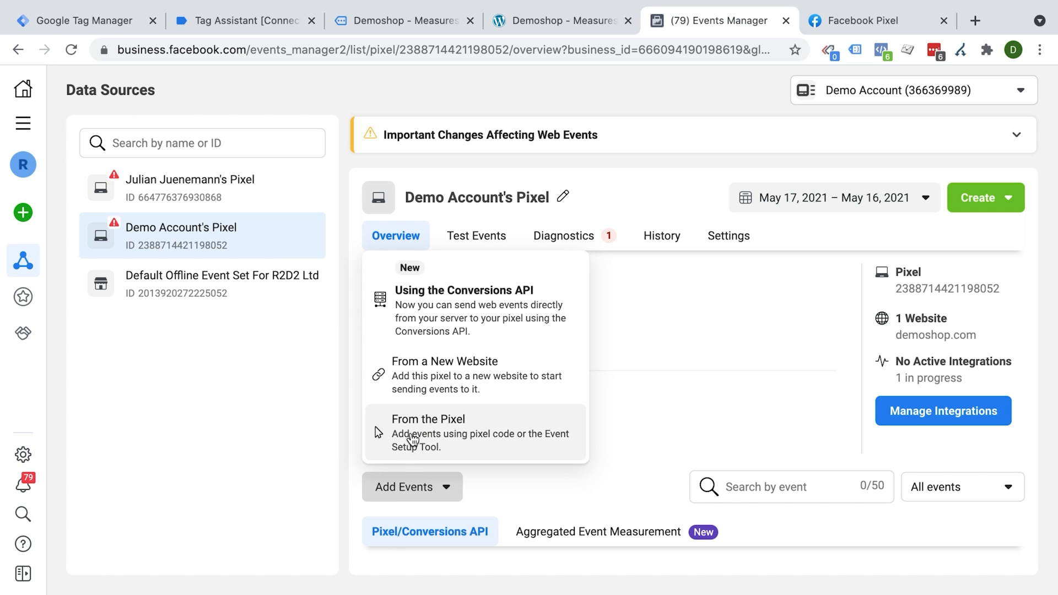
click(427, 432)
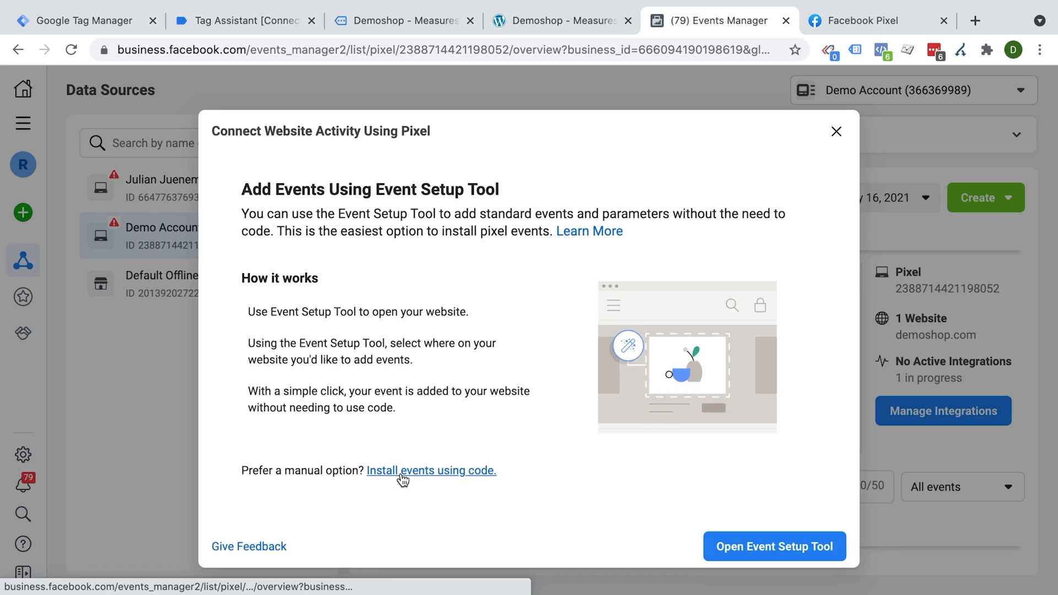
click(431, 471)
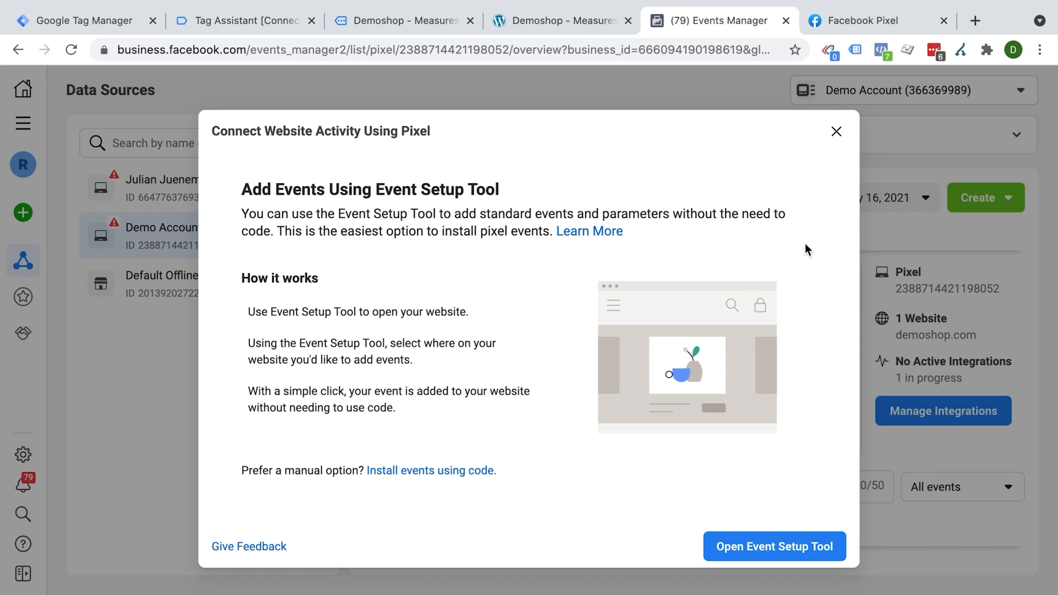
click(837, 131)
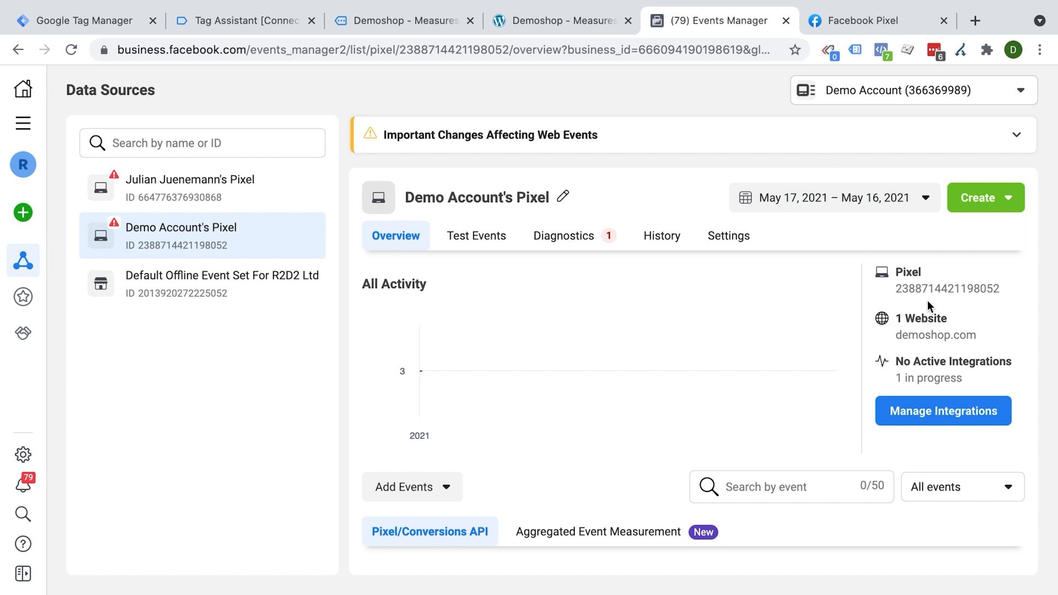
mouse_move(931, 296)
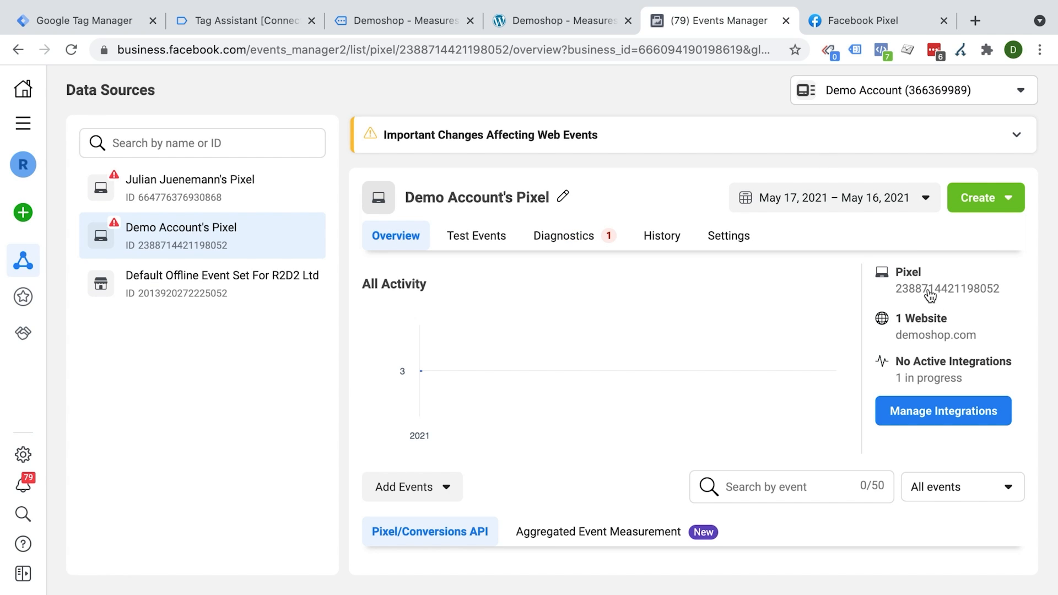
click(74, 20)
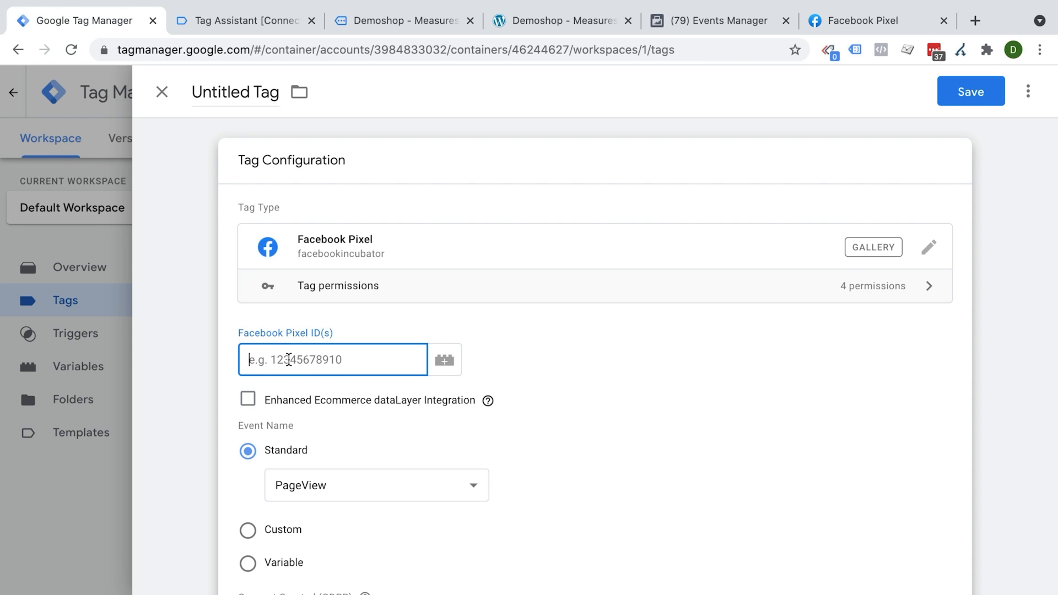
text(2388714421198052)
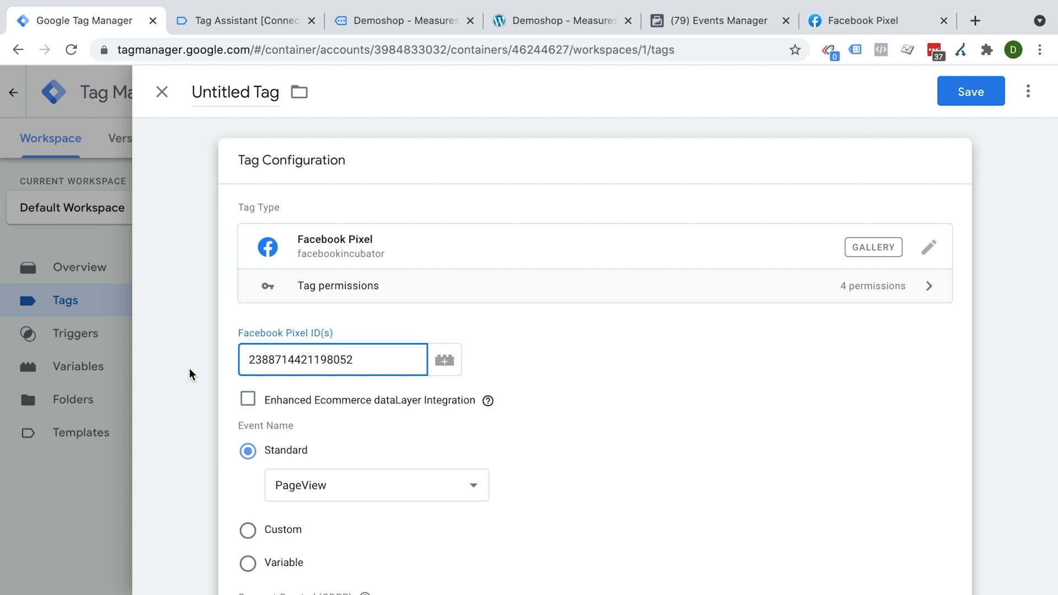
mouse_move(444, 358)
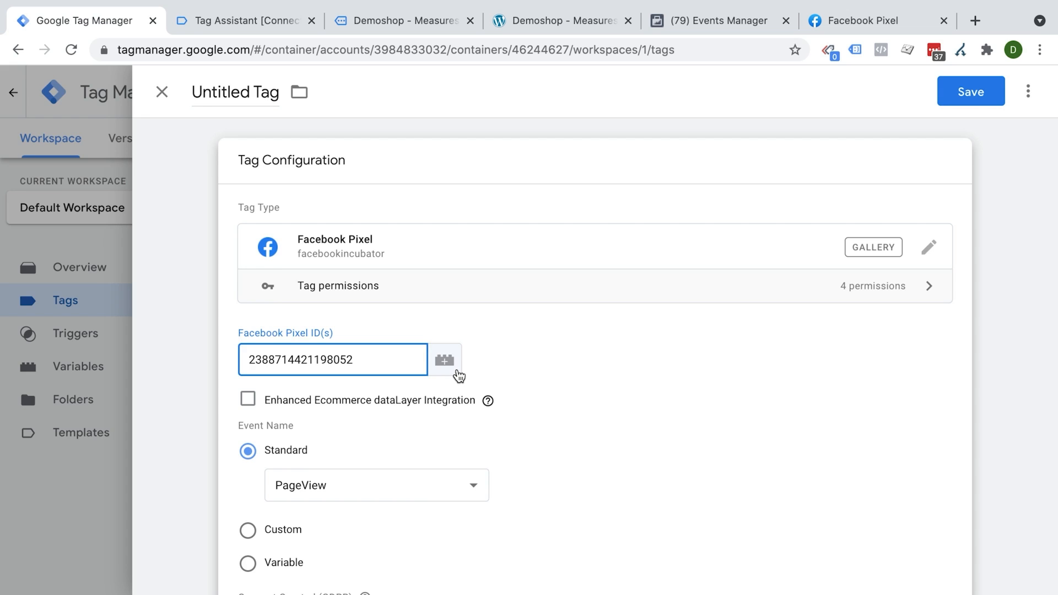
Create a new user-defined variable named after the Fb Pixel ID constant
click(444, 359)
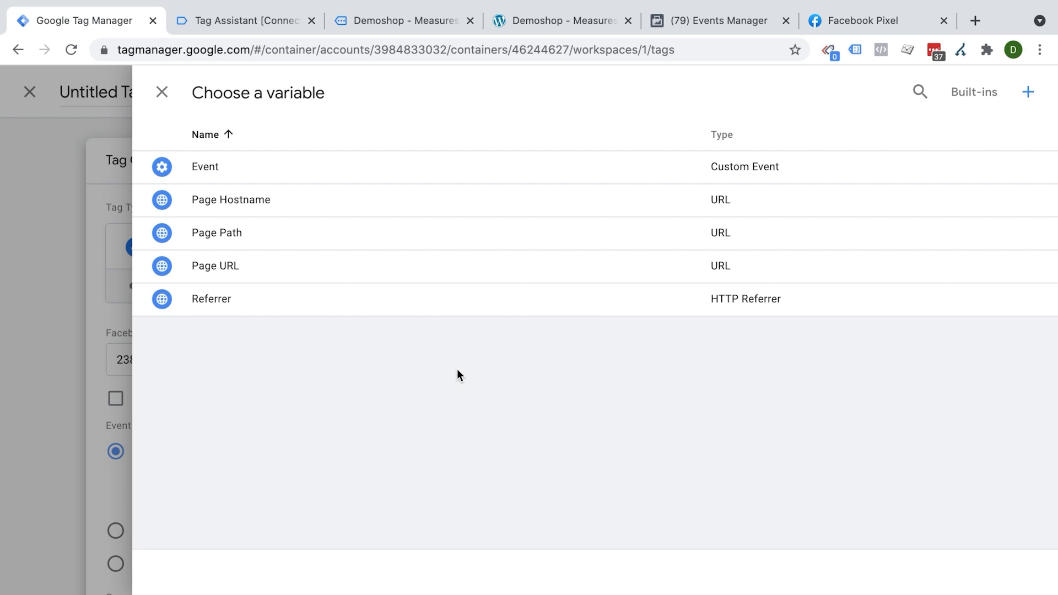
mouse_move(1012, 163)
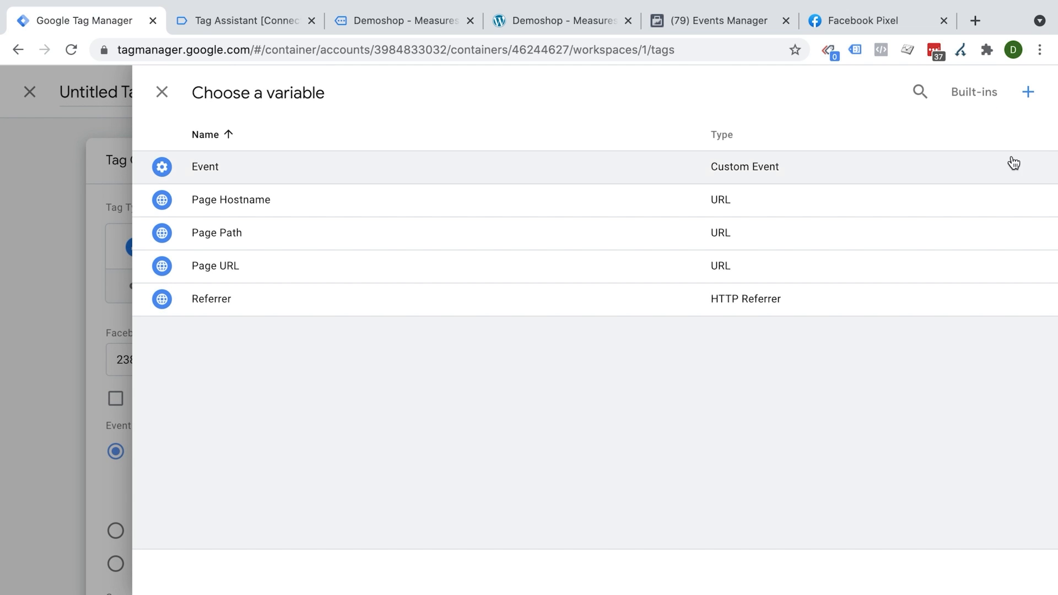
mouse_move(1029, 91)
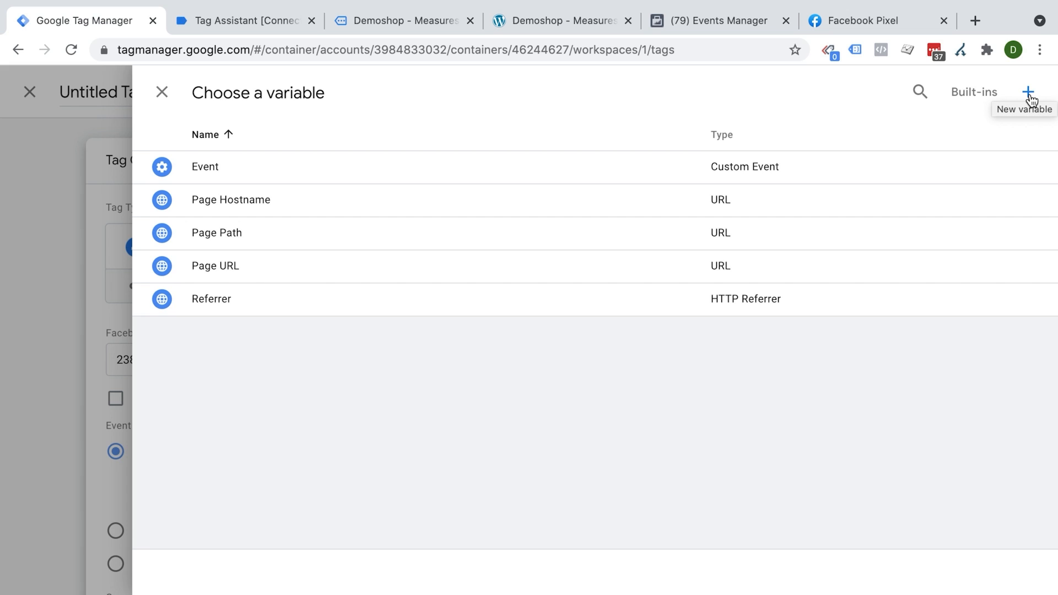
click(1028, 91)
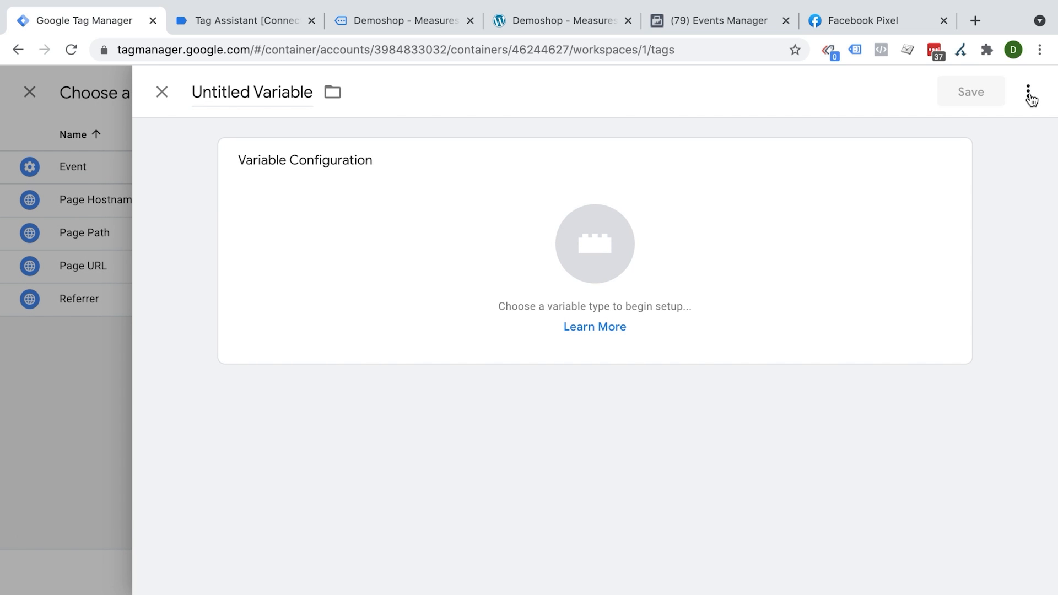
double_click(251, 93)
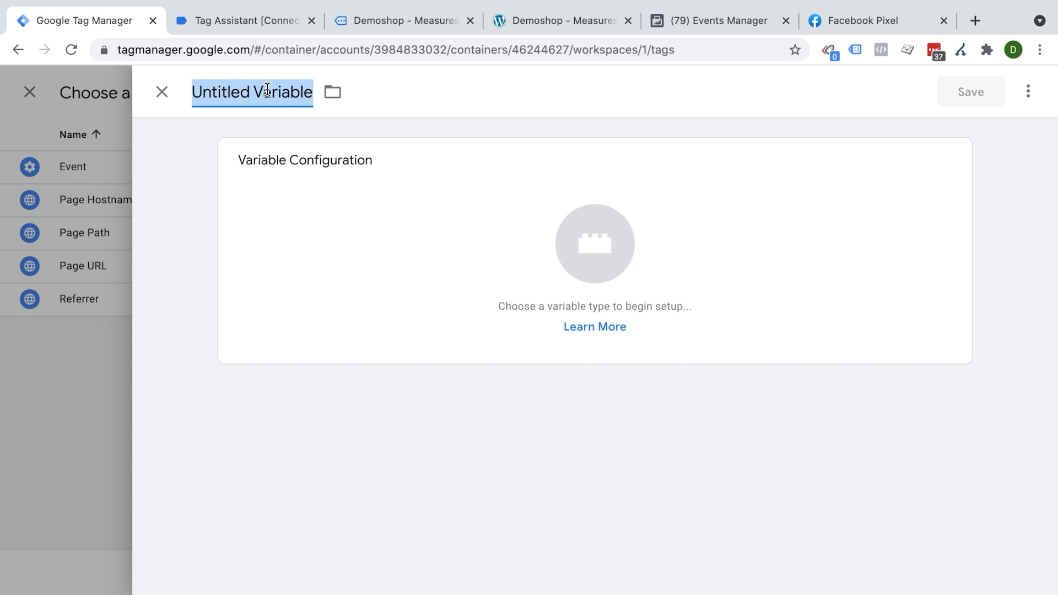
text(const - F)
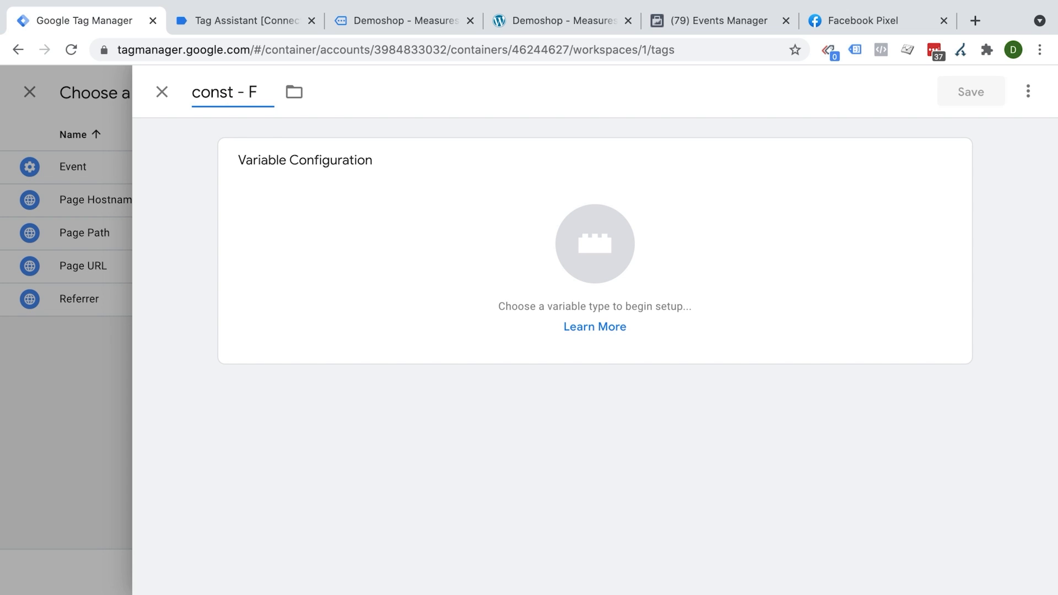
text(a)
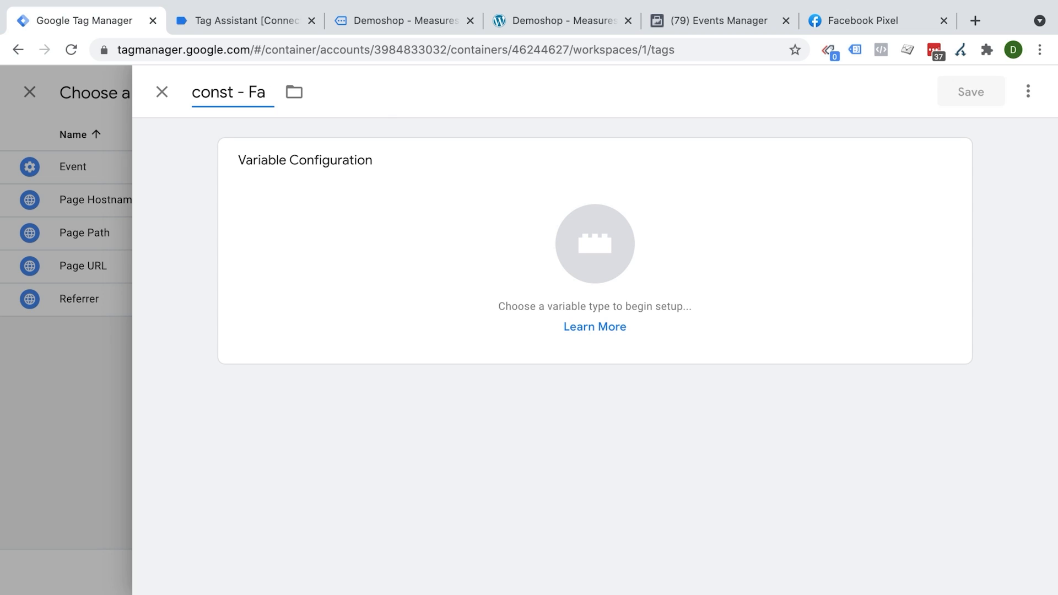
text(b Pixel ID)
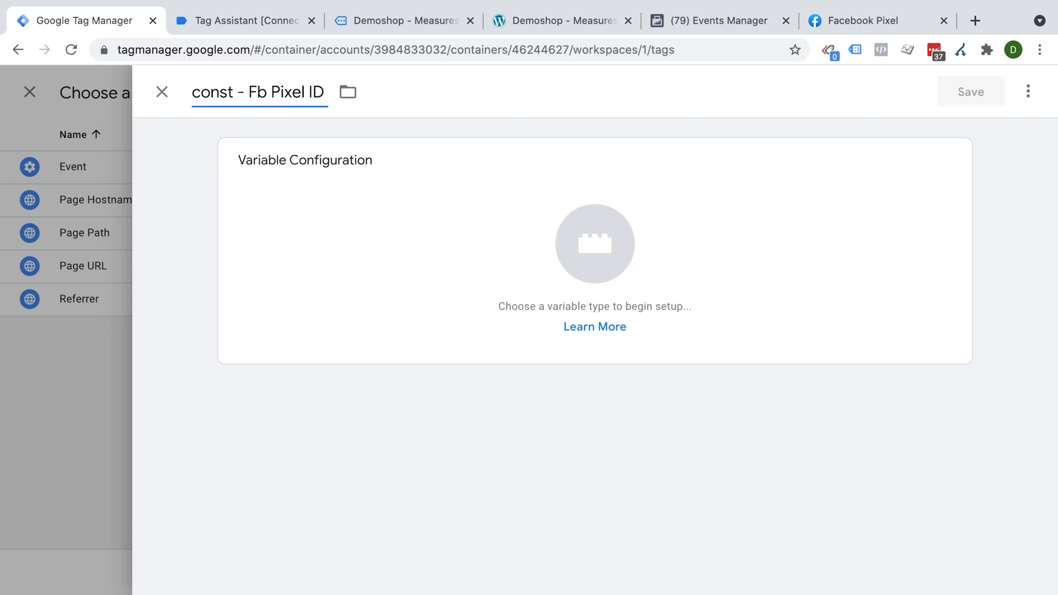
text(2388714421198052)
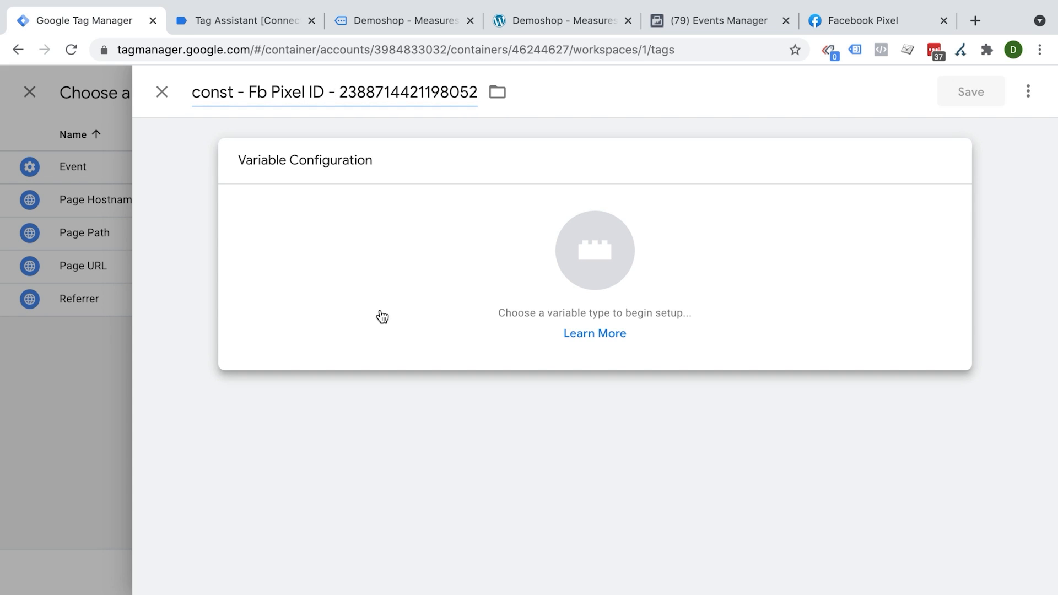
click(594, 250)
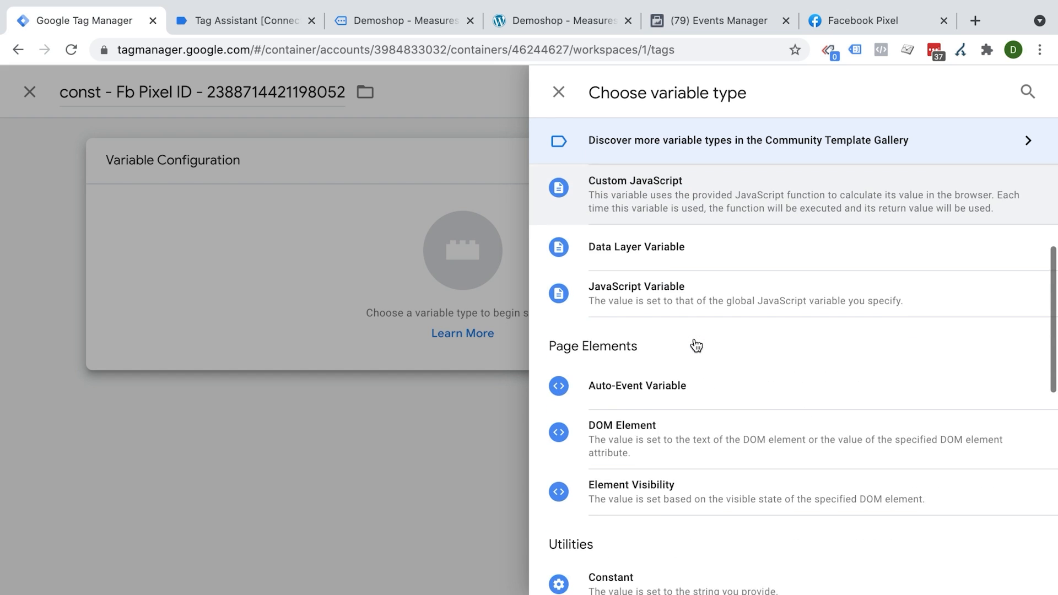
scroll(down, 3)
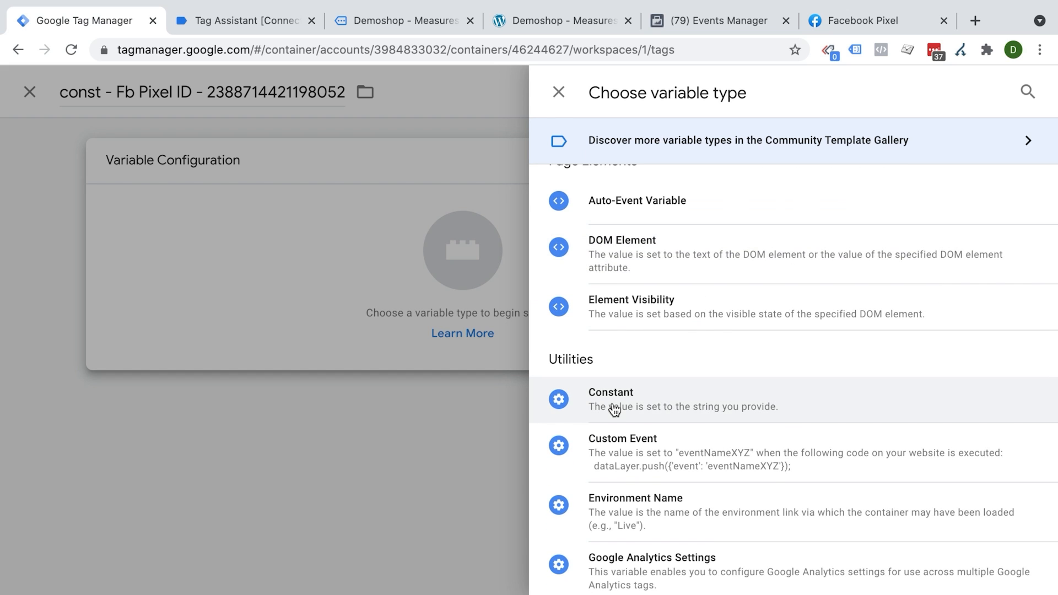
click(610, 398)
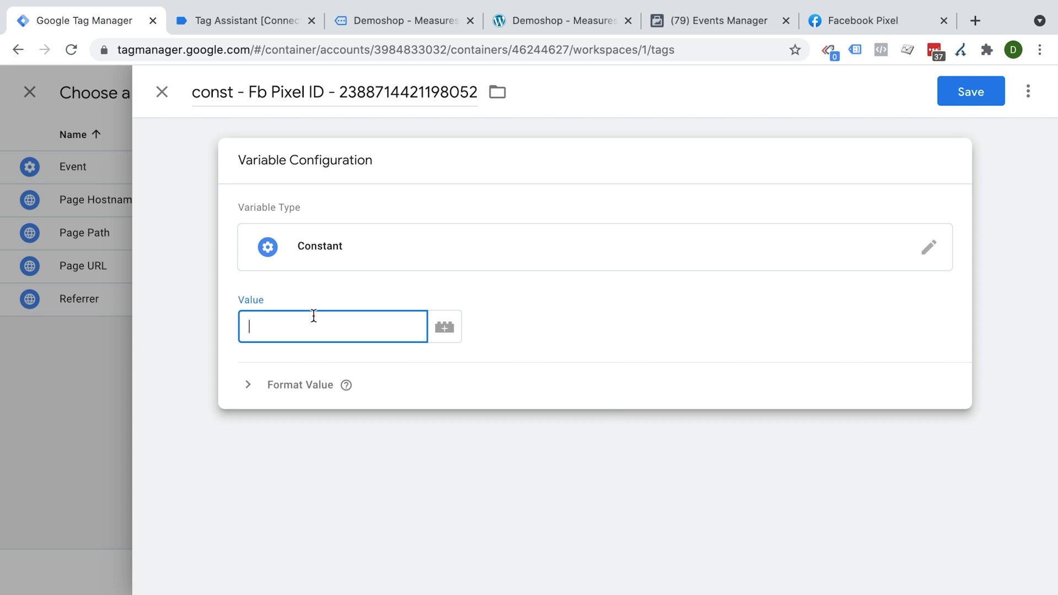
text(2388714421198052)
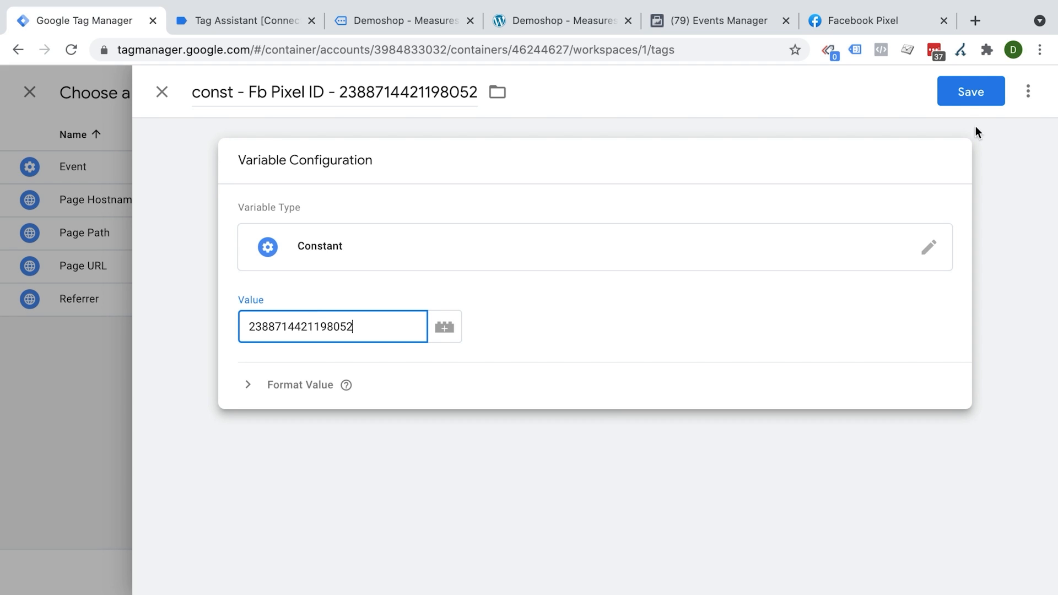
Save the variable and replace the tag's hard-coded pixel ID with the const Fb Pixel ID variable
click(970, 92)
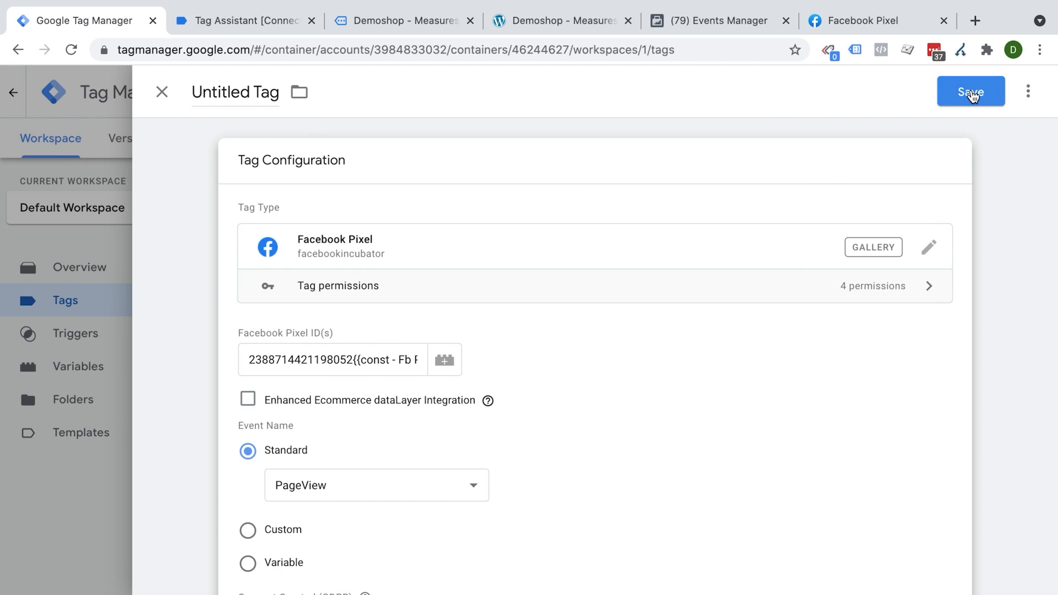
mouse_move(351, 360)
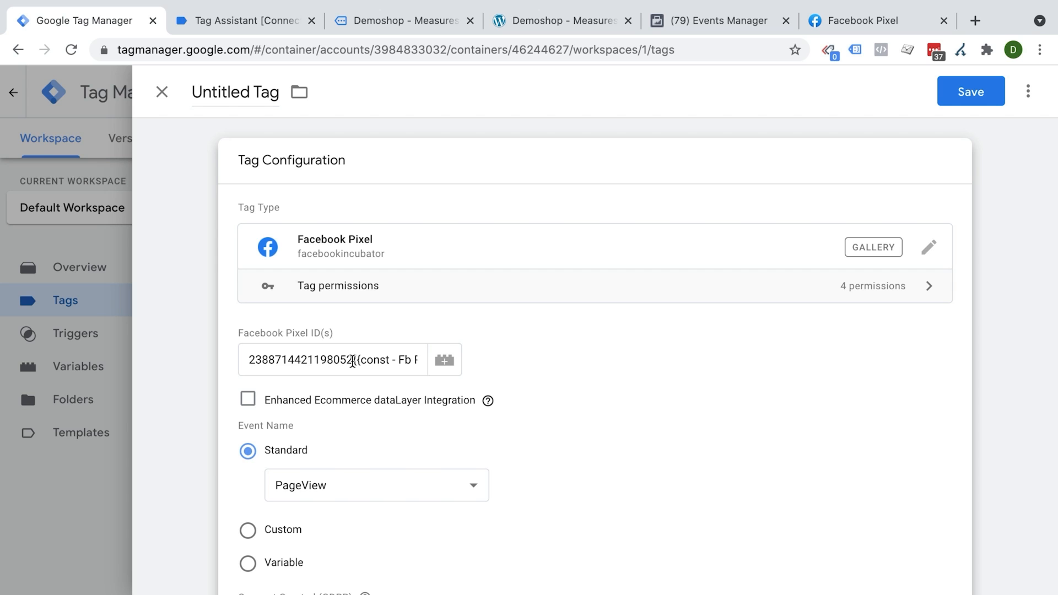
click(332, 359)
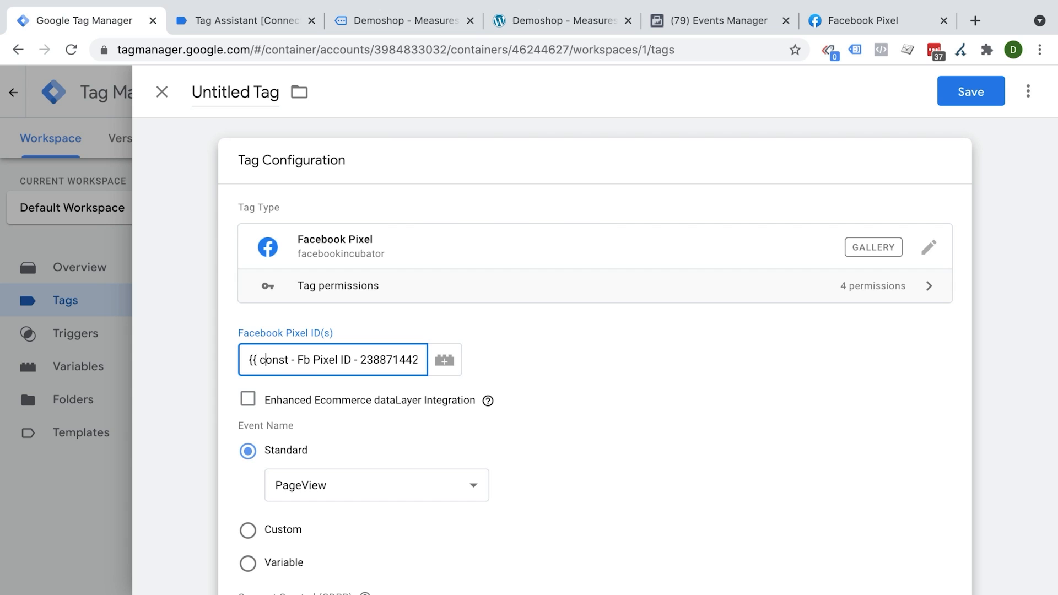
text(1198052}})
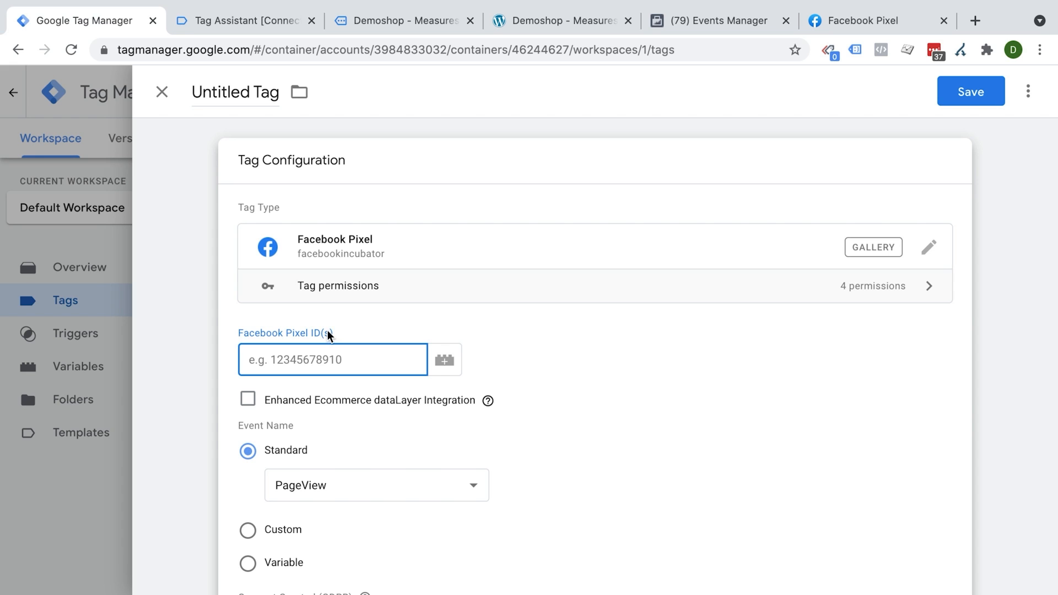
mouse_move(302, 394)
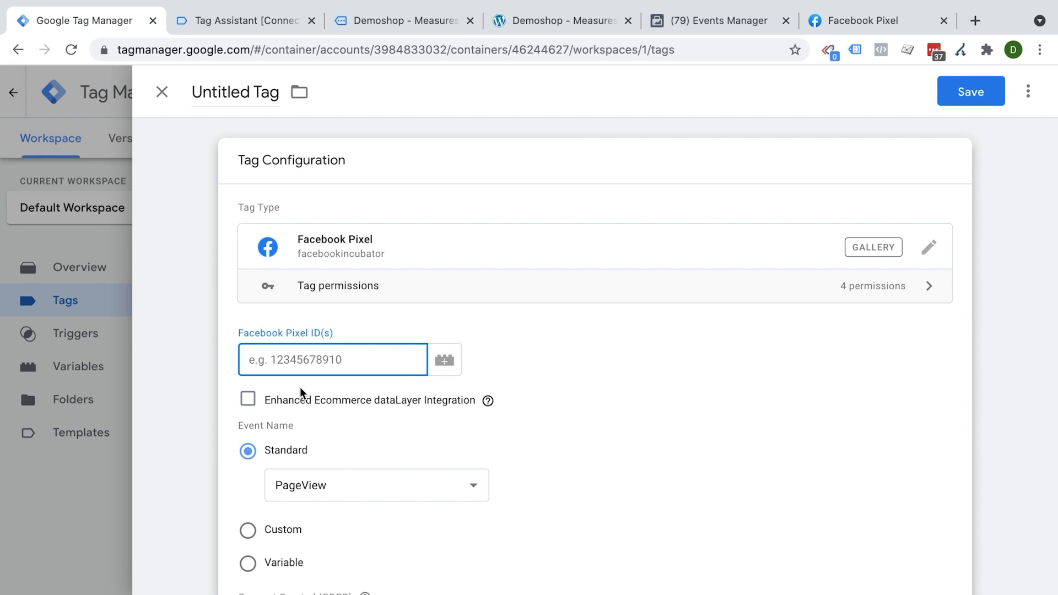
click(443, 359)
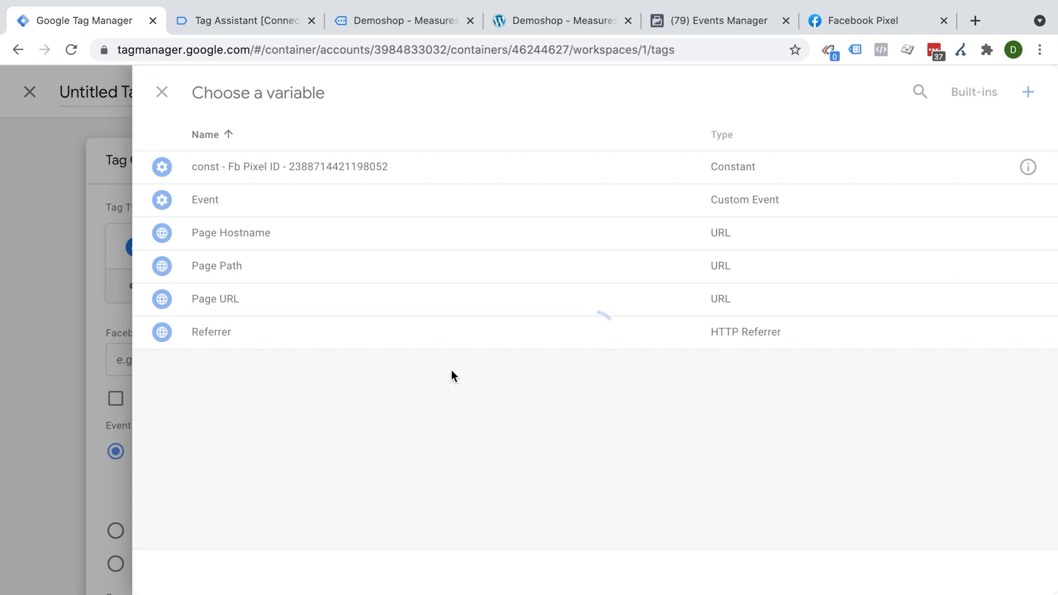
click(289, 166)
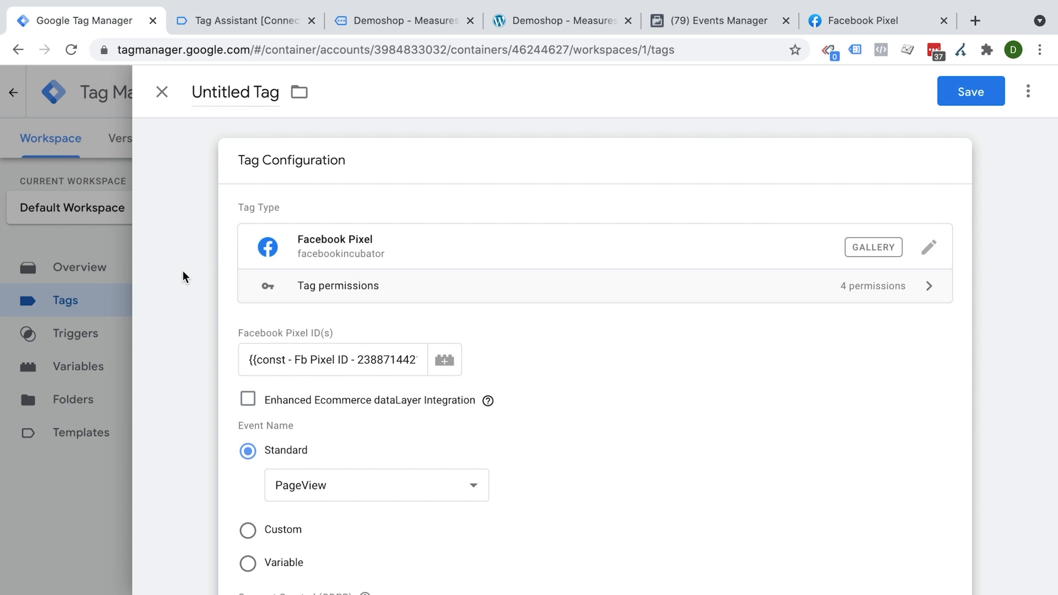
scroll(down, 3)
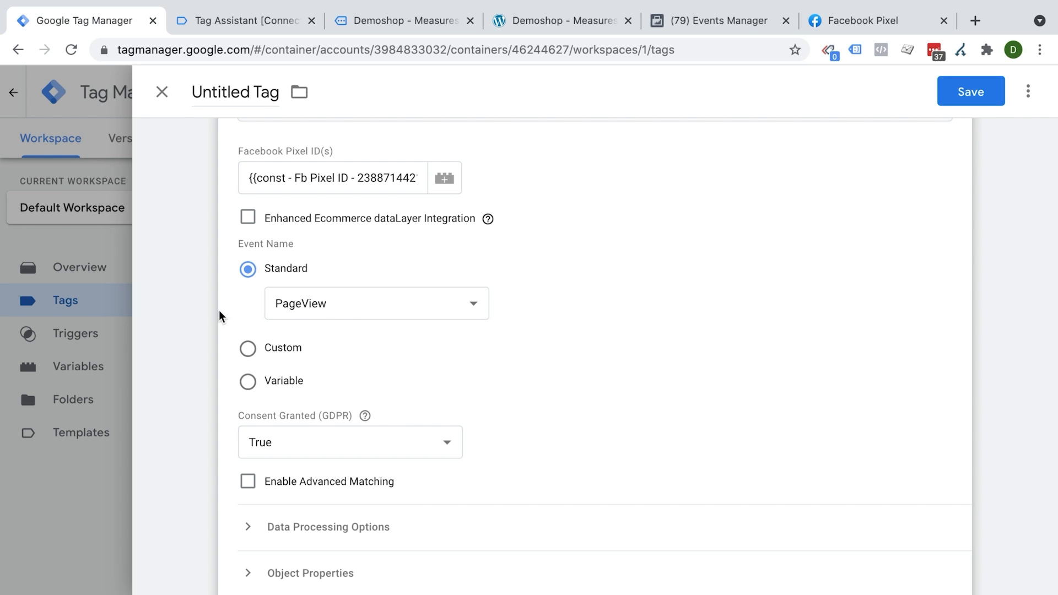
scroll(down, 3)
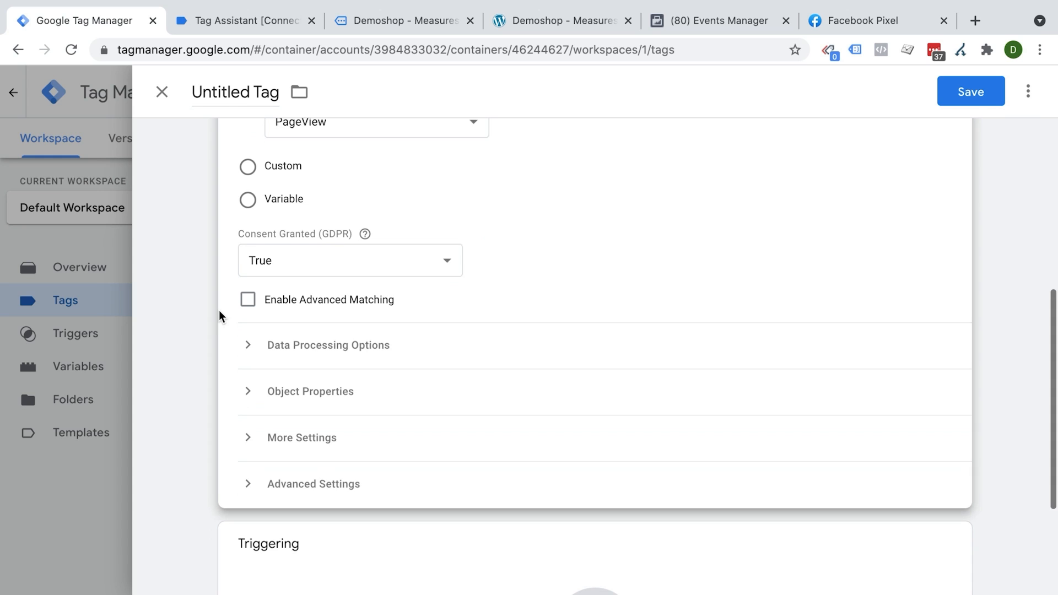
scroll(down, 3)
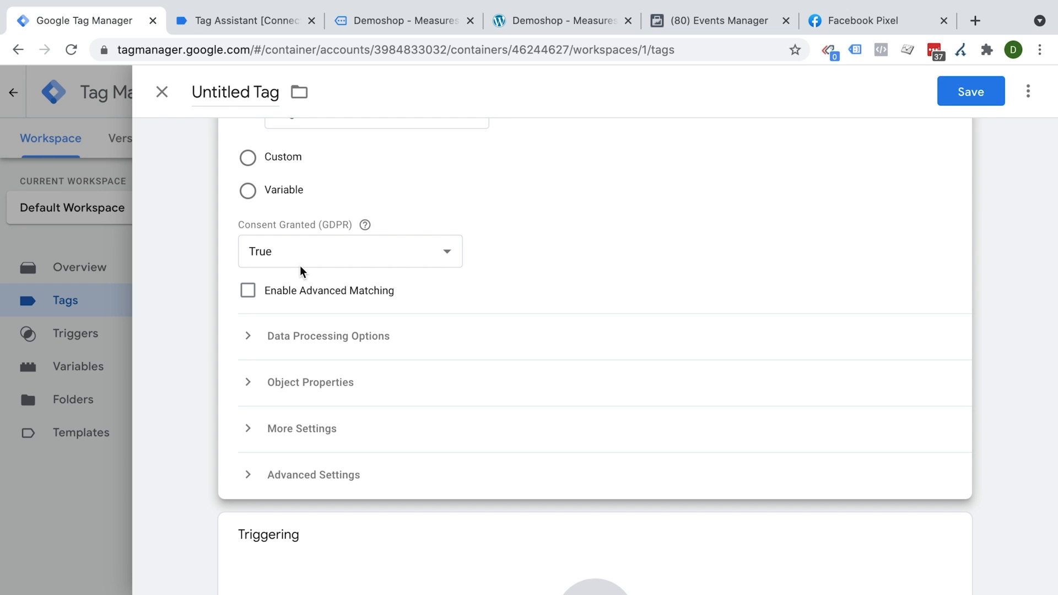
scroll(down, 3)
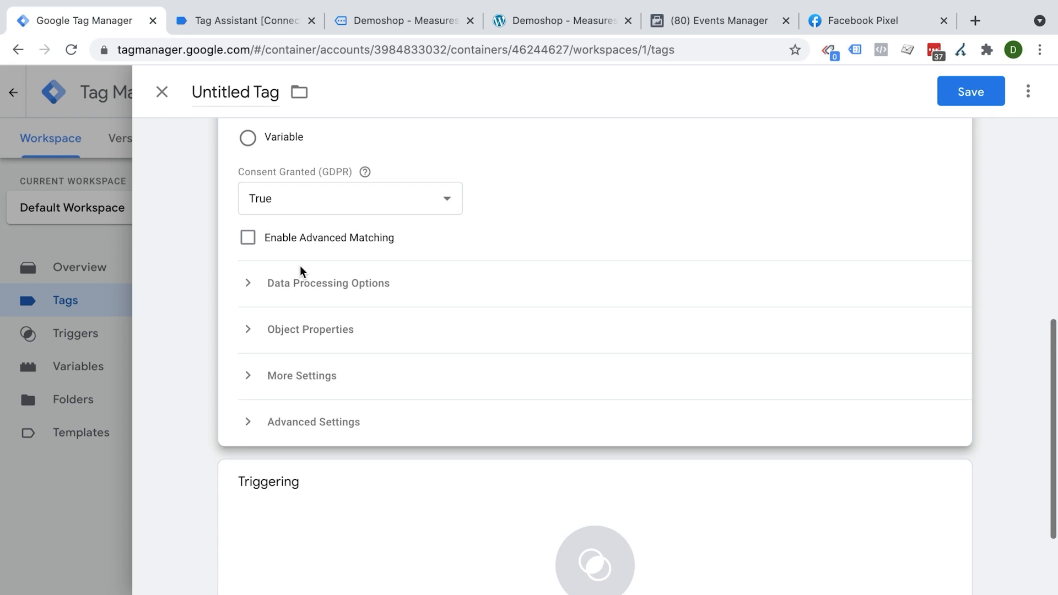
Attach the All Pages trigger, name the tag 'Fb - Event - Pageview' and save it
scroll(down, 3)
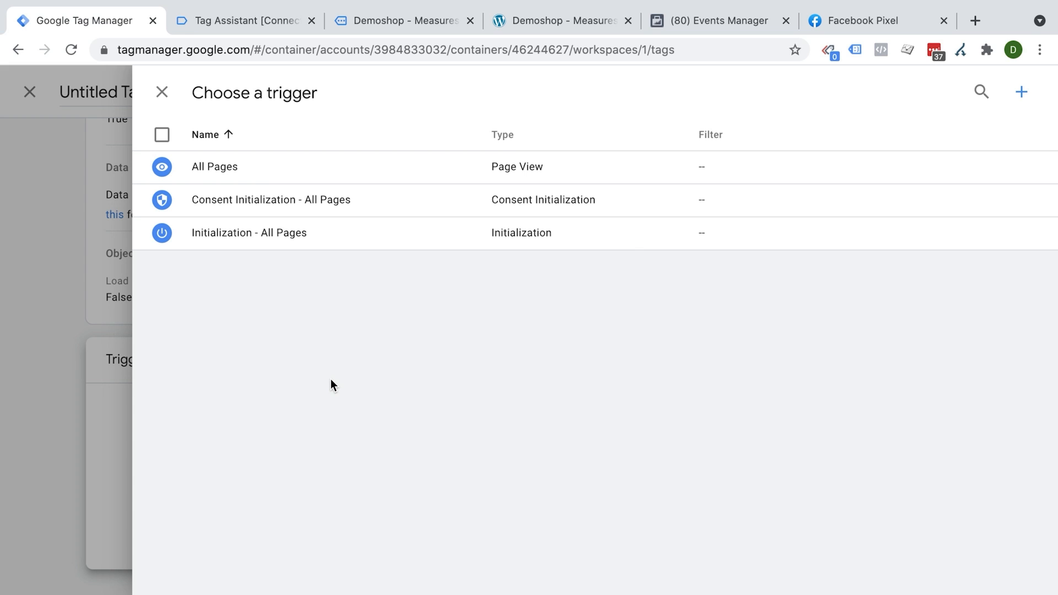
mouse_move(241, 194)
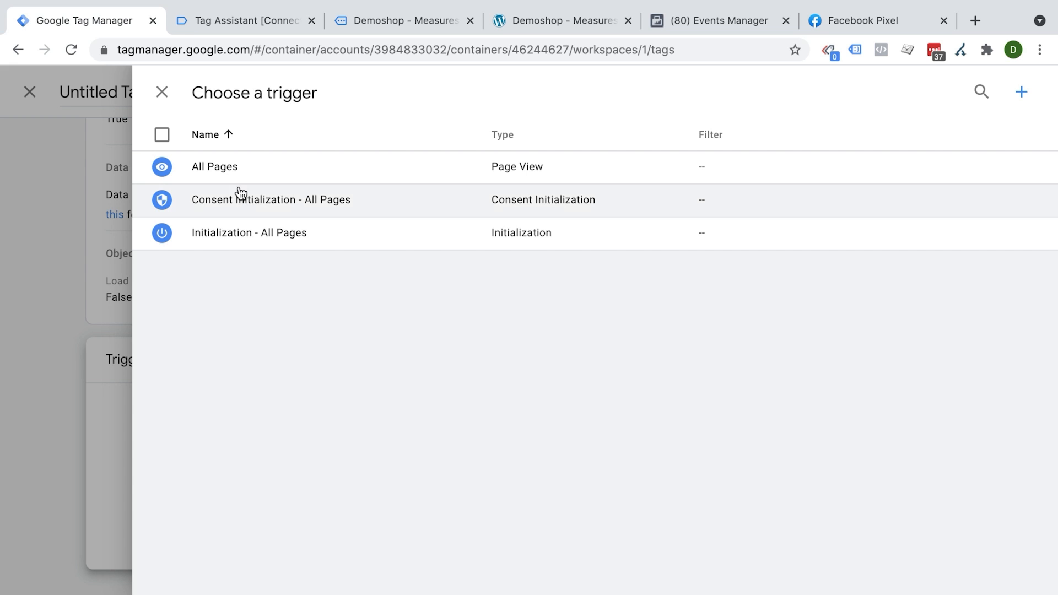
click(214, 167)
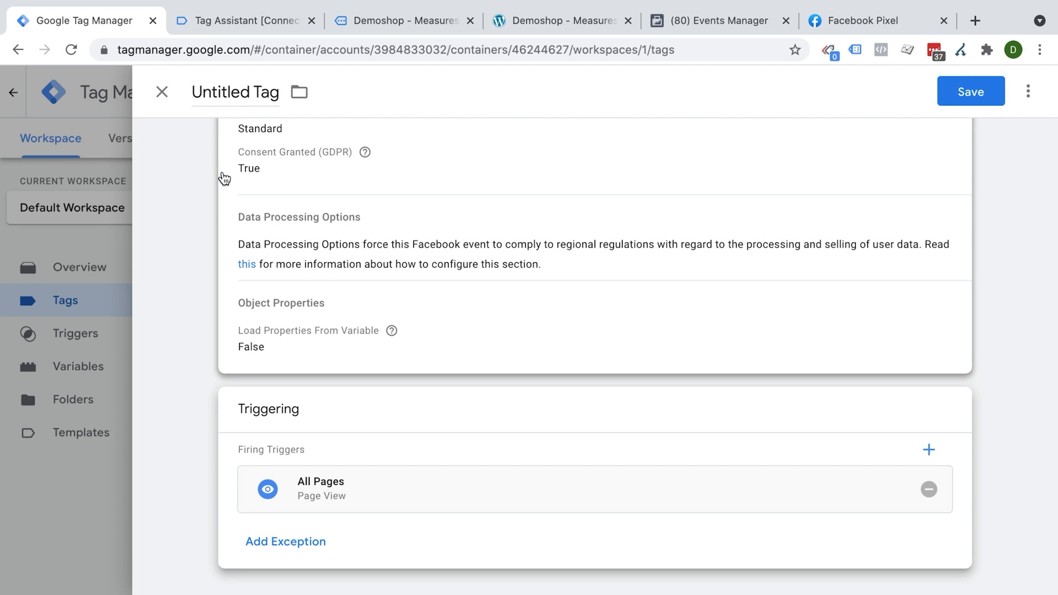
triple_click(235, 91)
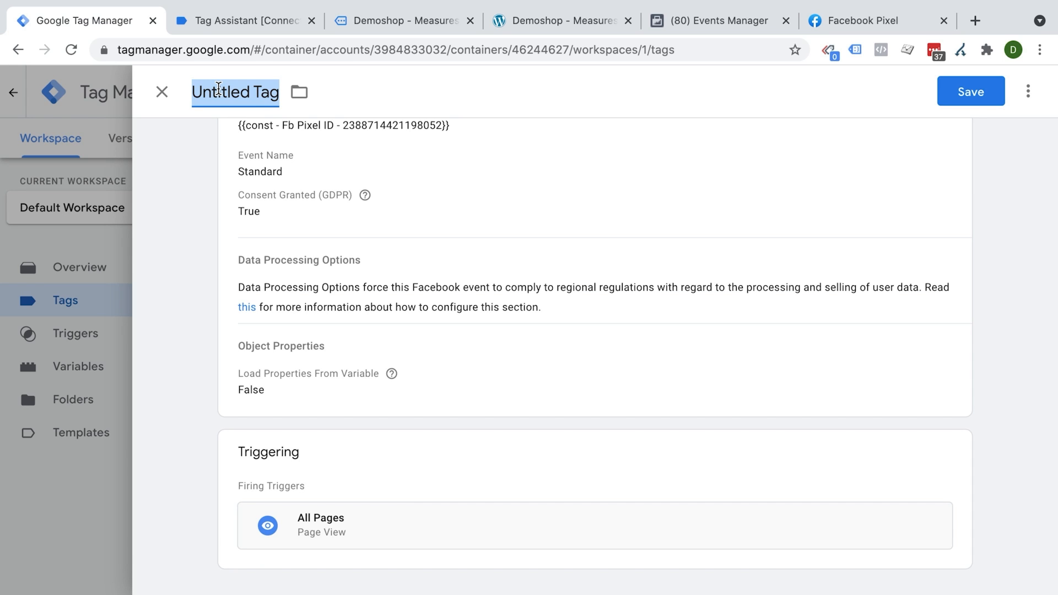
text(Fb -)
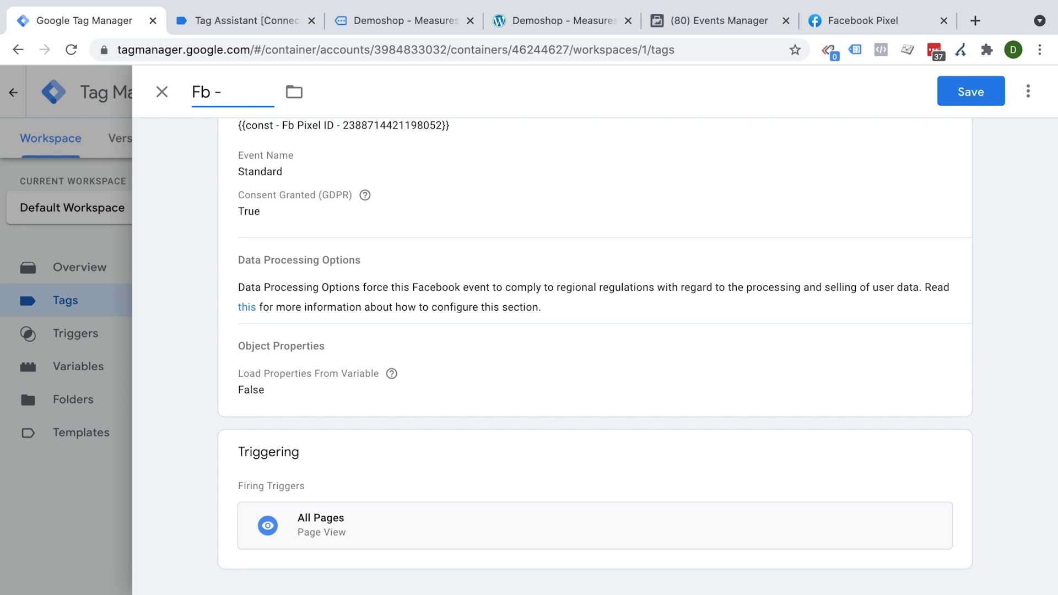
text(Event -)
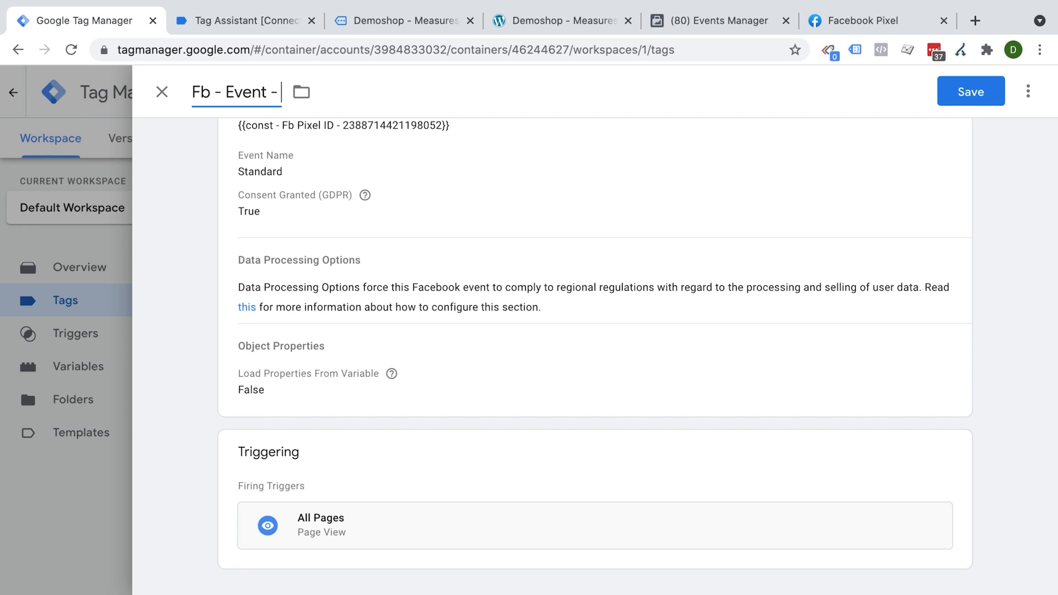
text(Pageview)
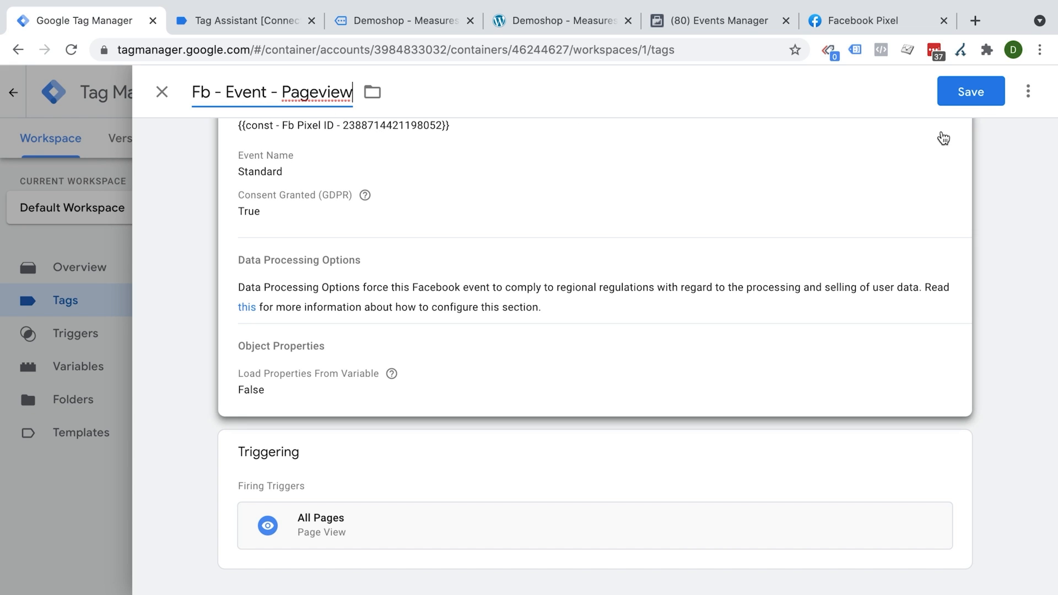
click(970, 92)
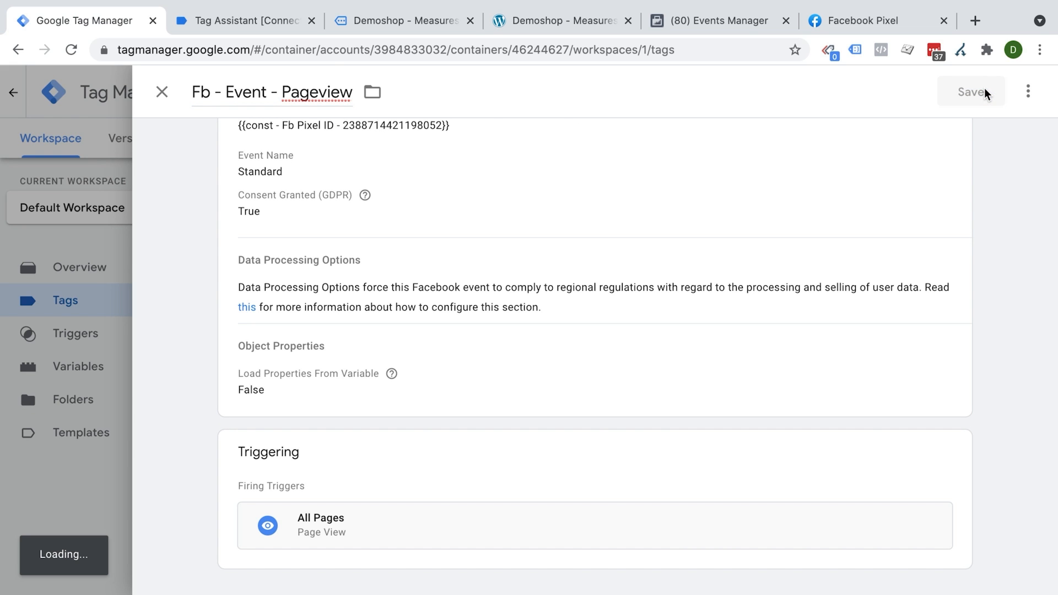
Preview the container and confirm Fb - Event - Pageview fired under Container Loaded in Tag Assistant
click(970, 91)
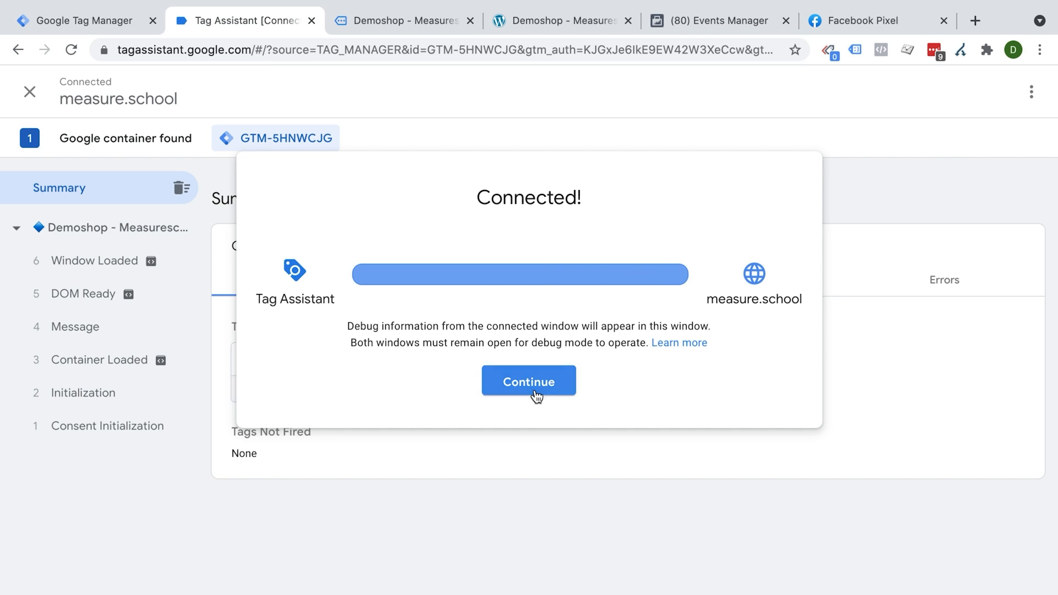
click(527, 380)
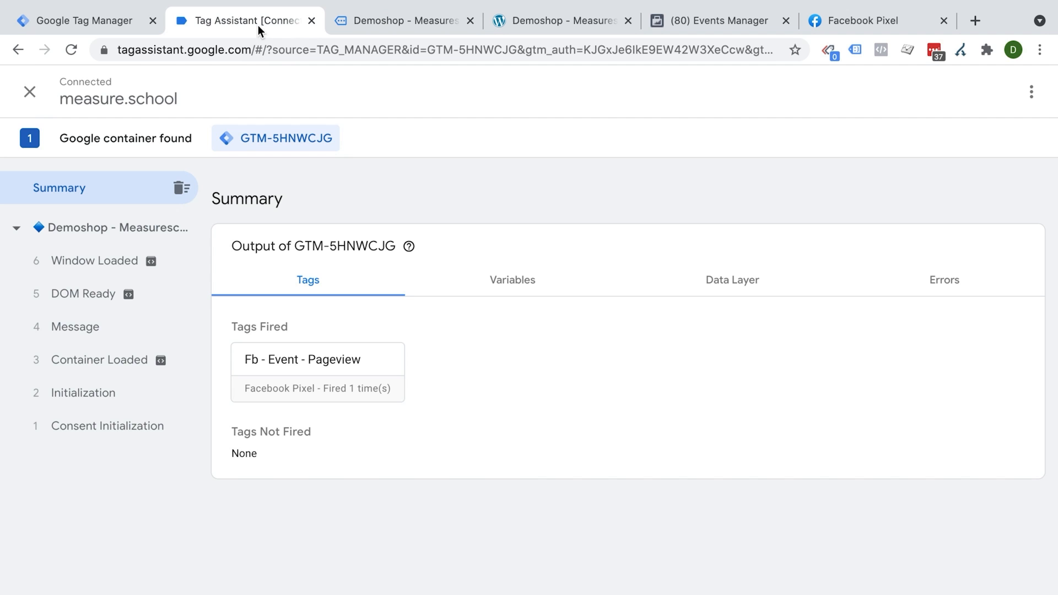
mouse_move(370, 432)
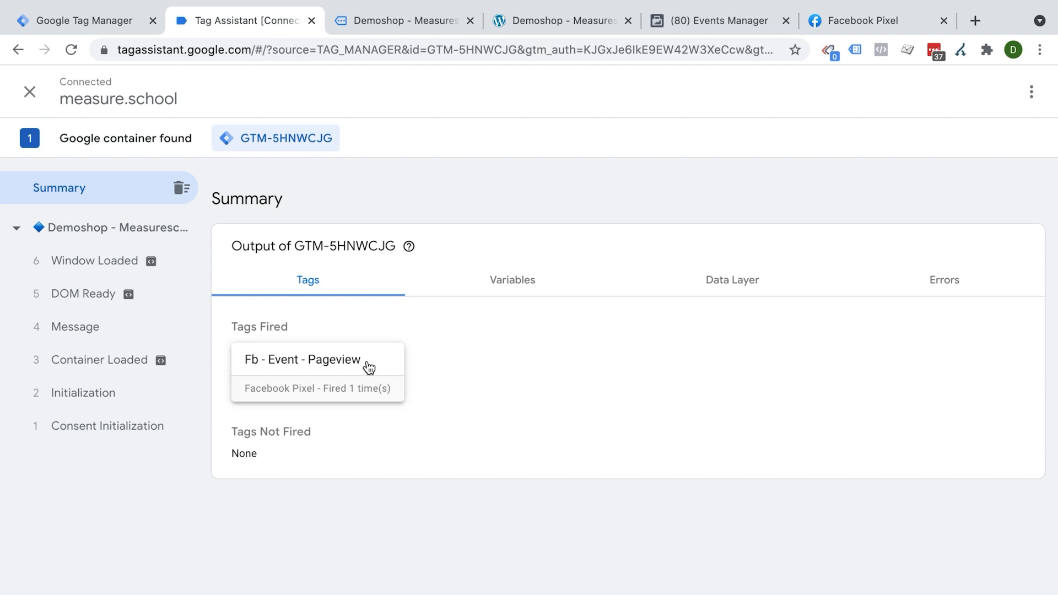
click(302, 359)
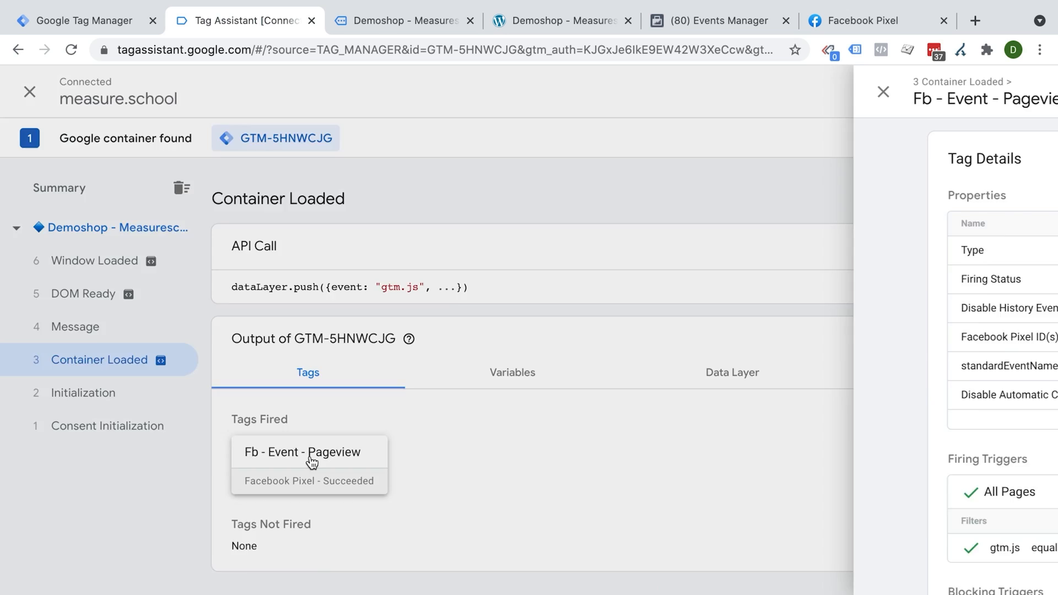
click(303, 452)
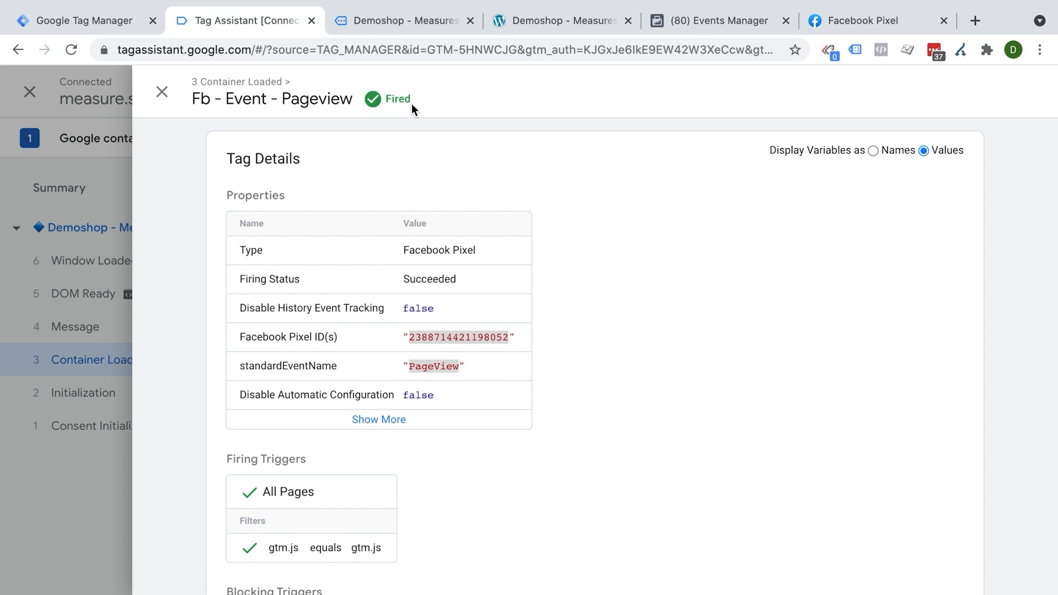
mouse_move(373, 107)
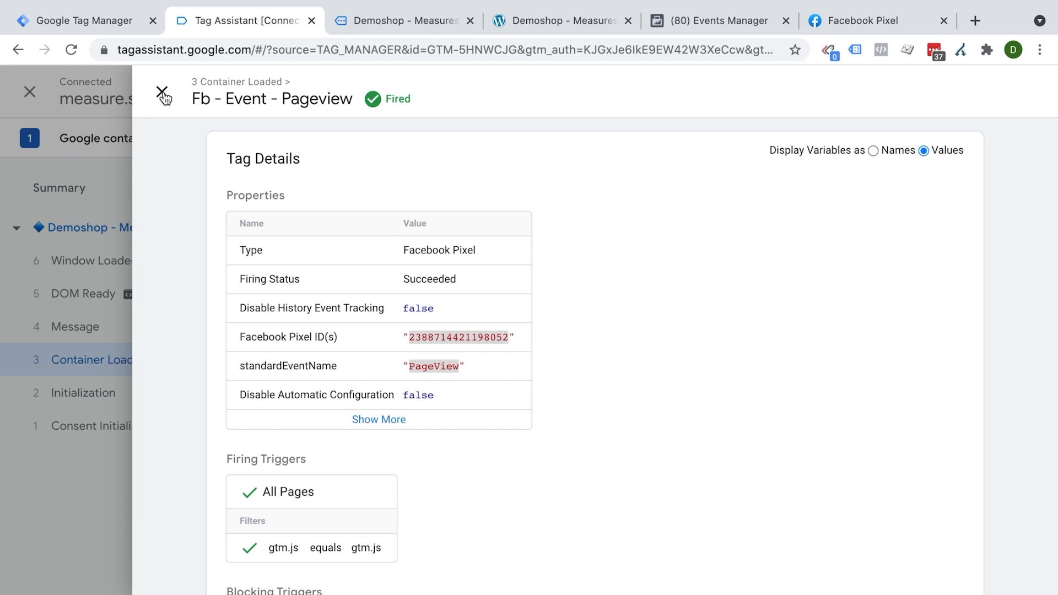
On the demoshop page, expand the PageView event in Pixel Helper showing its called URL and pixel location
click(402, 20)
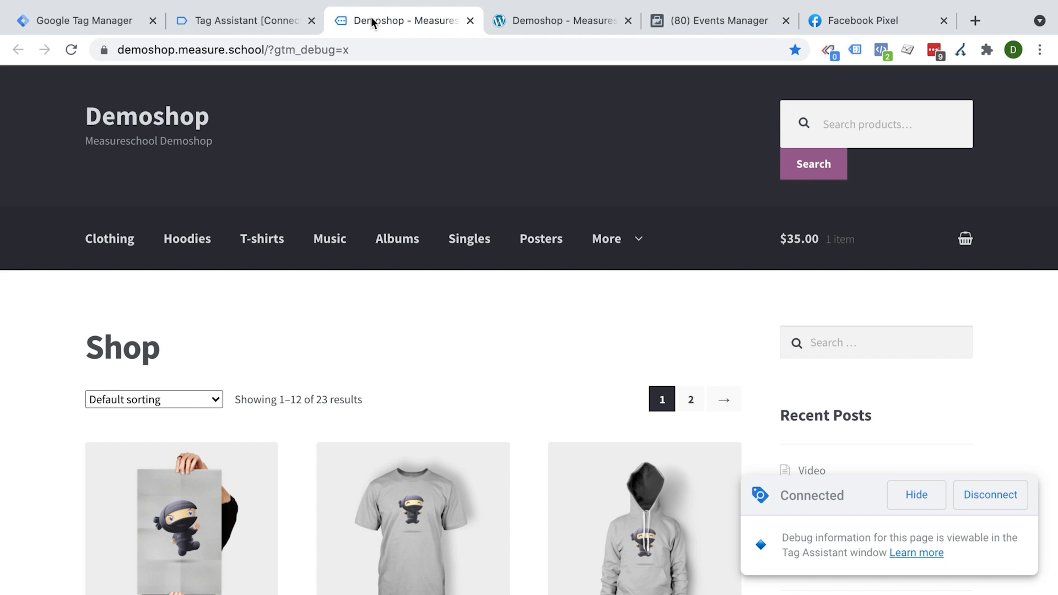
mouse_move(390, 147)
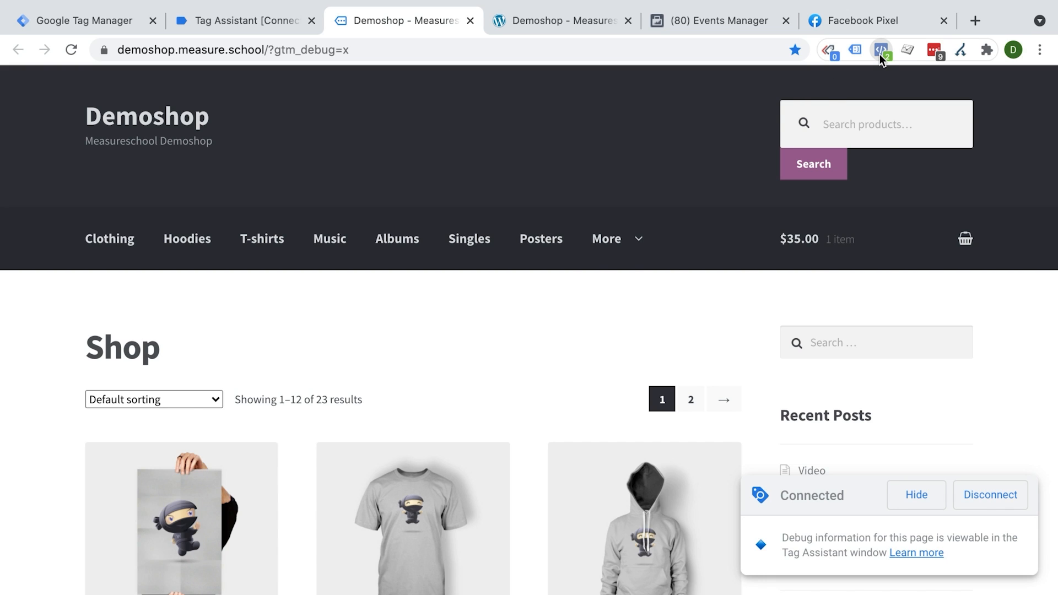
click(881, 49)
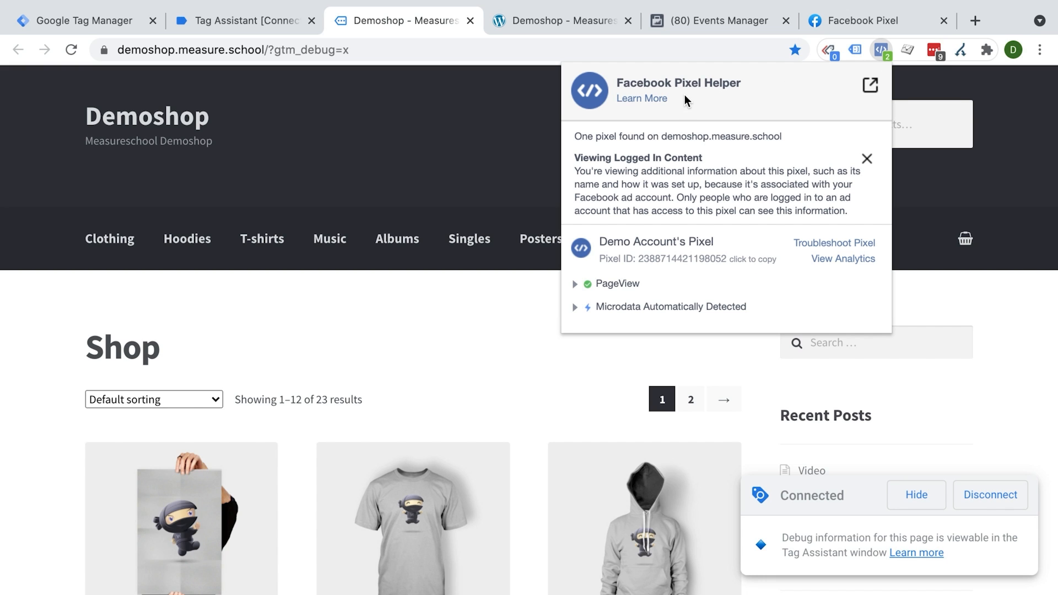
mouse_move(853, 49)
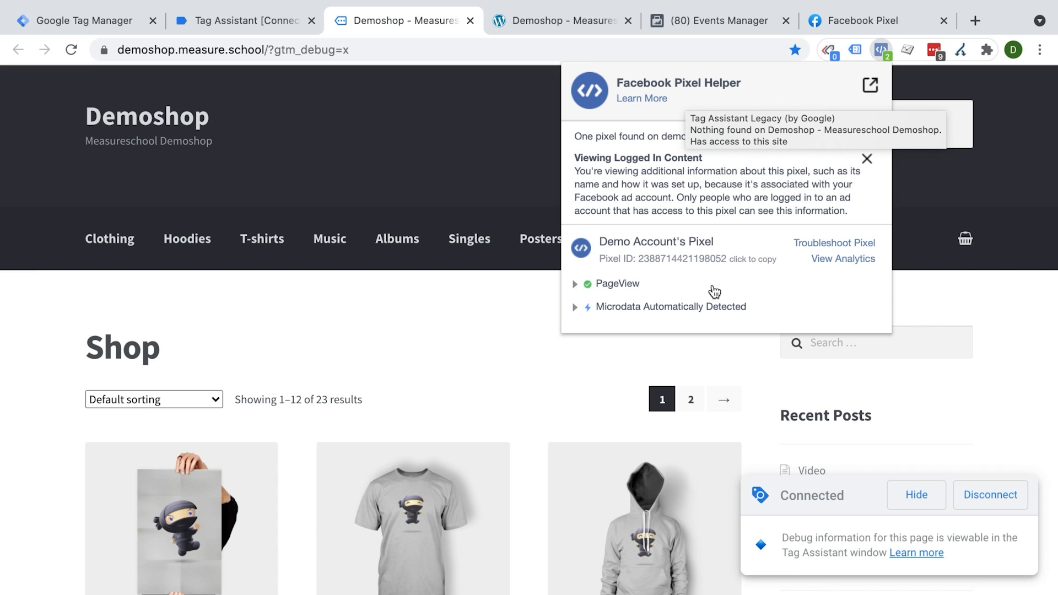
mouse_move(651, 315)
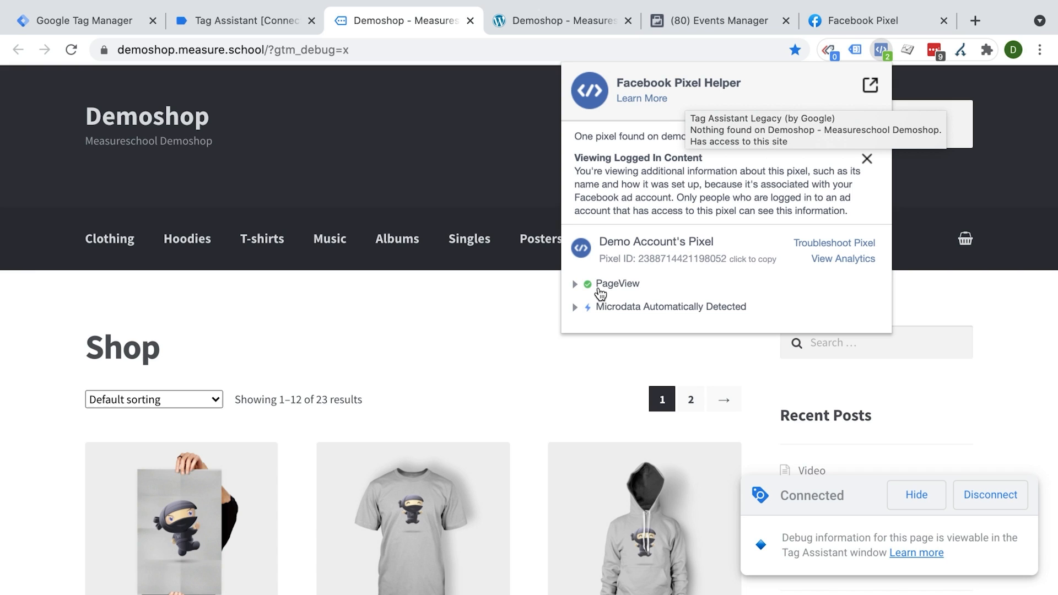
mouse_move(633, 291)
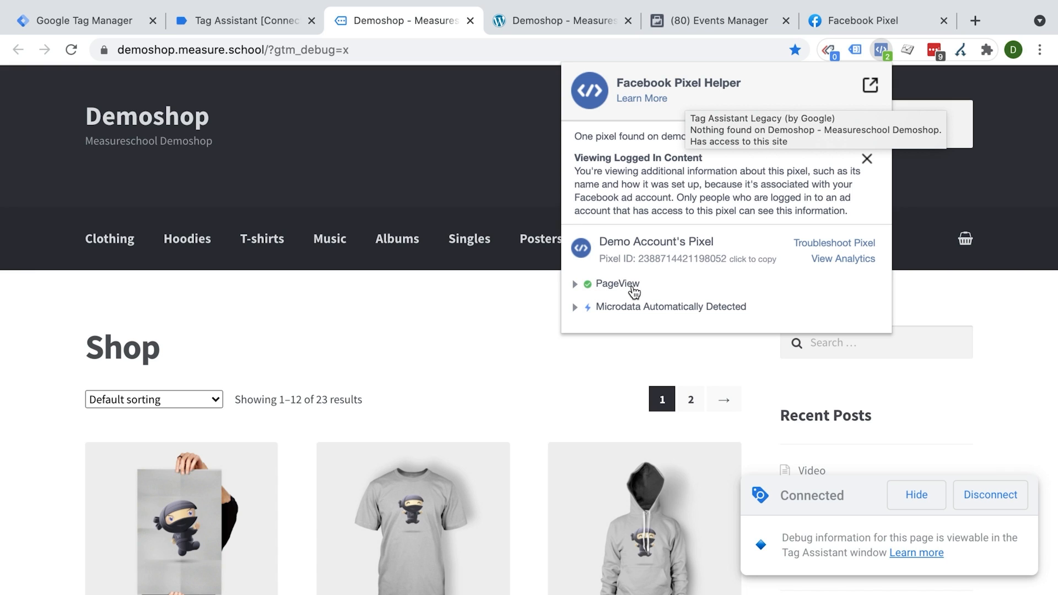
mouse_move(574, 290)
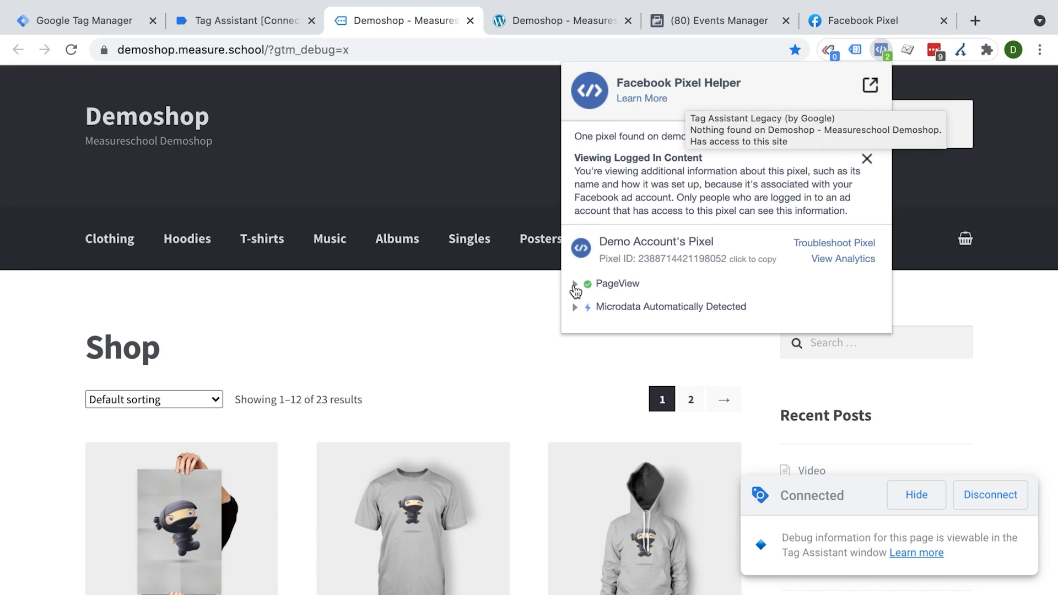
click(576, 284)
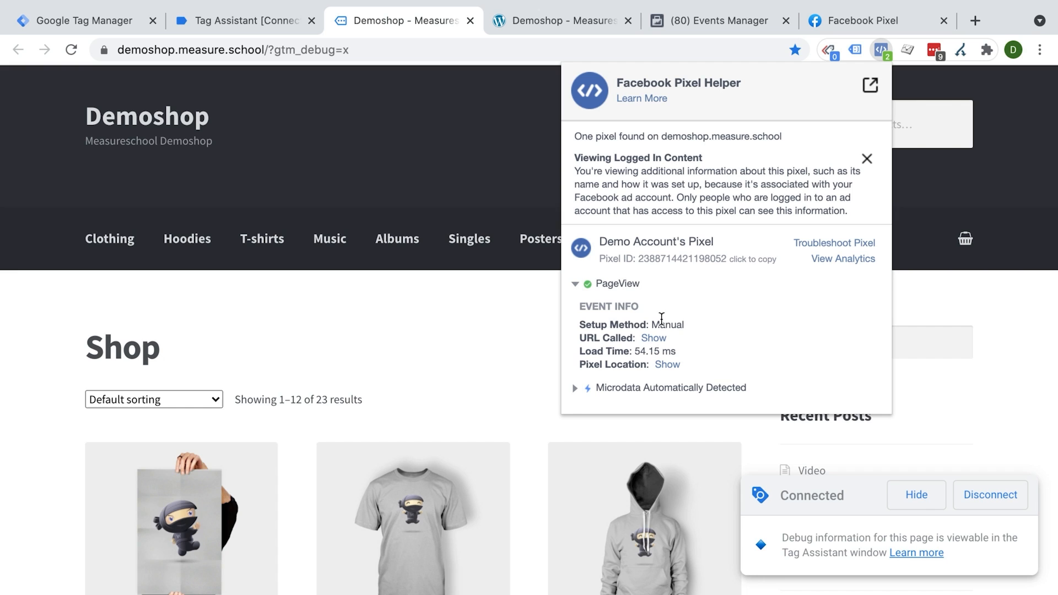
click(652, 338)
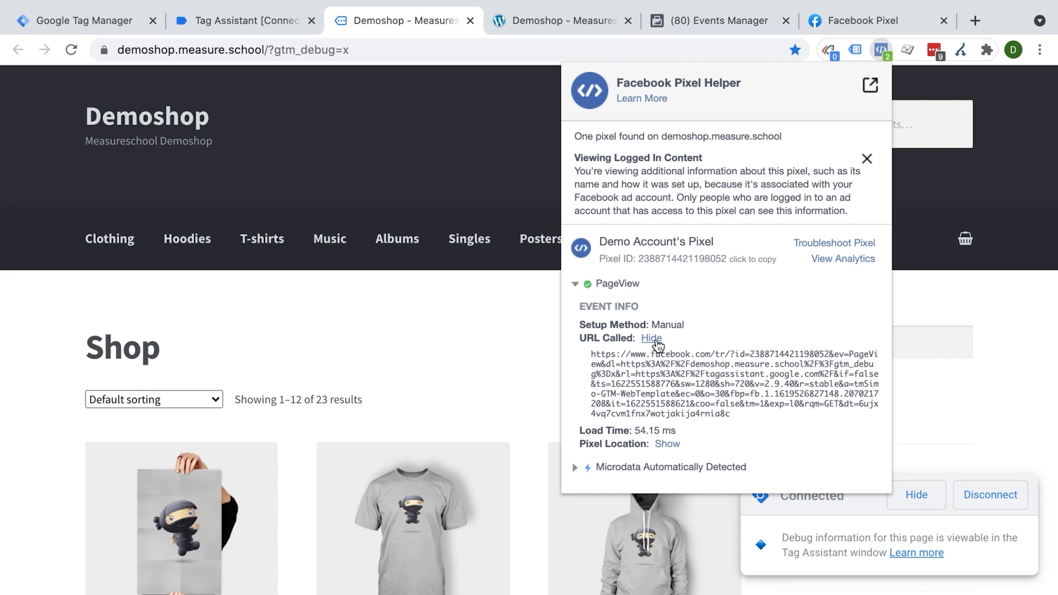
mouse_move(726, 390)
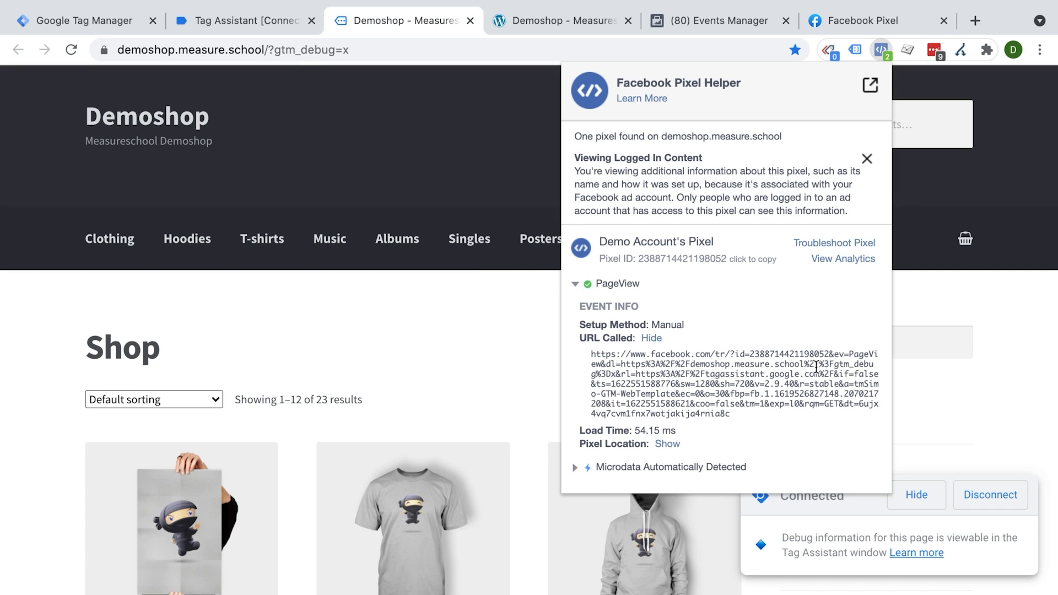
click(666, 443)
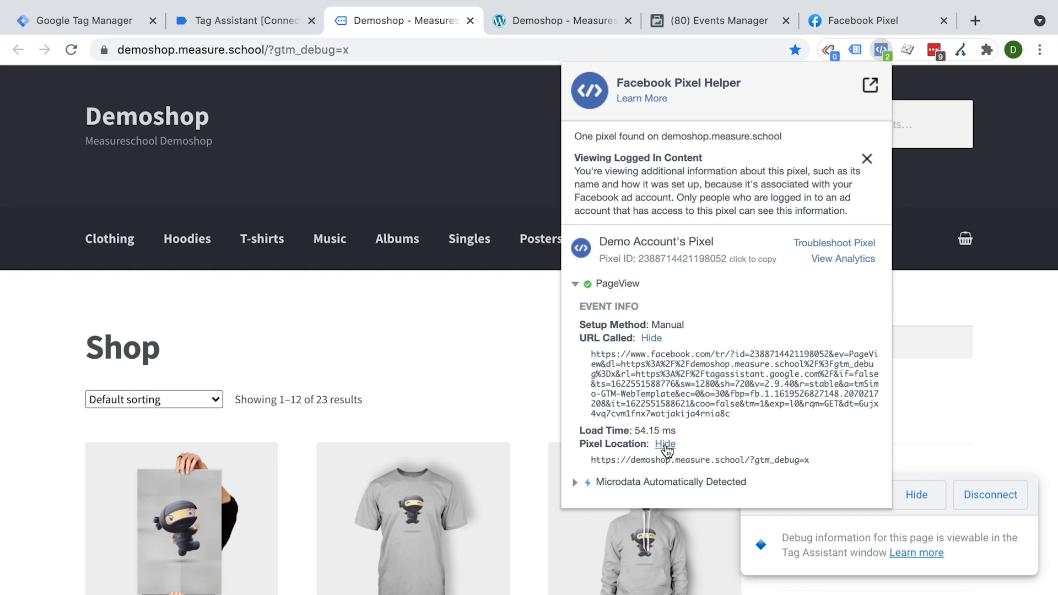
click(665, 443)
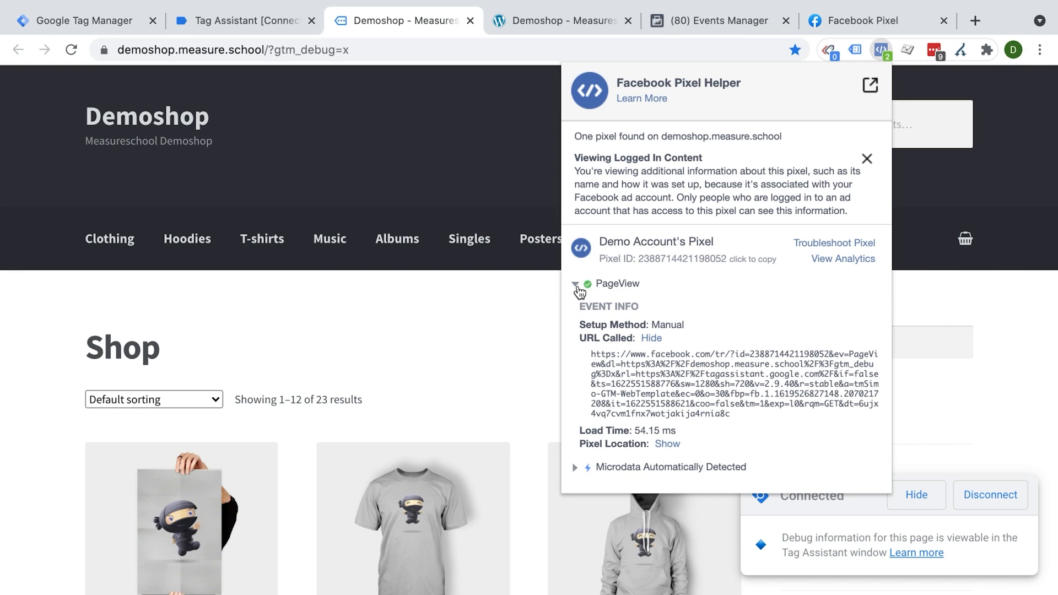
Expand the Microdata Automatically Detected event, reveal its JSON-LD data, then dismiss Pixel Helper
click(576, 283)
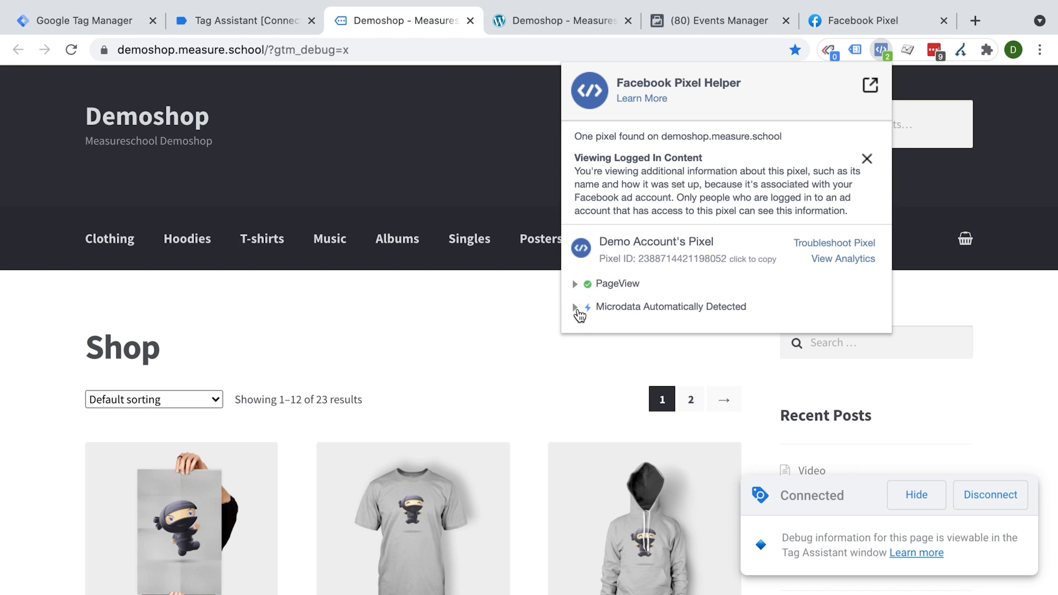
mouse_move(546, 317)
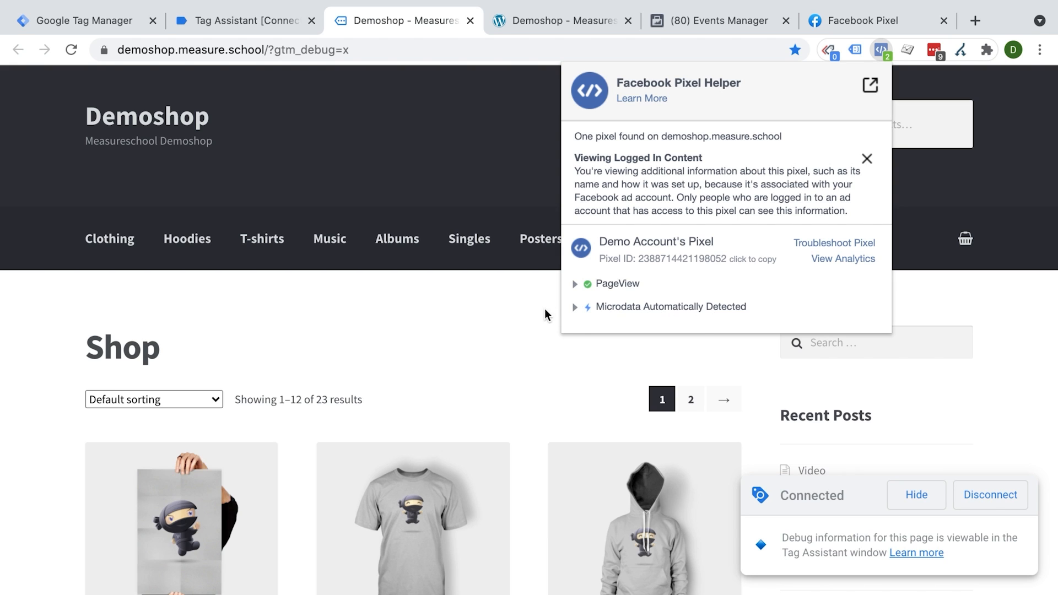
click(576, 307)
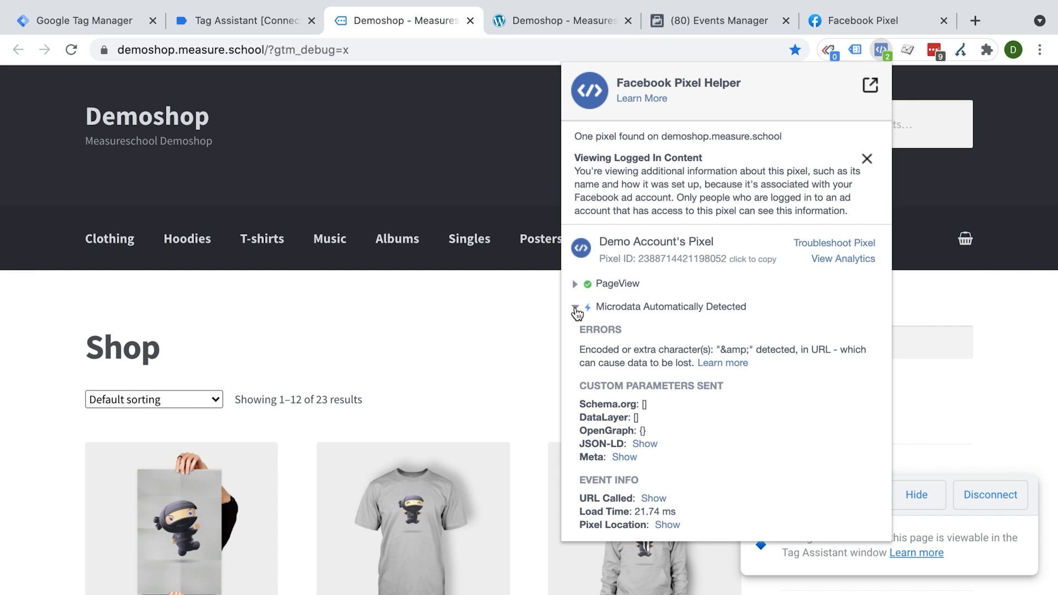
click(574, 307)
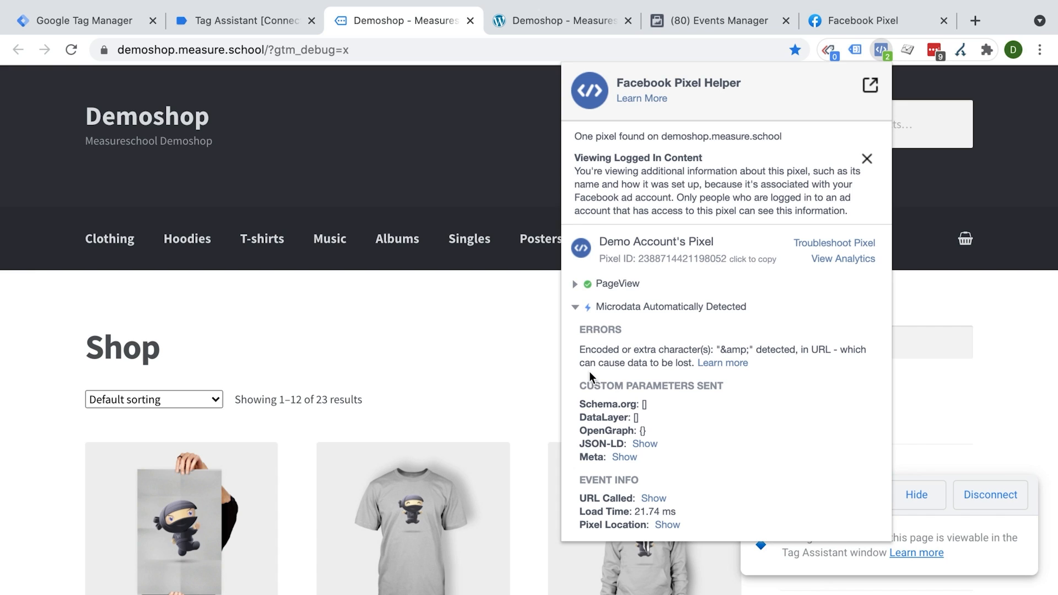
mouse_move(604, 379)
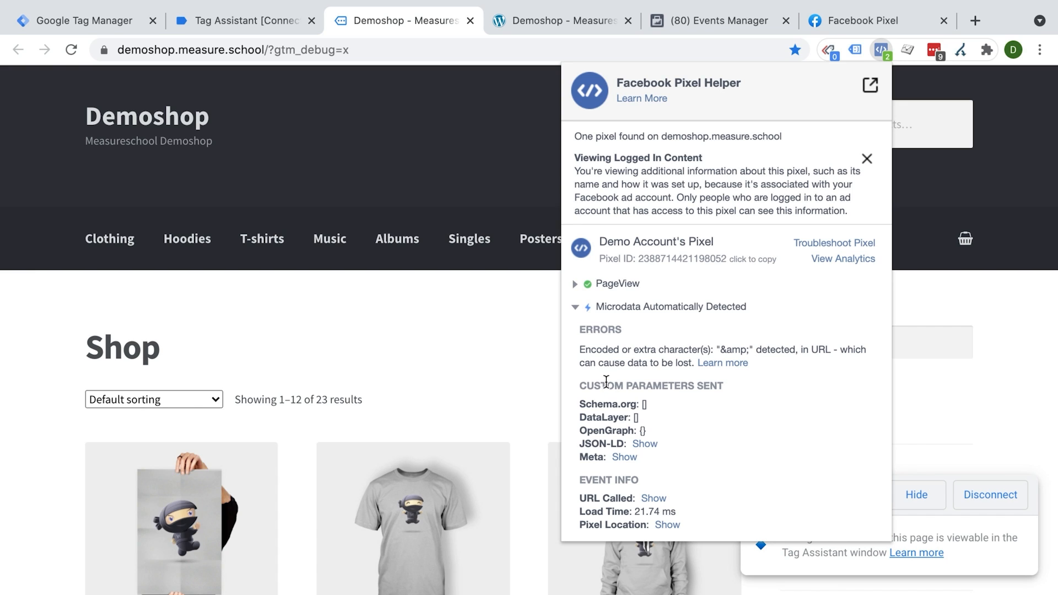
mouse_move(663, 435)
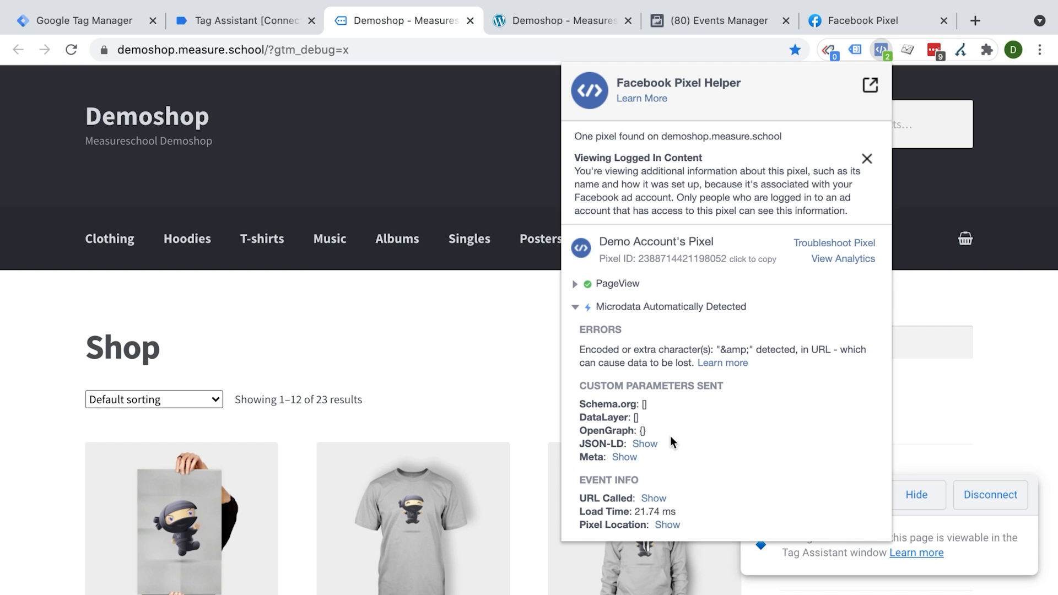
mouse_move(644, 444)
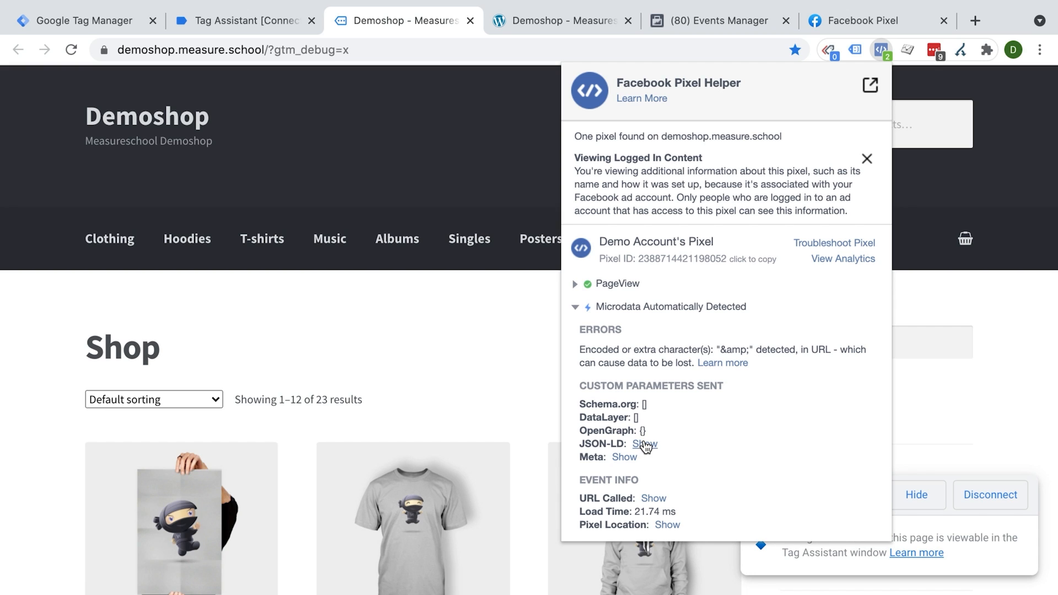
click(644, 444)
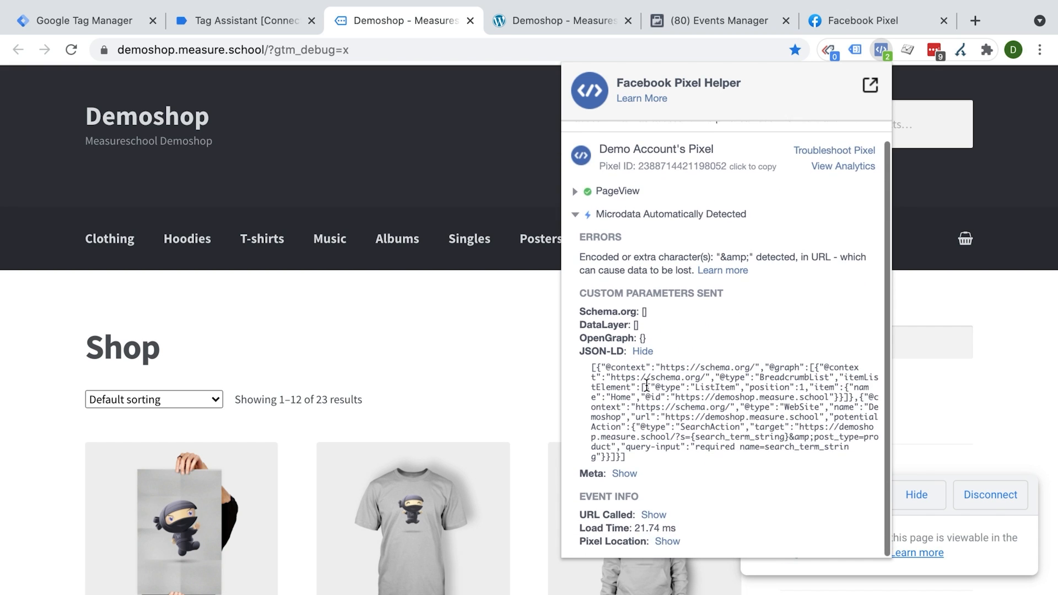
mouse_move(719, 392)
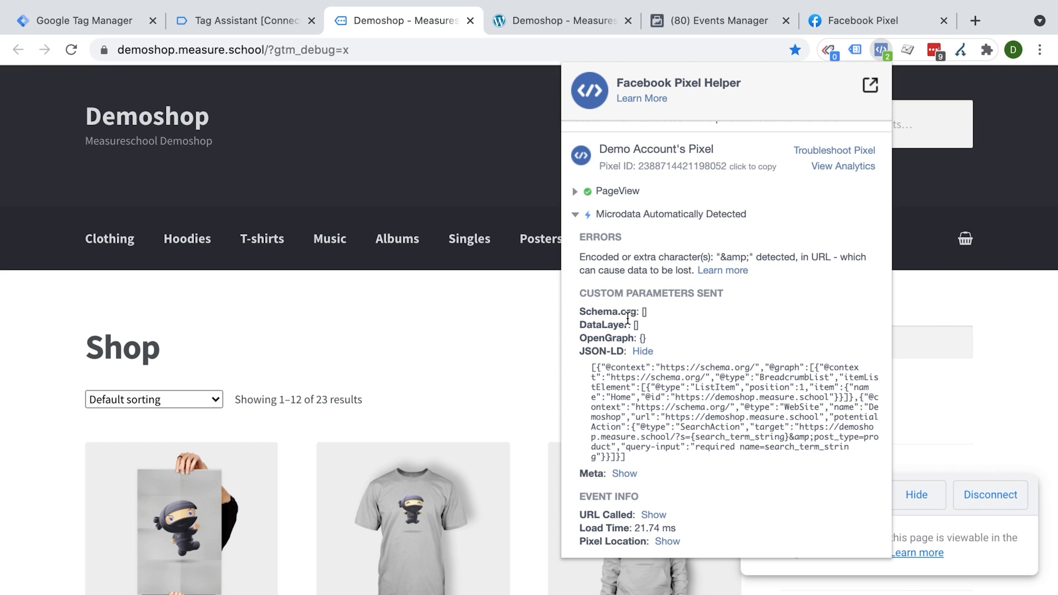
mouse_move(734, 250)
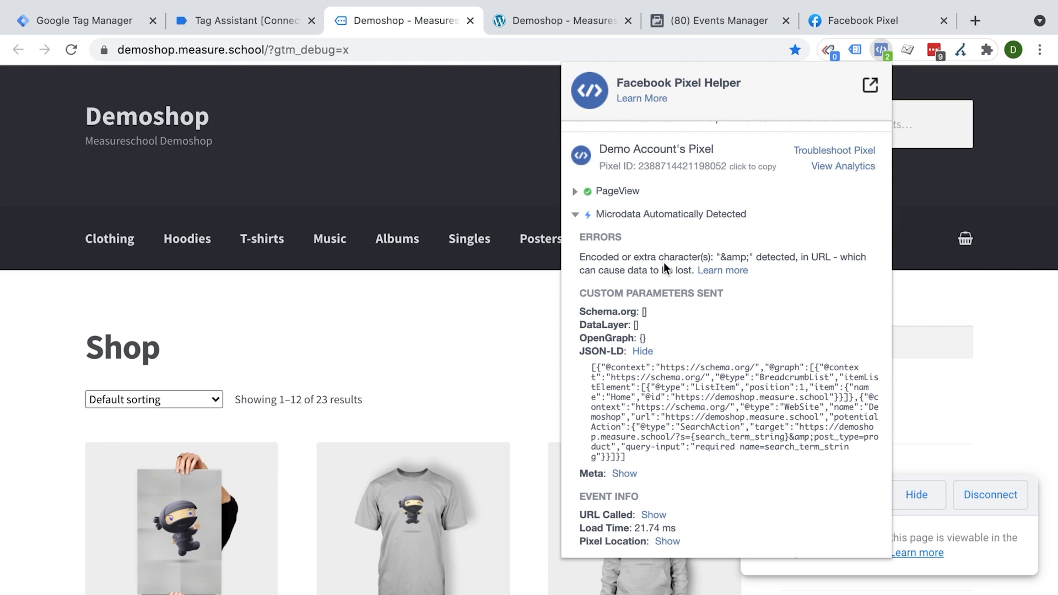
mouse_move(664, 265)
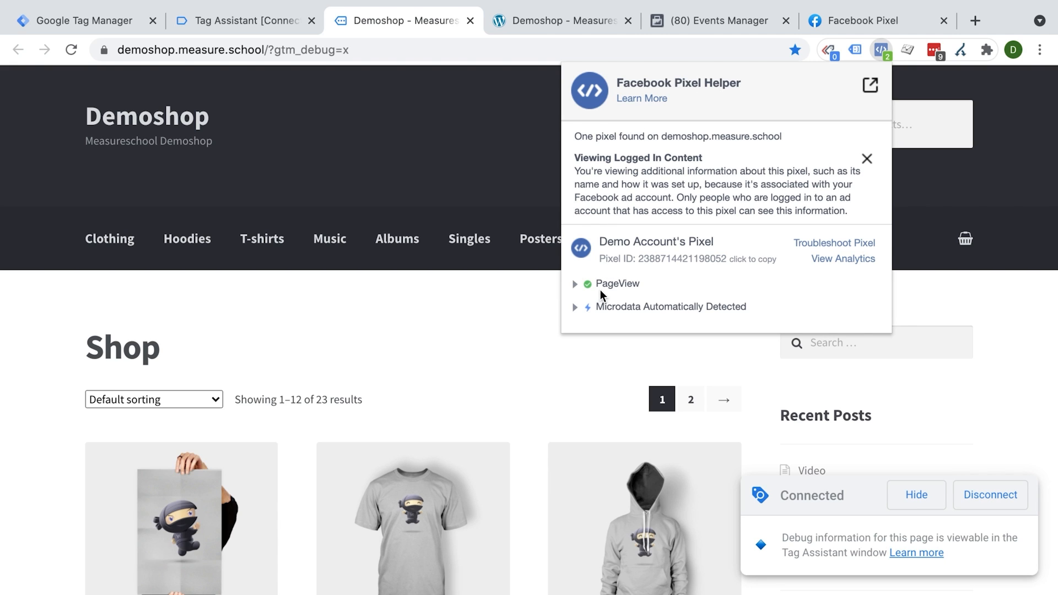
mouse_move(482, 151)
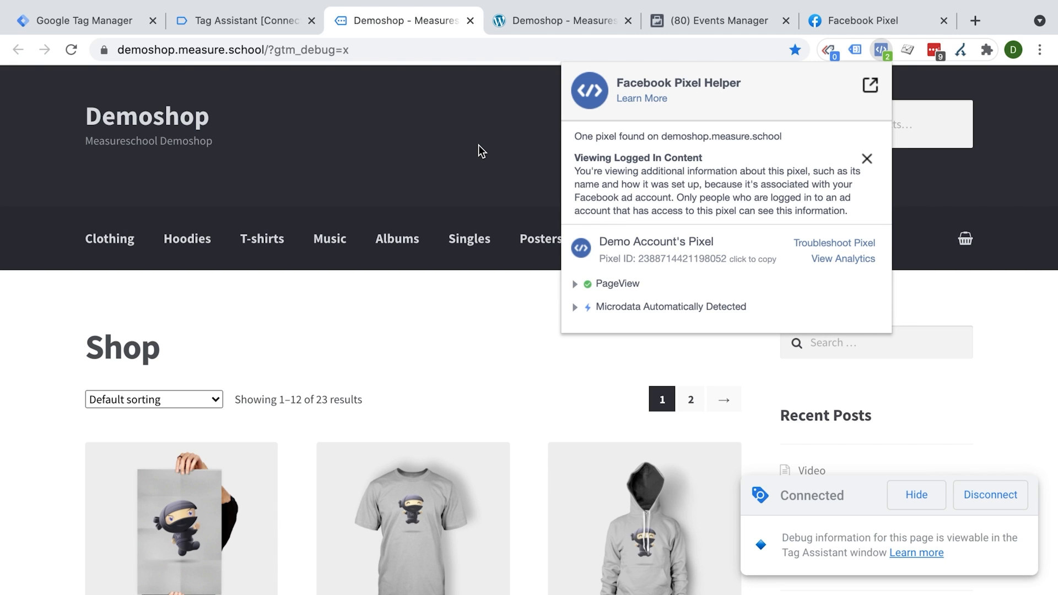
click(881, 50)
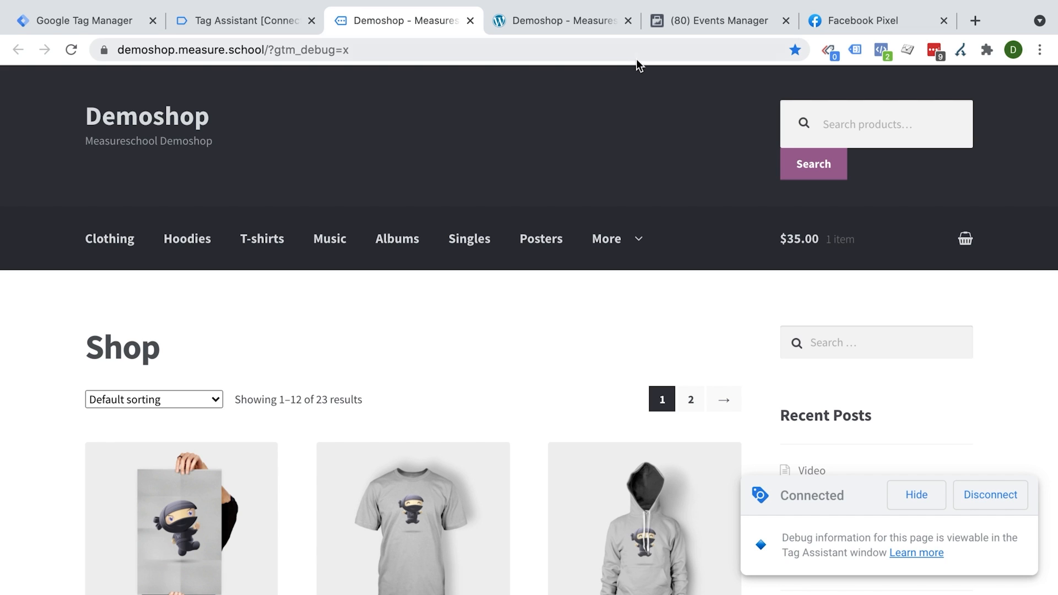
Open the pixel's Test Events view in Facebook Events Manager
click(718, 19)
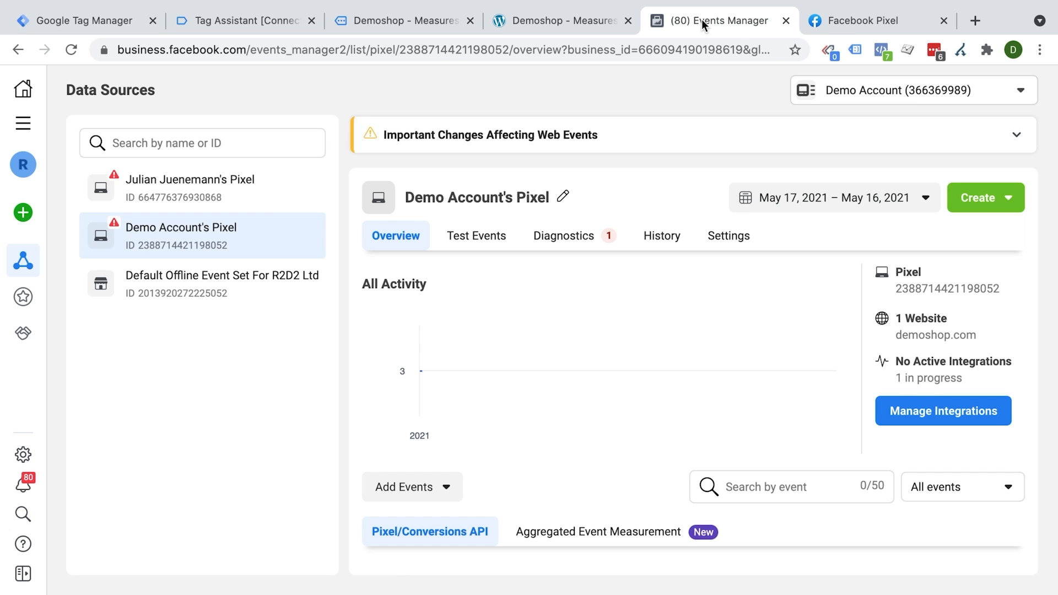
click(476, 235)
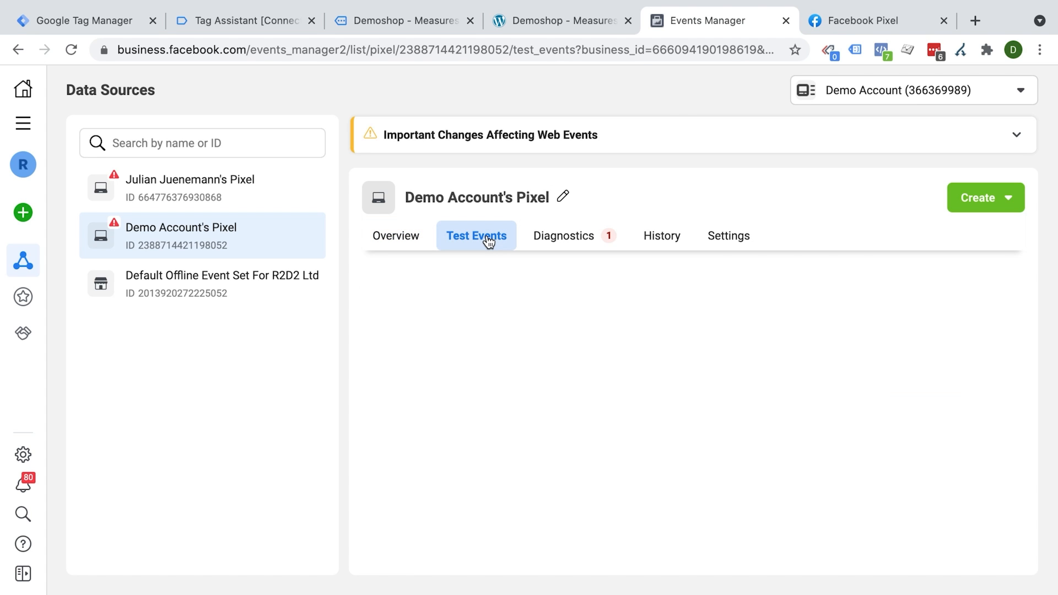
click(476, 236)
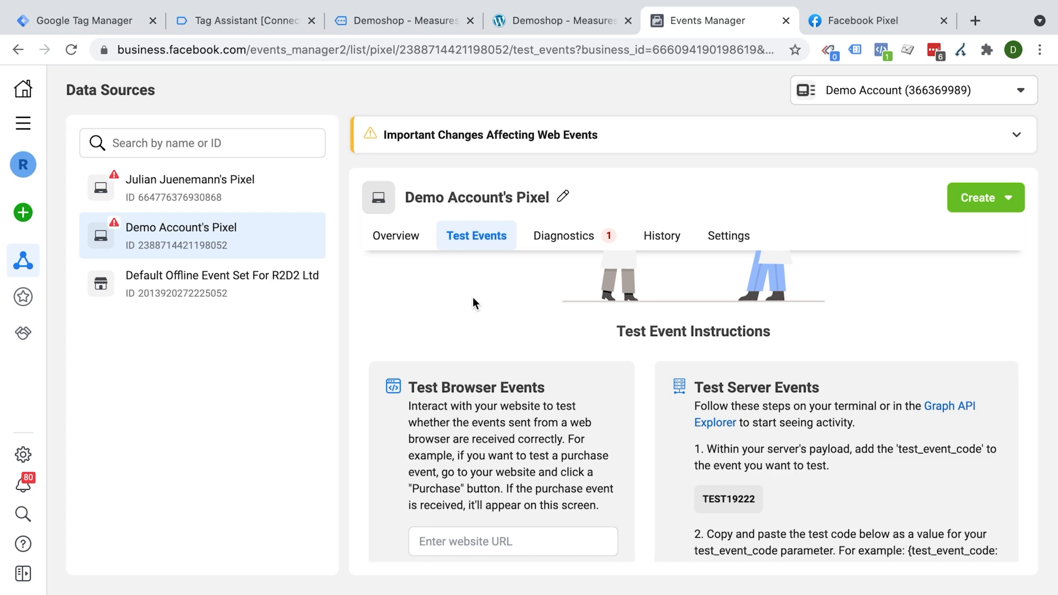
scroll(down, 3)
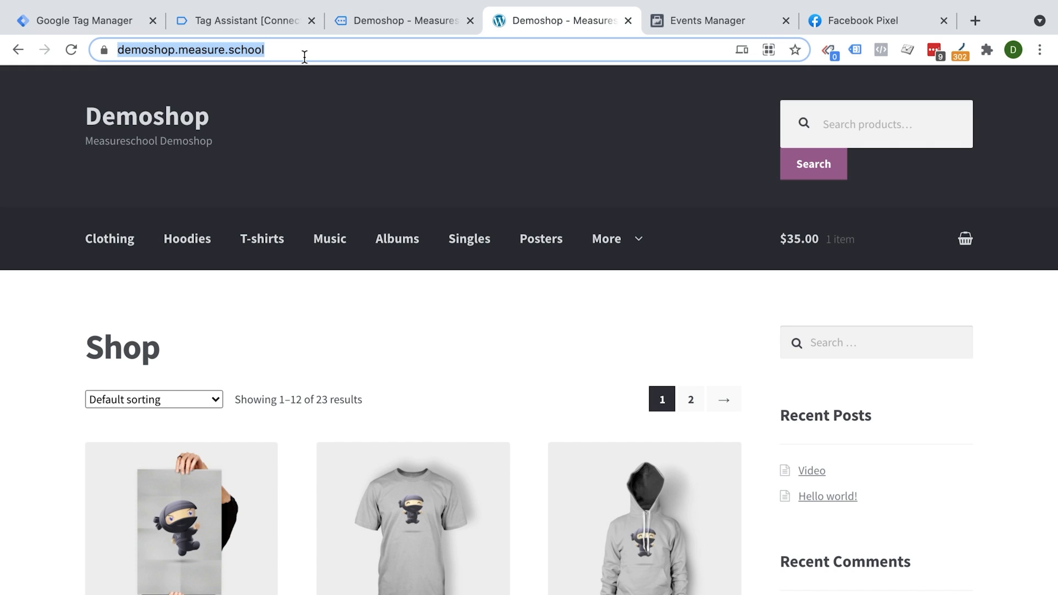
click(708, 20)
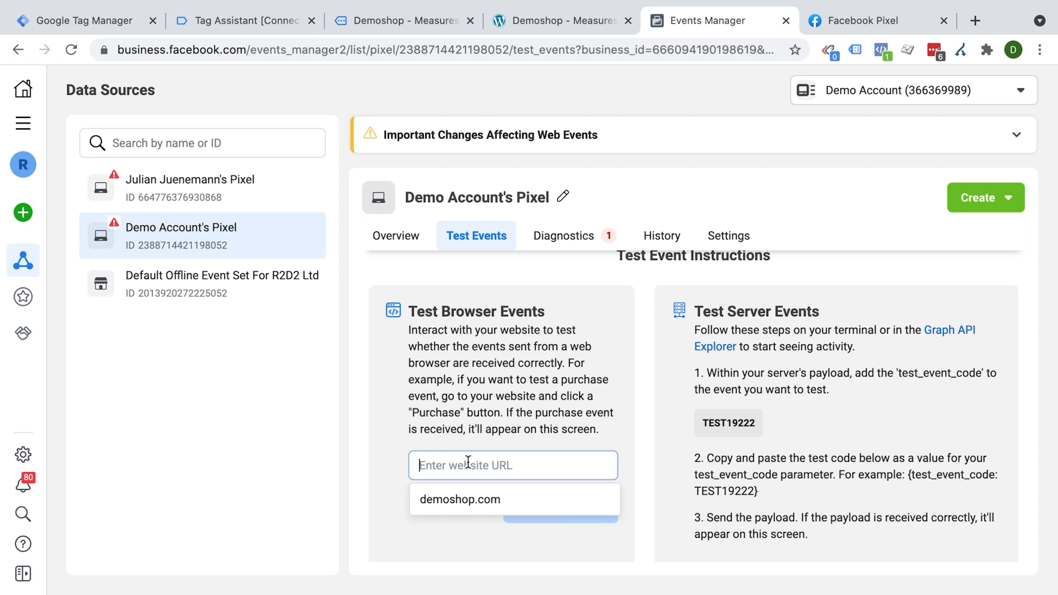
Open the demoshop site for testing and check Pixel Helper, which finds no pixel
click(749, 20)
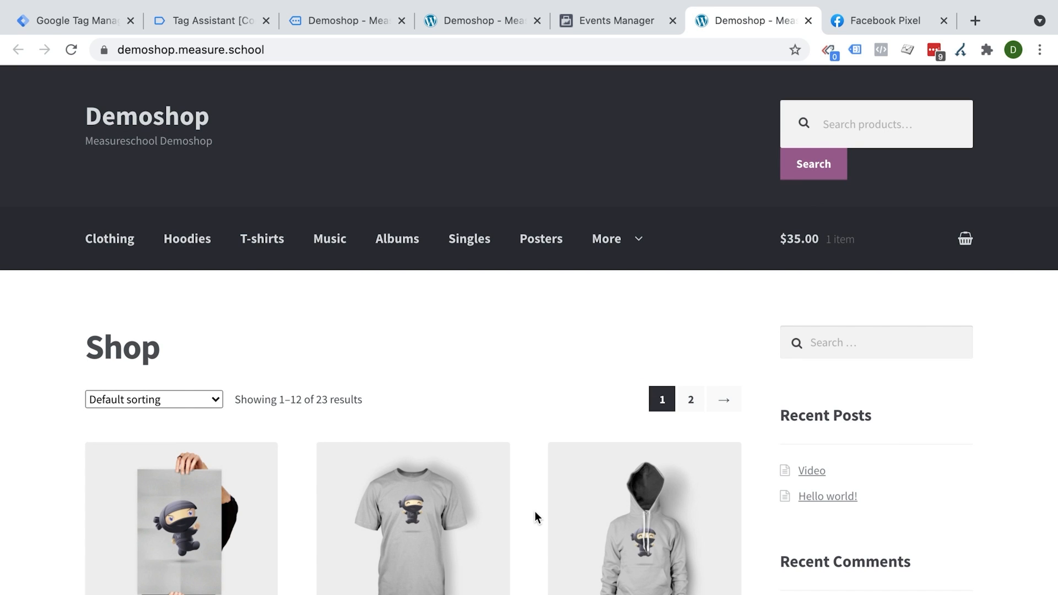
mouse_move(557, 464)
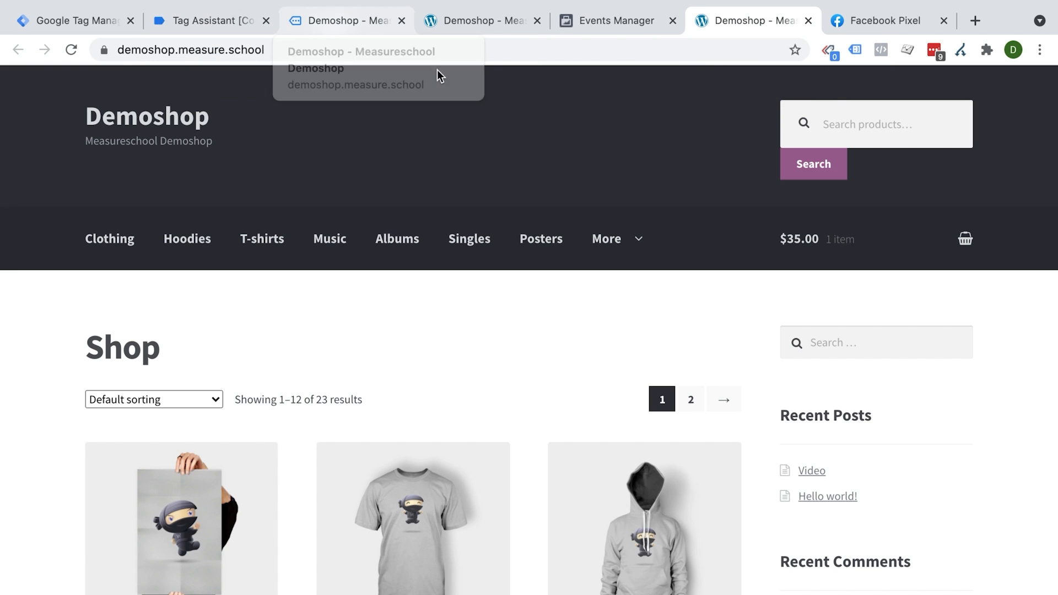
click(882, 49)
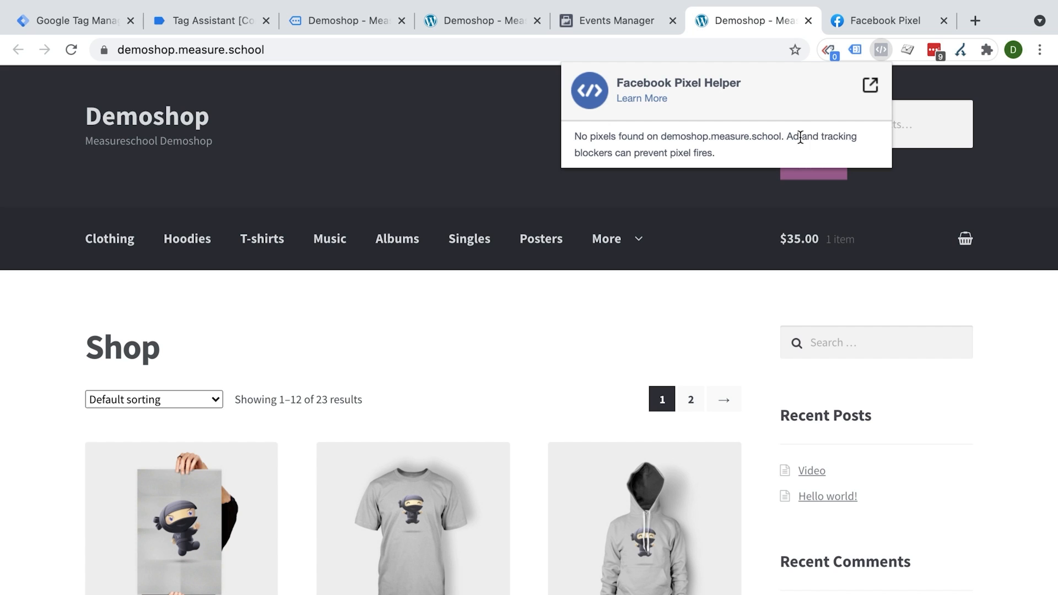
click(881, 49)
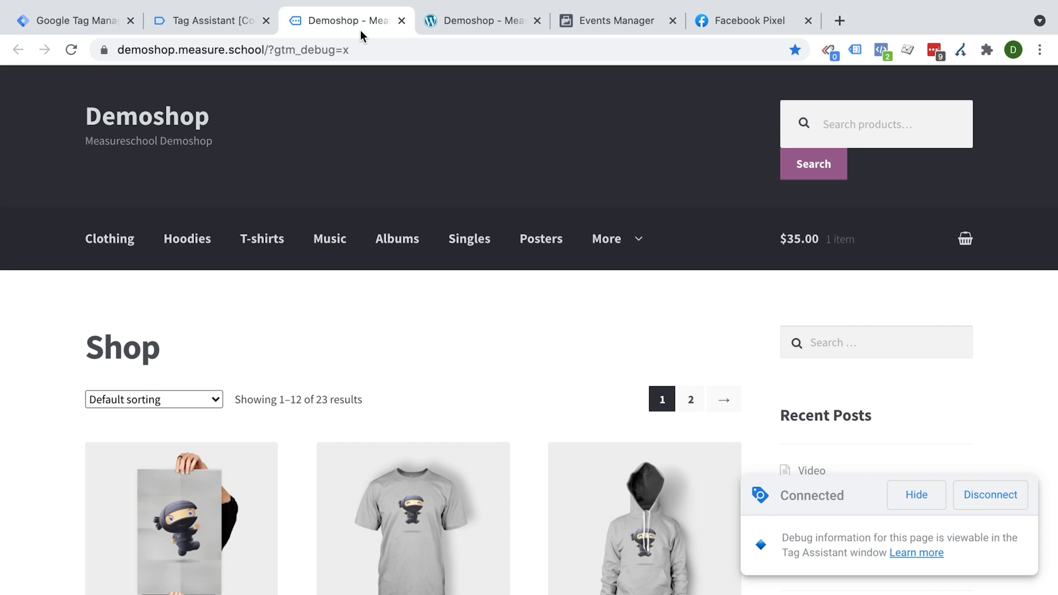
Reload the debug demoshop page to fire the pixel and return to Test Events
click(71, 50)
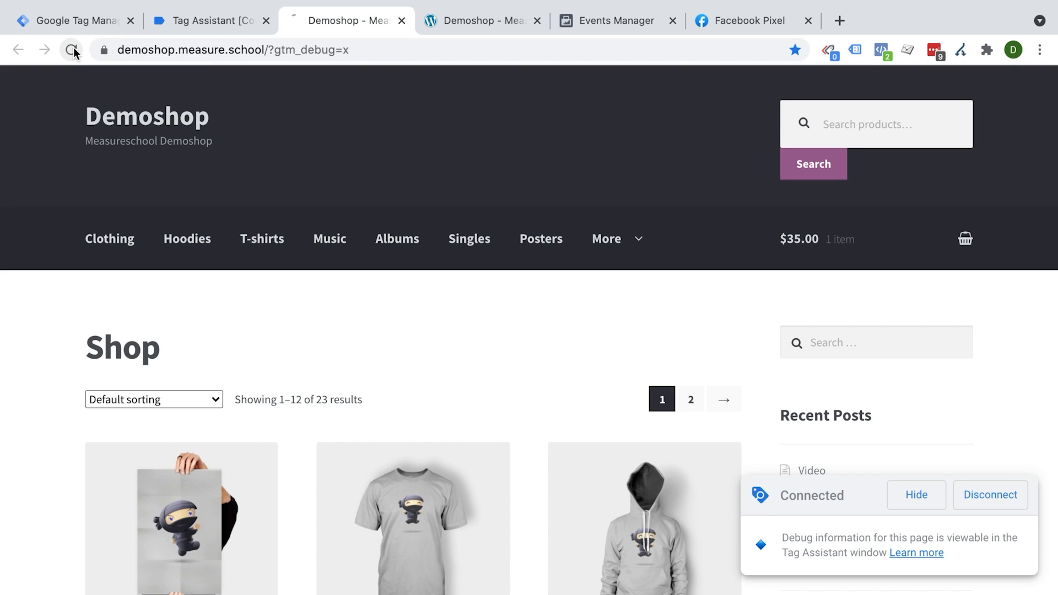
click(71, 50)
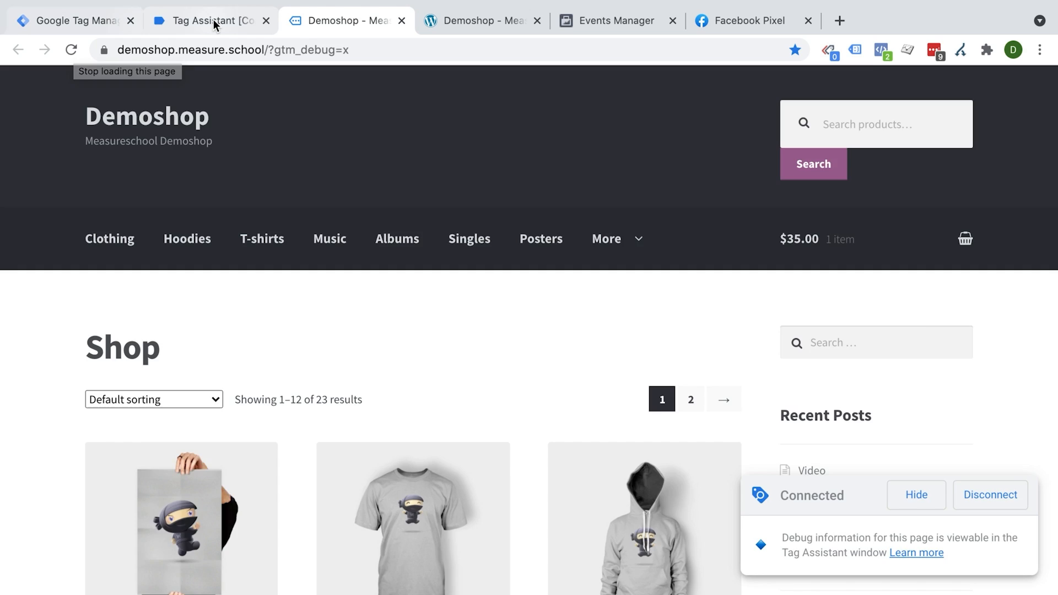
click(210, 20)
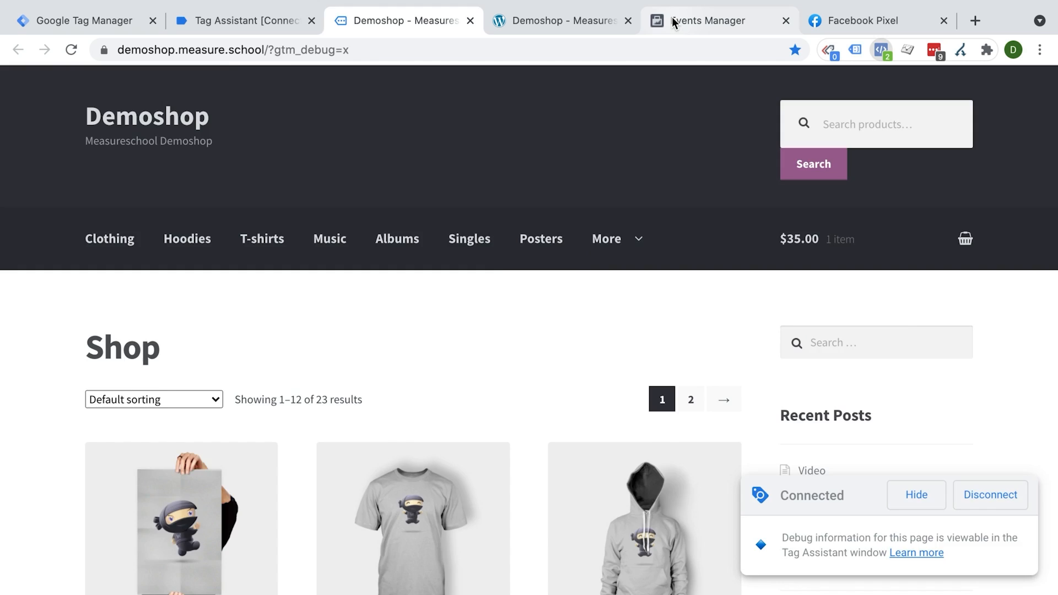
click(708, 20)
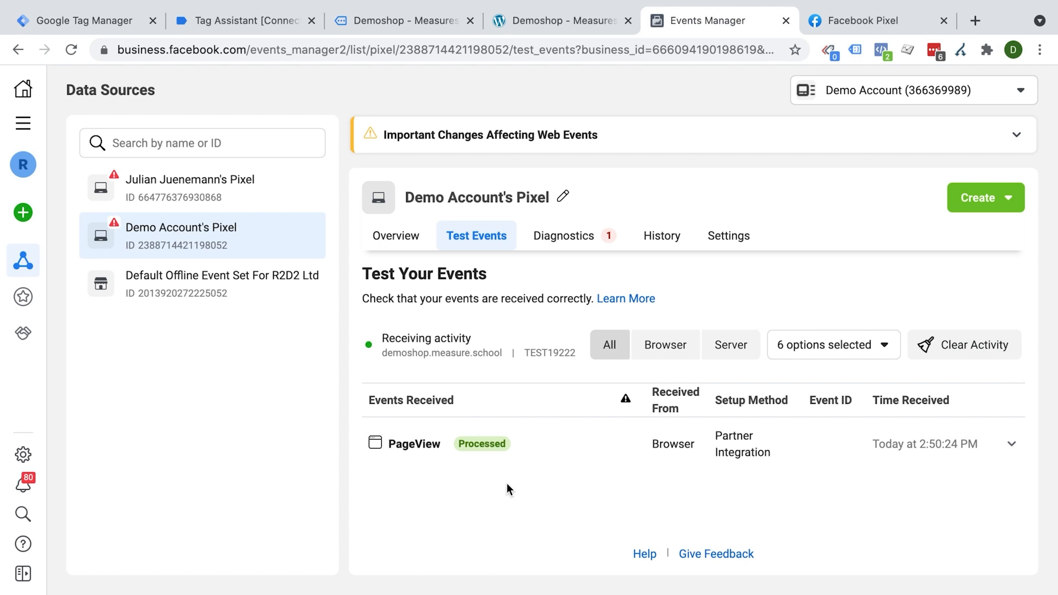
mouse_move(411, 457)
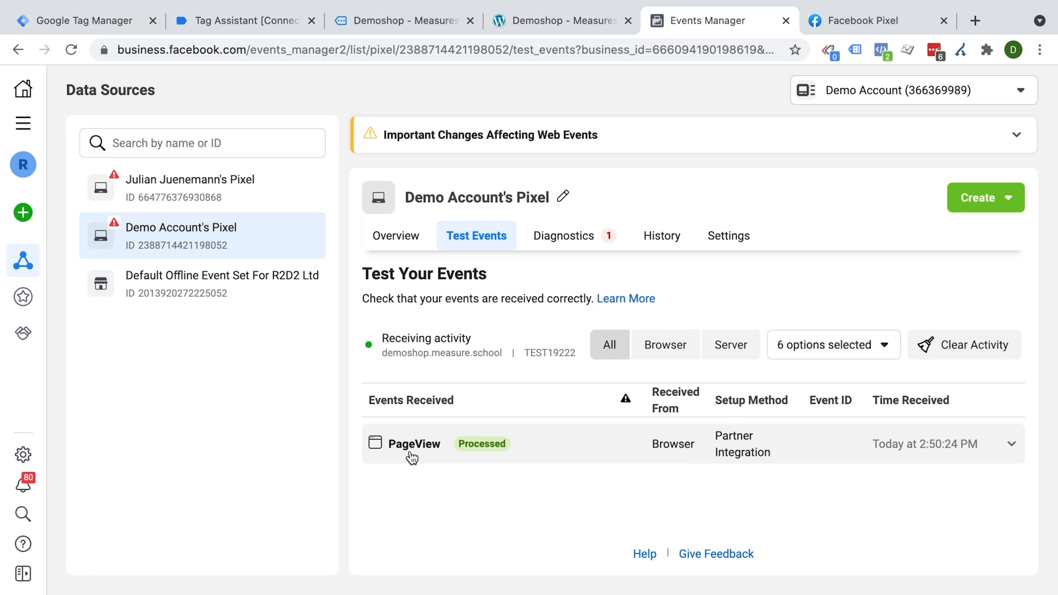
mouse_move(742, 444)
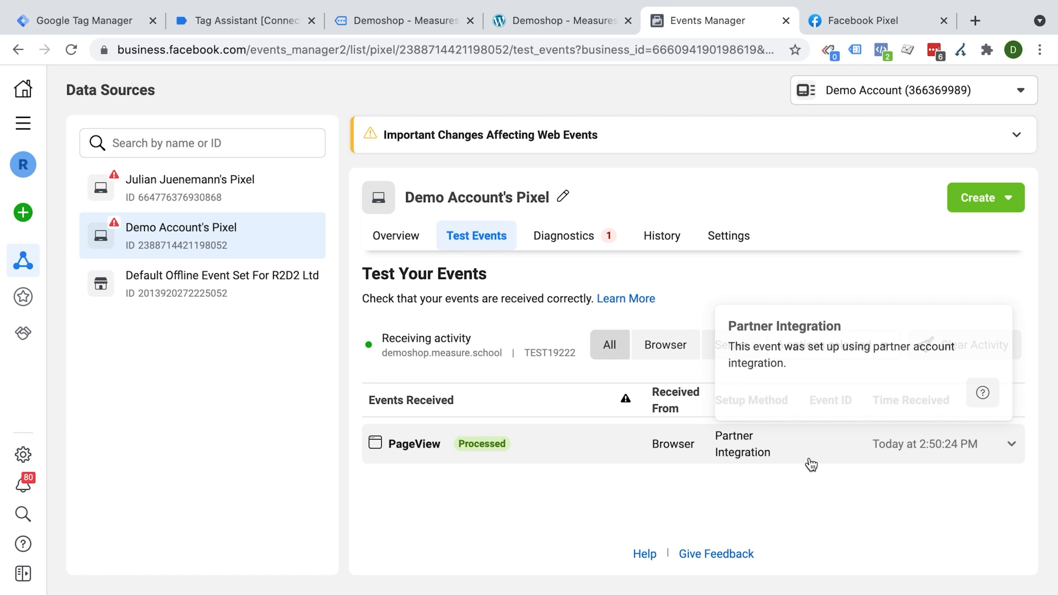
Expand the processed PageView's details, then check Tag Assistant and the demoshop page
click(1011, 443)
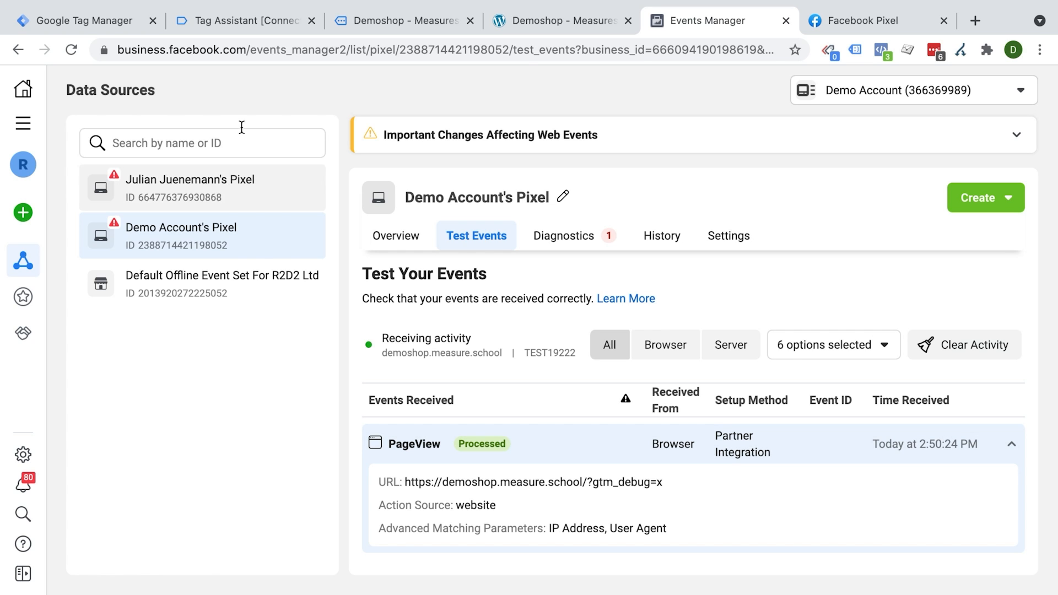
click(245, 20)
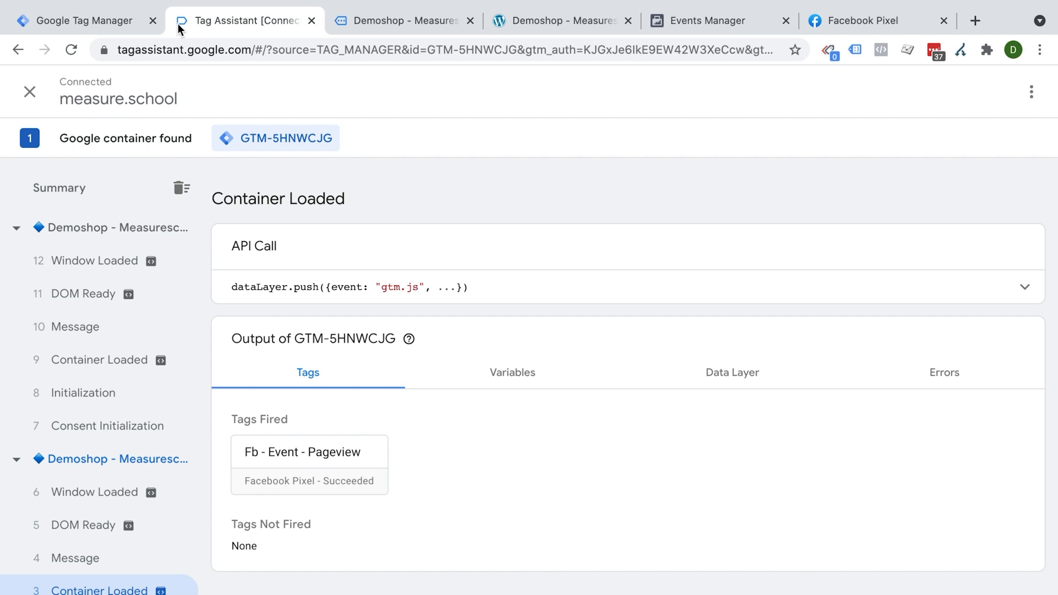
click(401, 20)
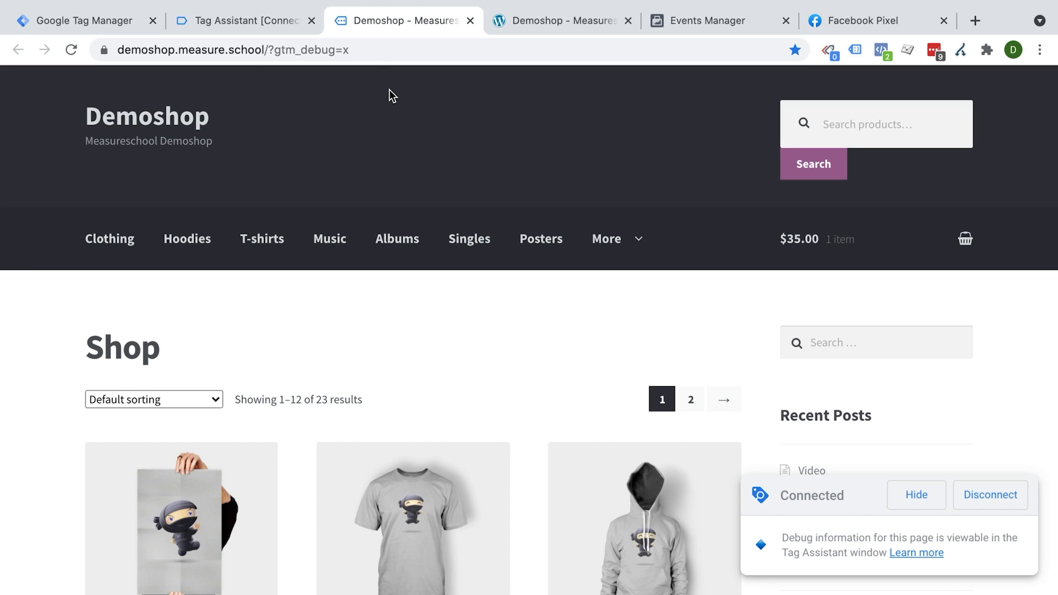
Publish the workspace as a version named 'Facebook Pageview Tag' and return to the overview
click(73, 20)
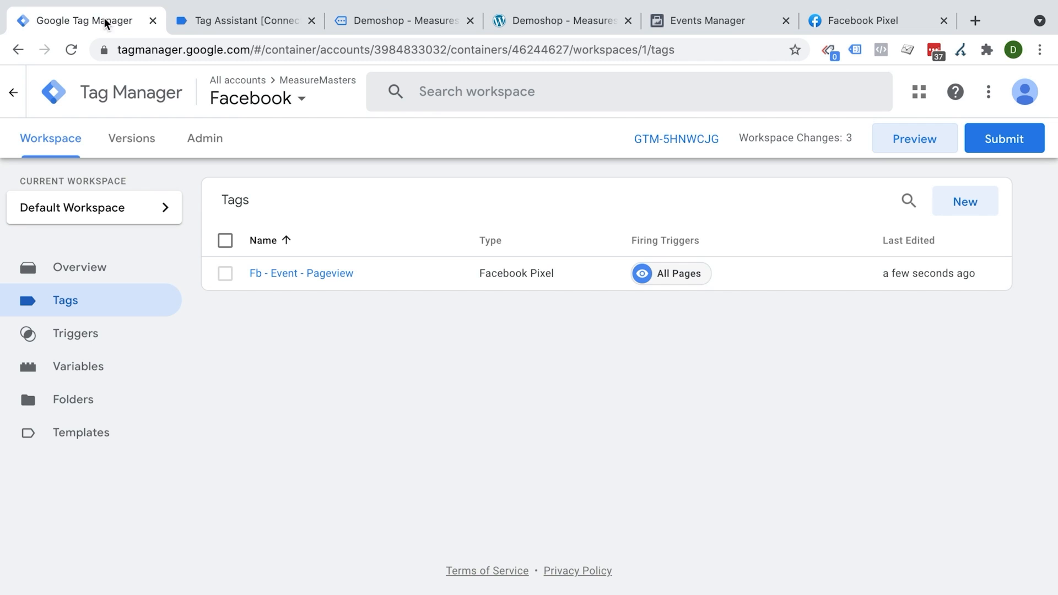
click(1005, 139)
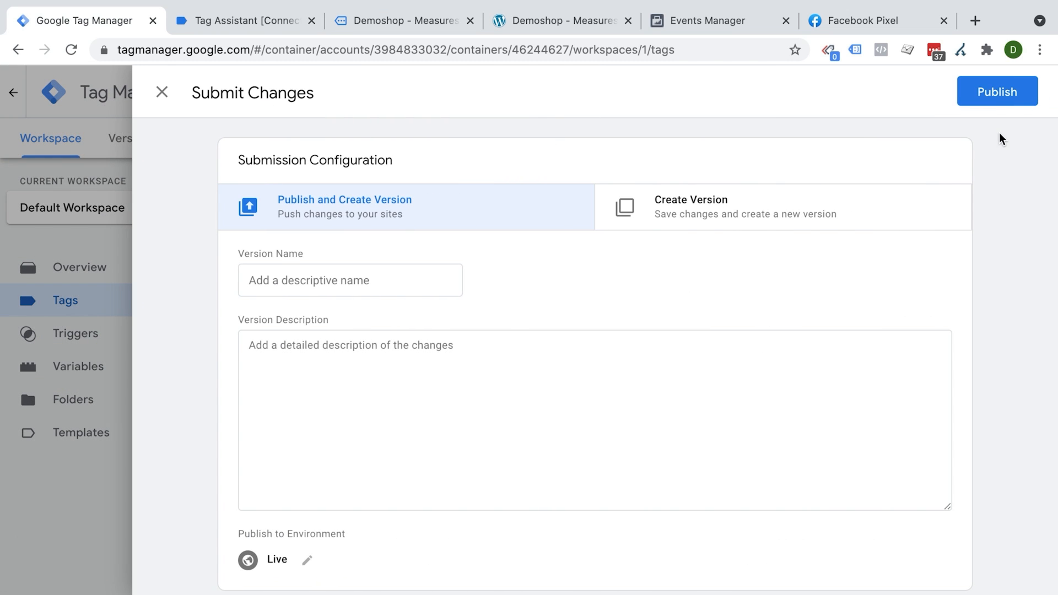
click(350, 280)
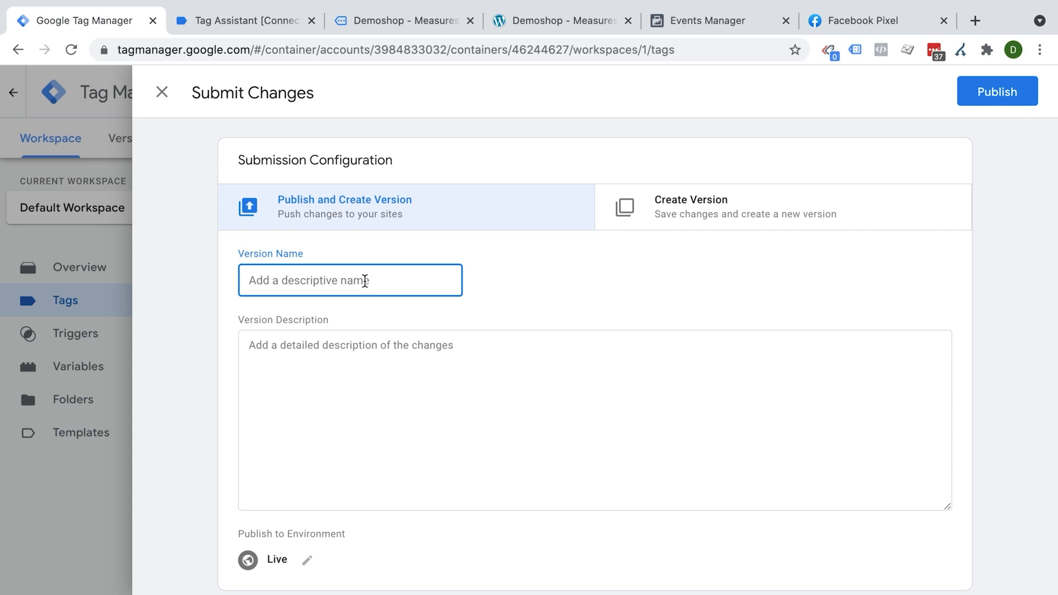
text(Faceb)
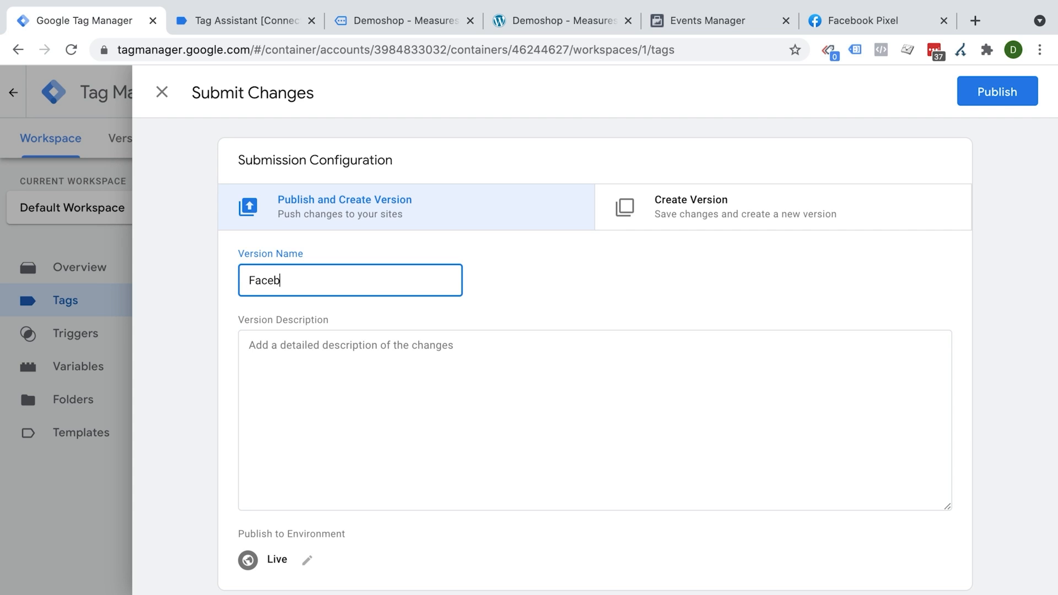
text(ook P)
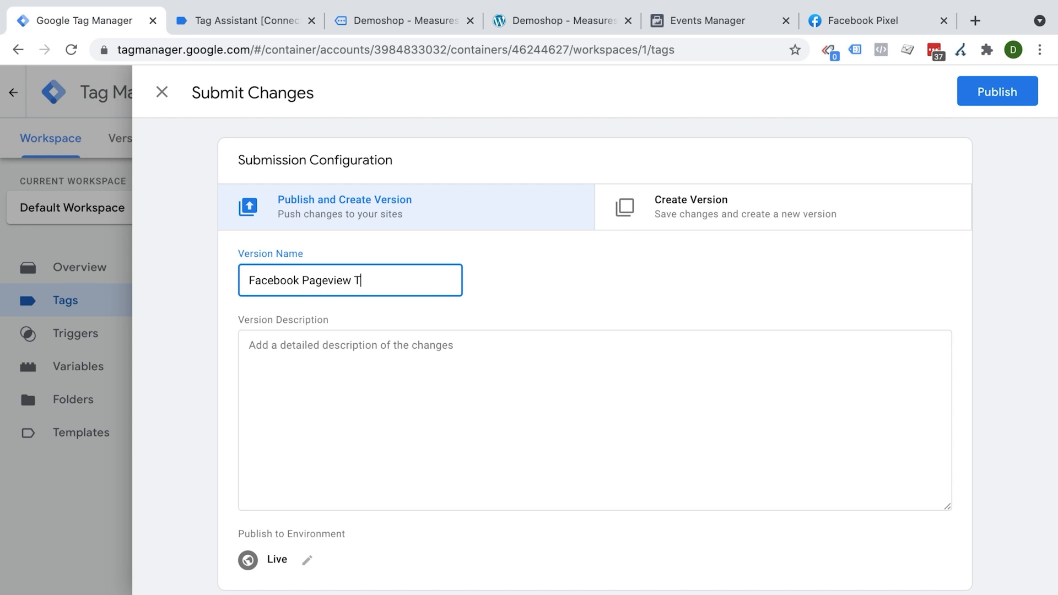
text(ag)
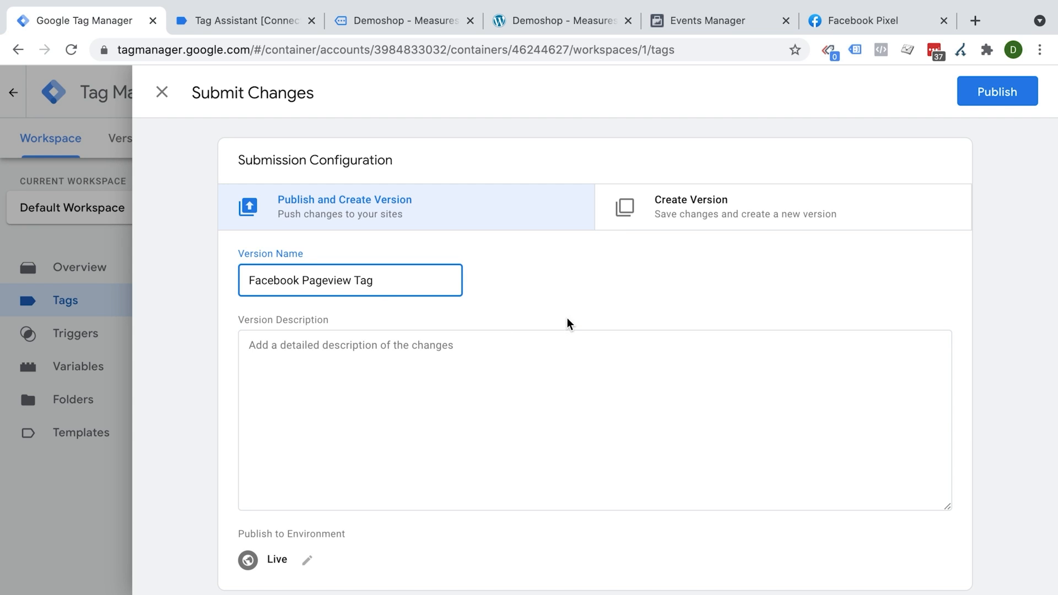
click(594, 419)
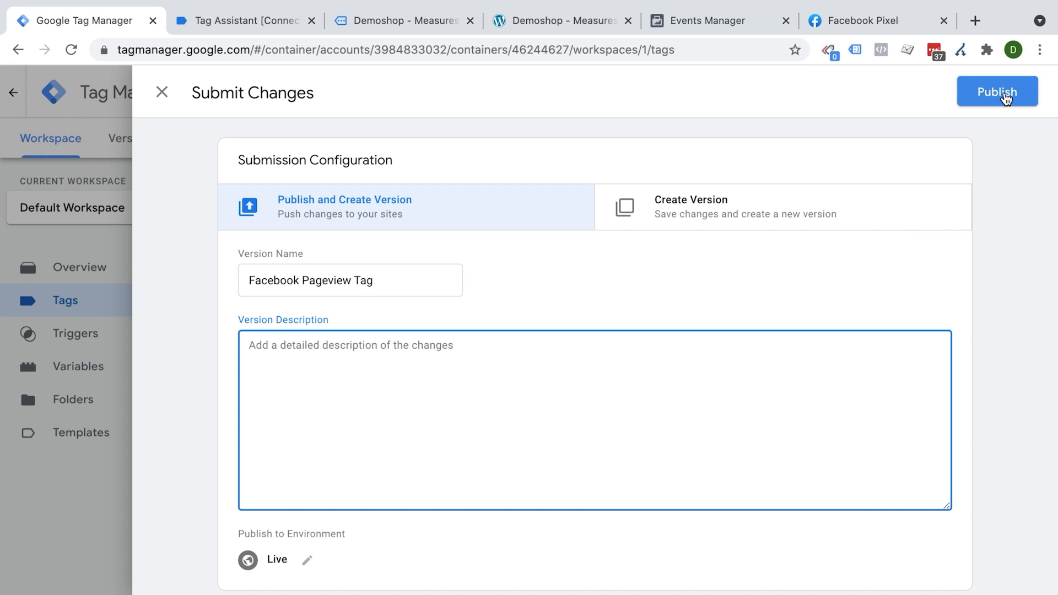
click(996, 91)
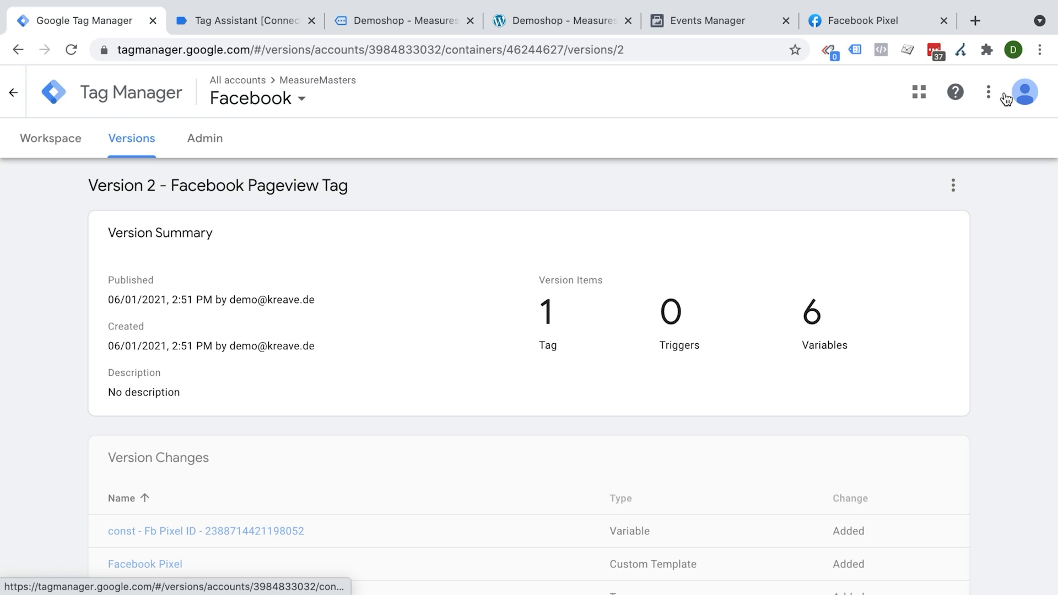
click(49, 139)
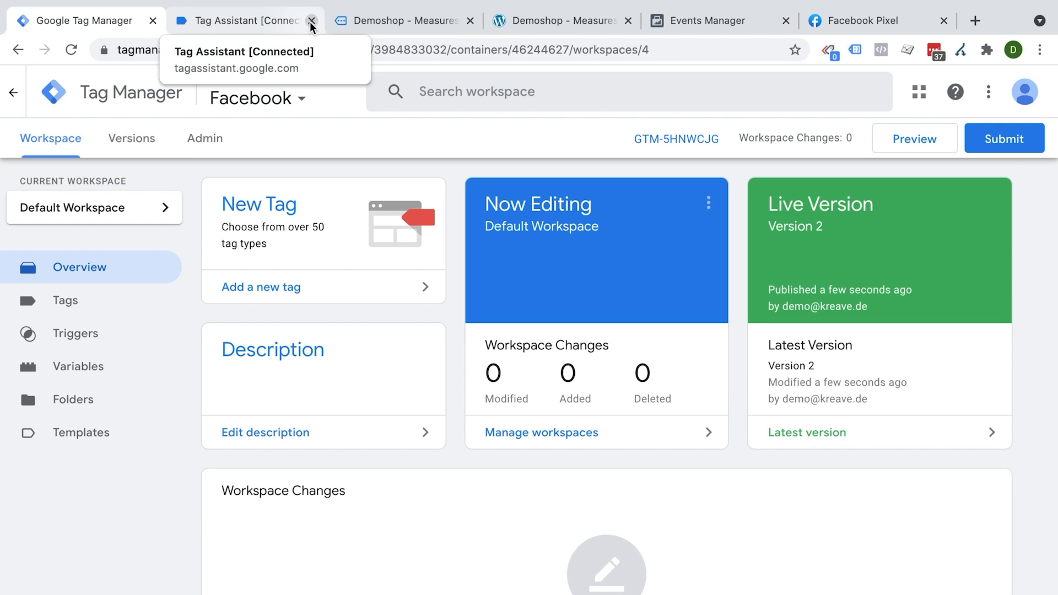
Close Tag Assistant, load demoshop.measure.school without ?gtm_debug=x and check Pixel Helper for the PageView
click(311, 19)
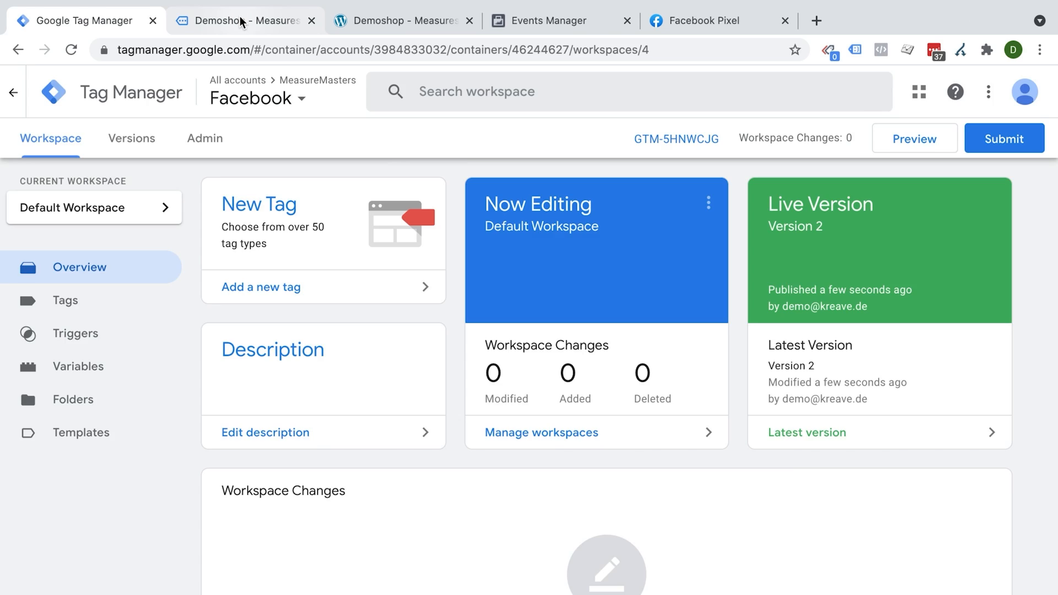
click(242, 20)
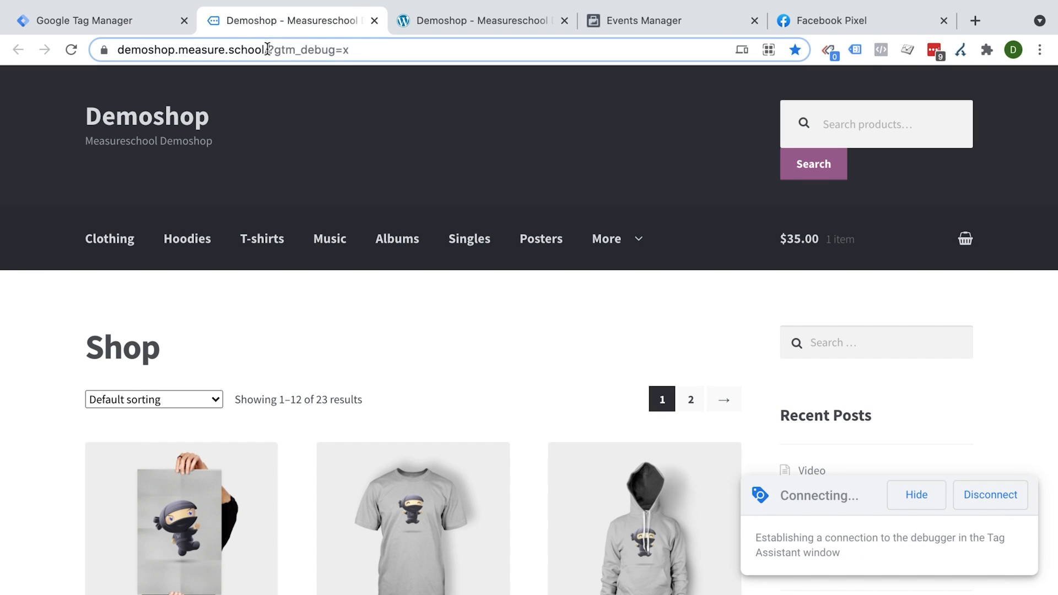
click(266, 49)
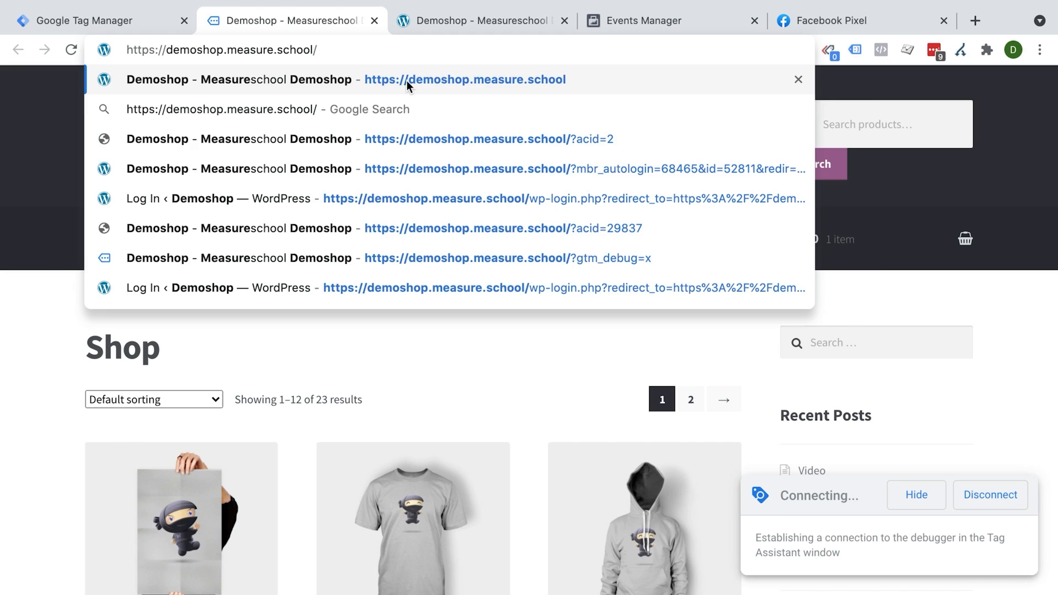
click(464, 79)
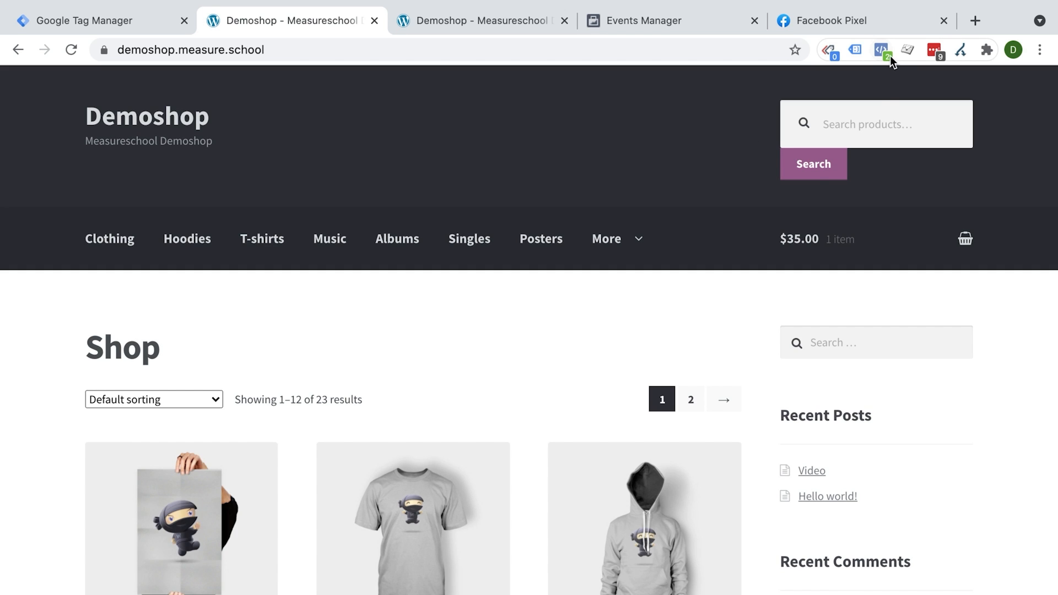
click(882, 50)
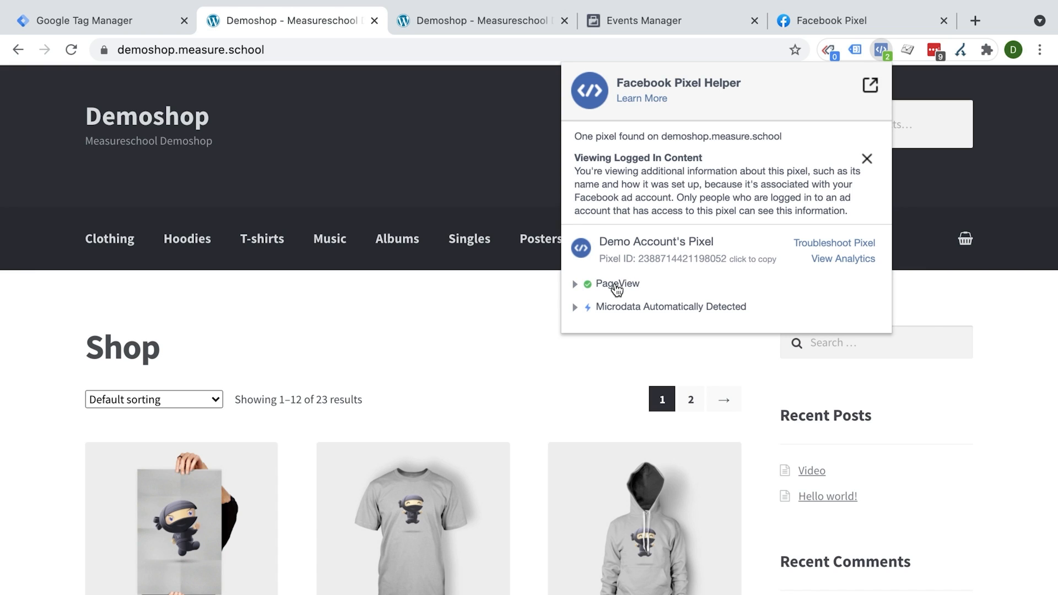
mouse_move(458, 294)
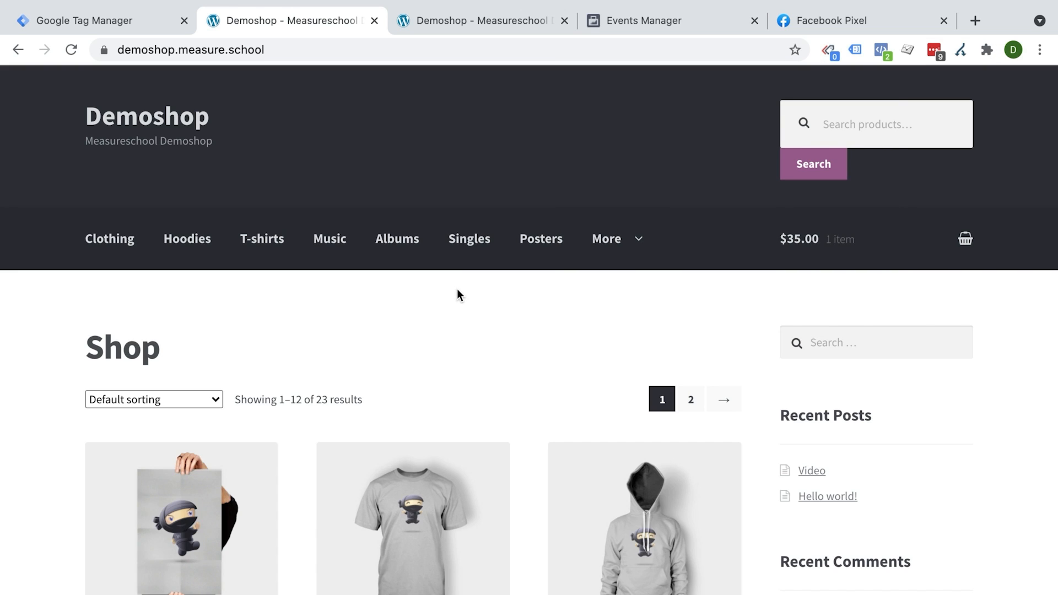
Check Test Events in Events Manager for the second PageView from the live demoshop
click(641, 19)
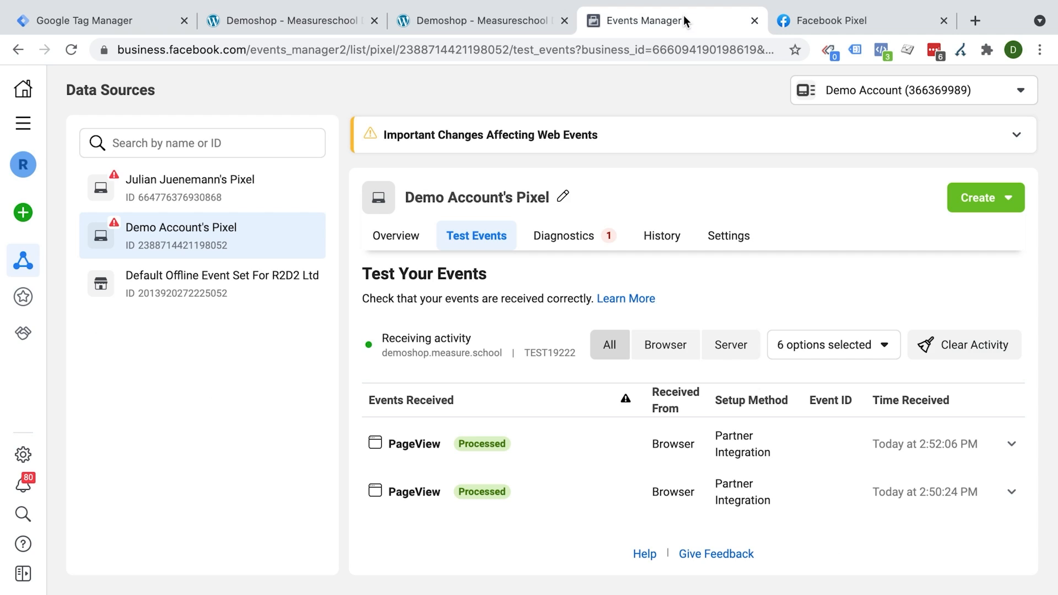
mouse_move(293, 320)
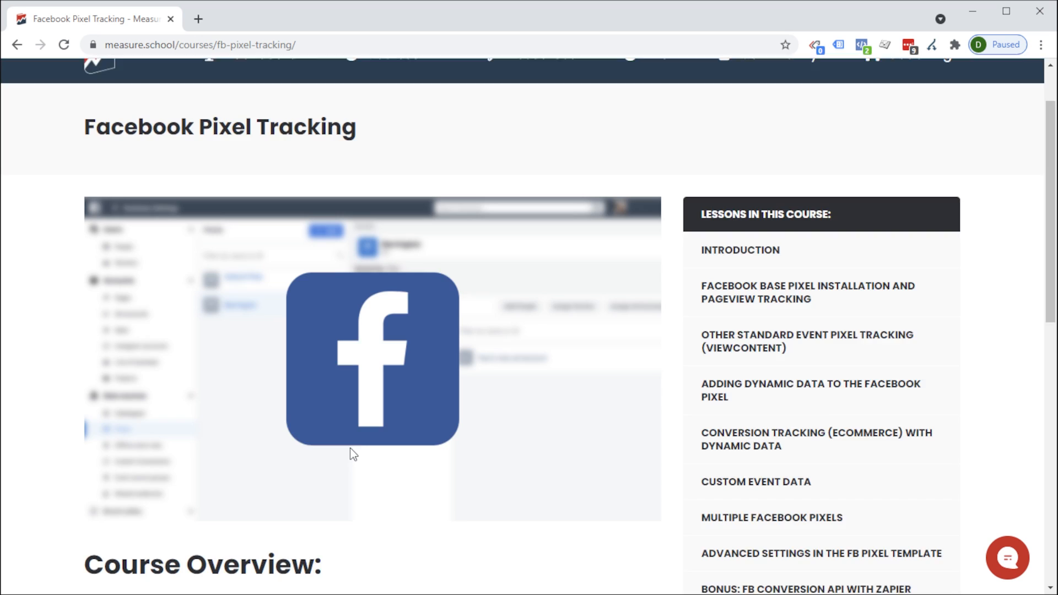
Open the 'Facebook Base Pixel Installation and Pageview Tracking' lesson on the course page
scroll(down, 3)
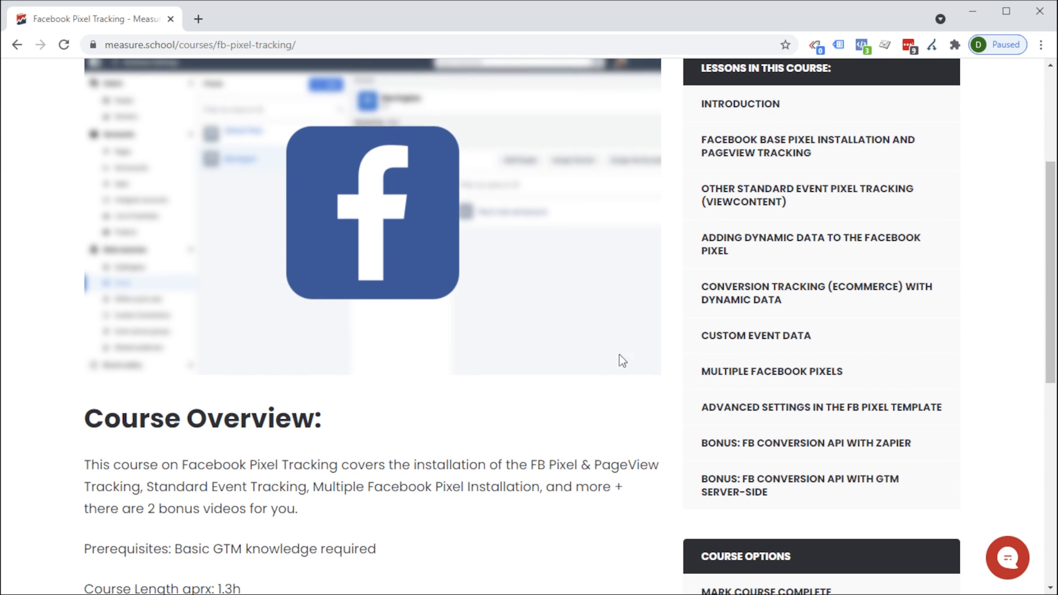
mouse_move(772, 165)
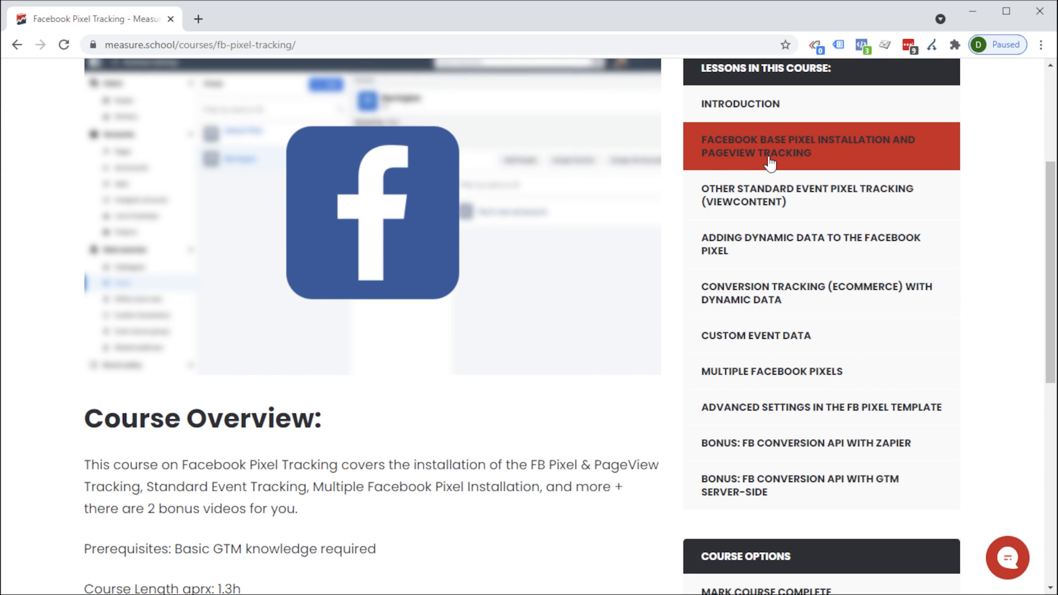
click(807, 145)
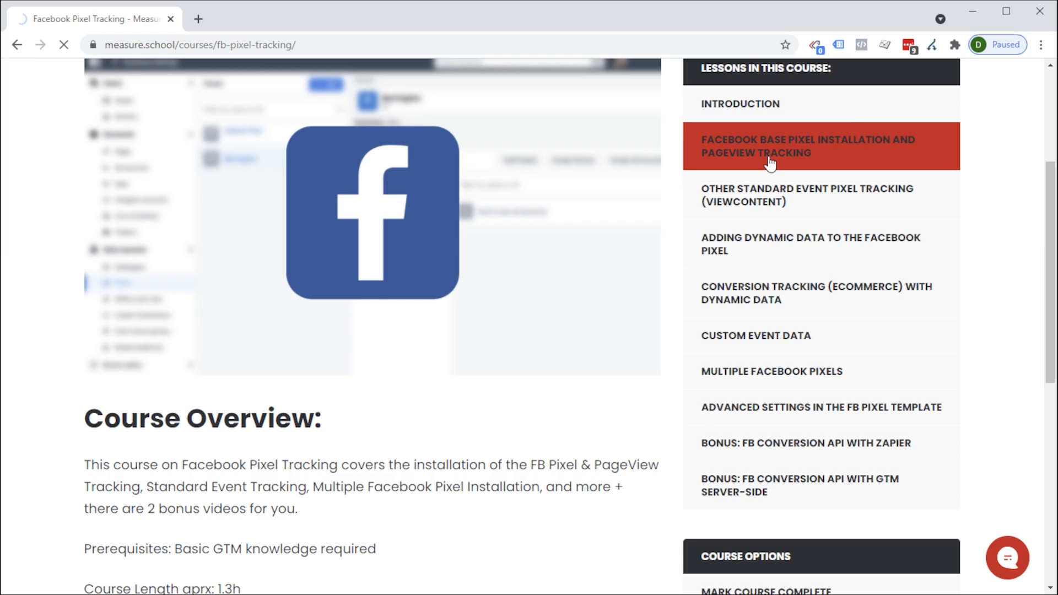
click(808, 146)
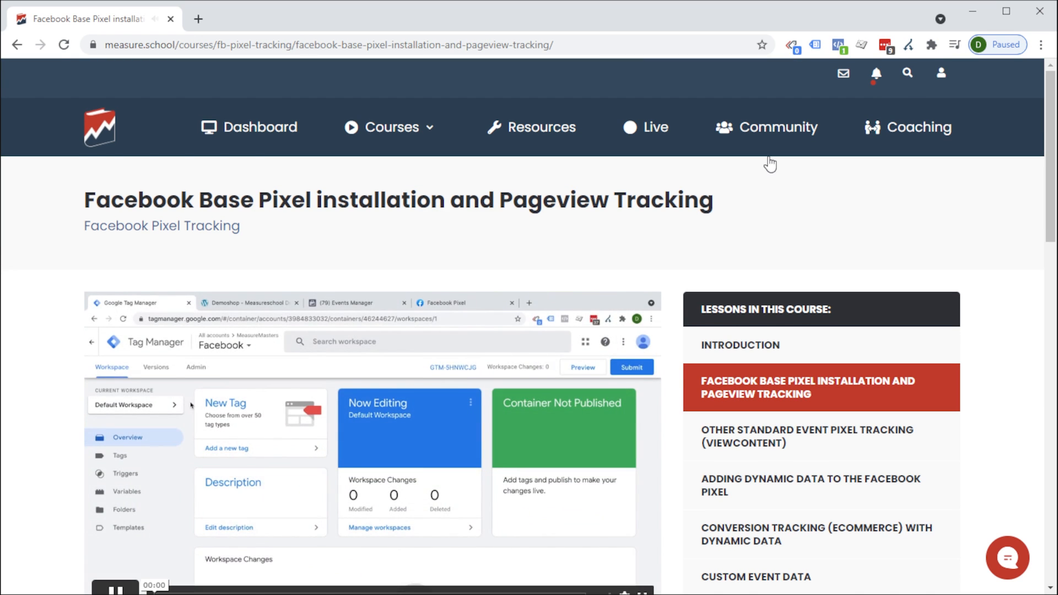
scroll(down, 3)
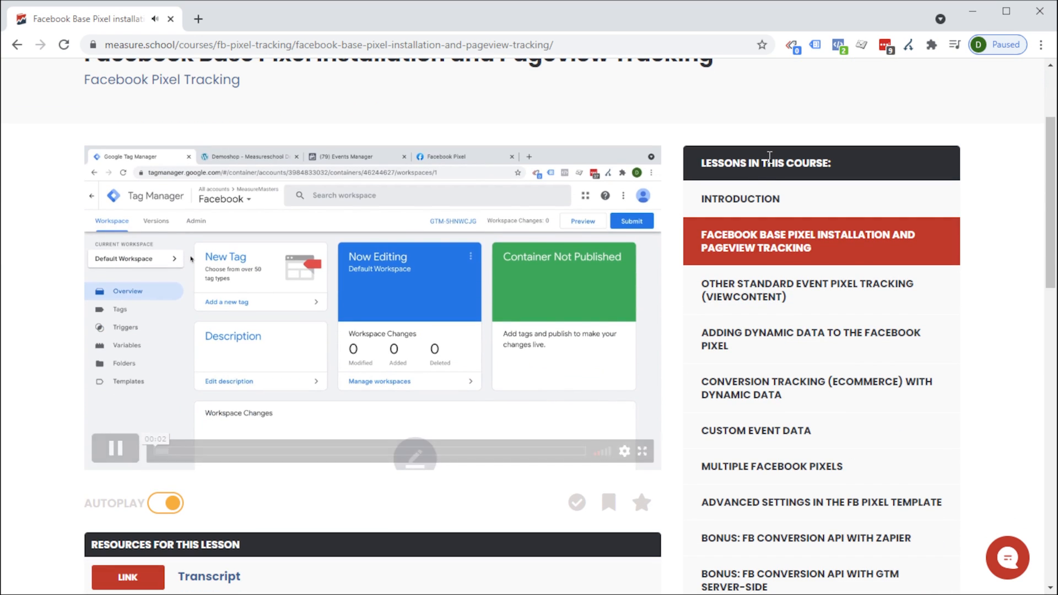